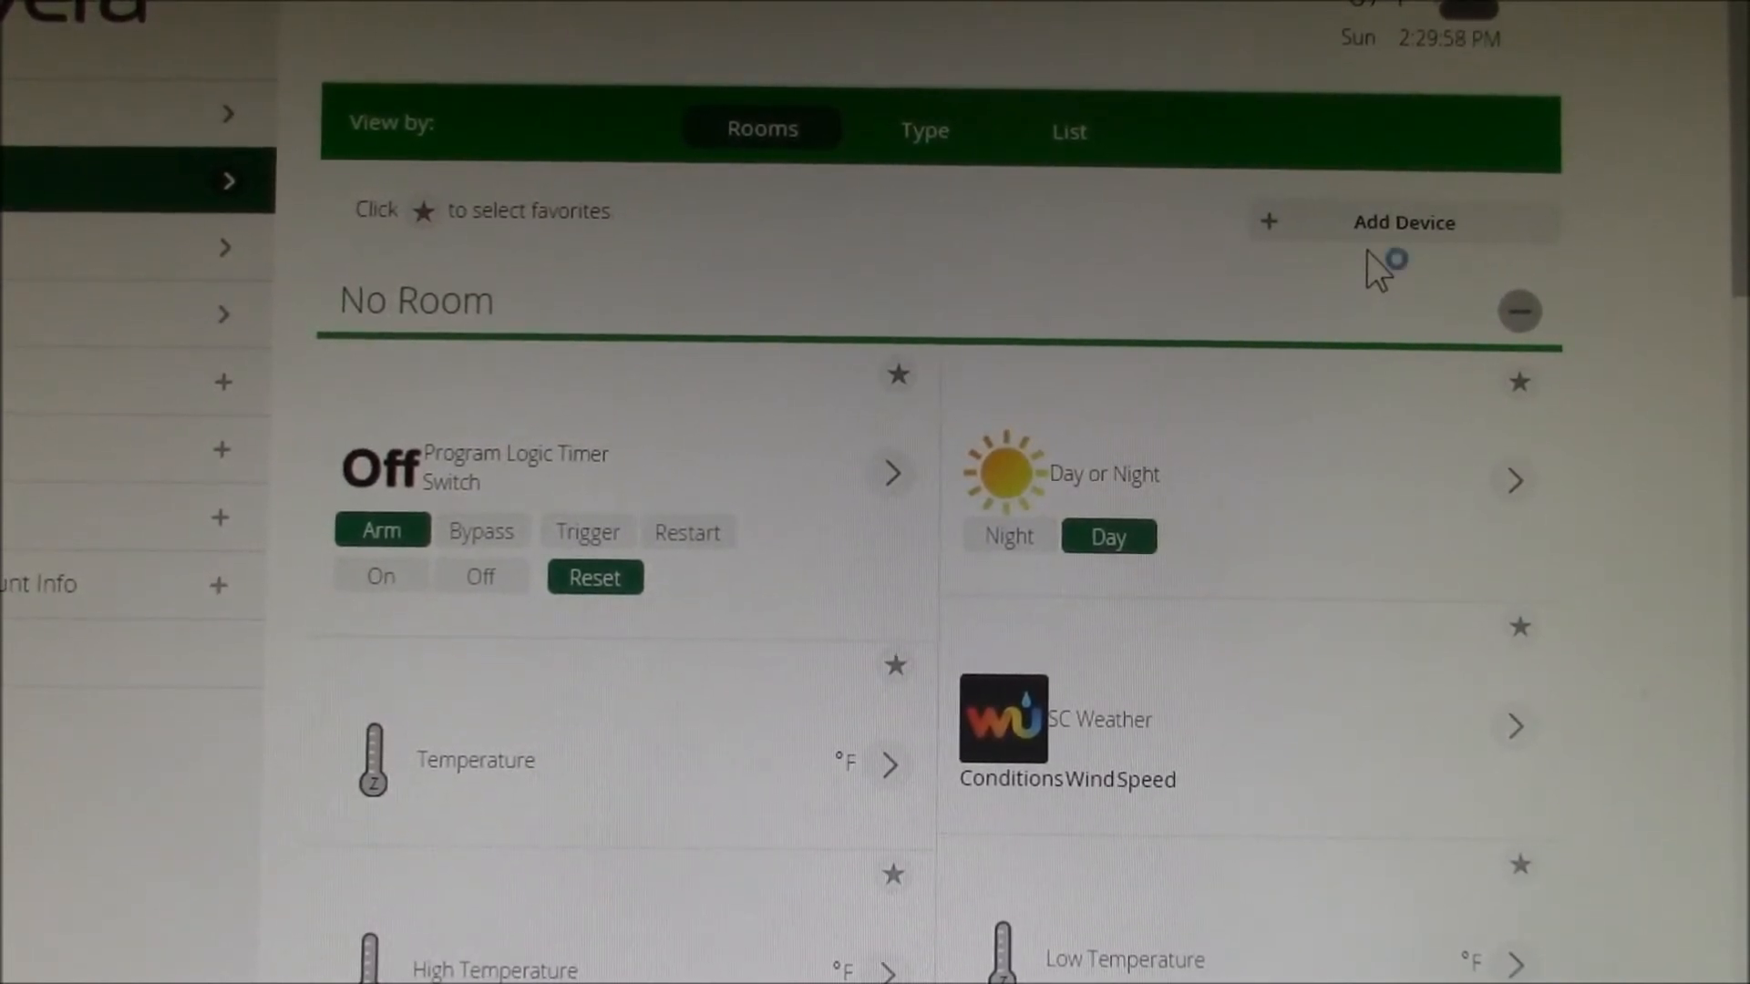
Begin adding an 'Other Devices' generic Z-Wave device and advance the pairing wizard to step 2
{"action": "left_click", "coordinate": [1403, 223]}
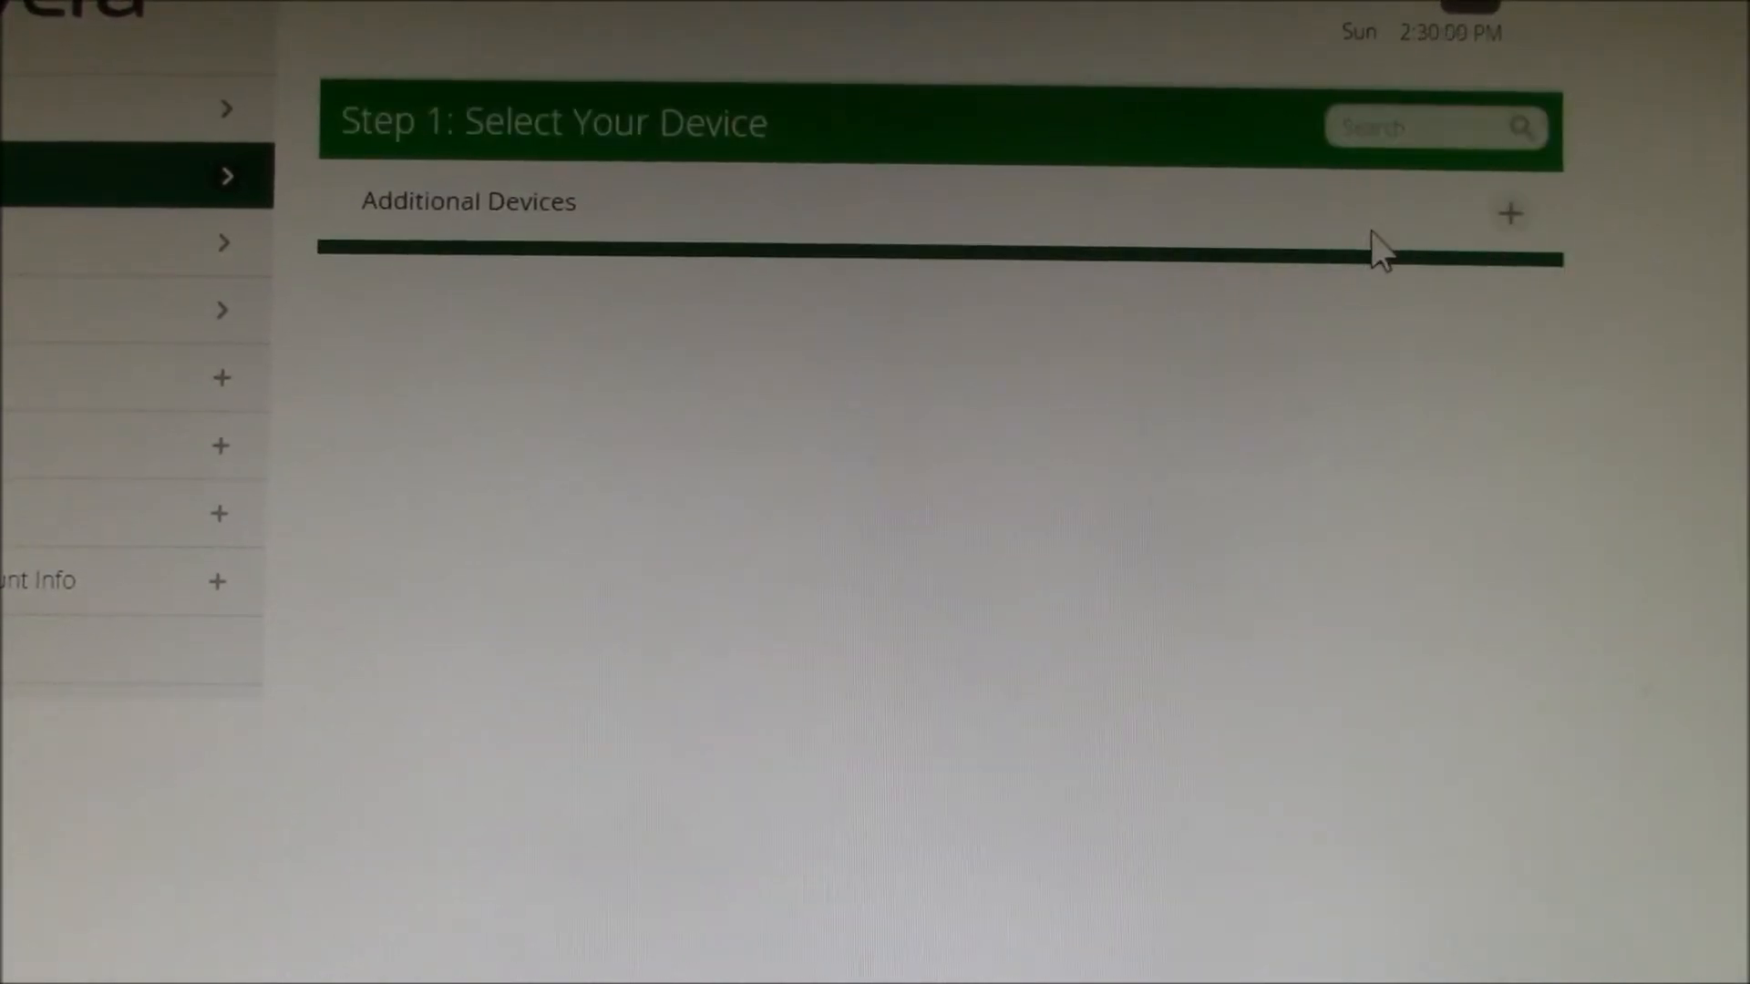
{"action": "left_click", "coordinate": [1509, 214]}
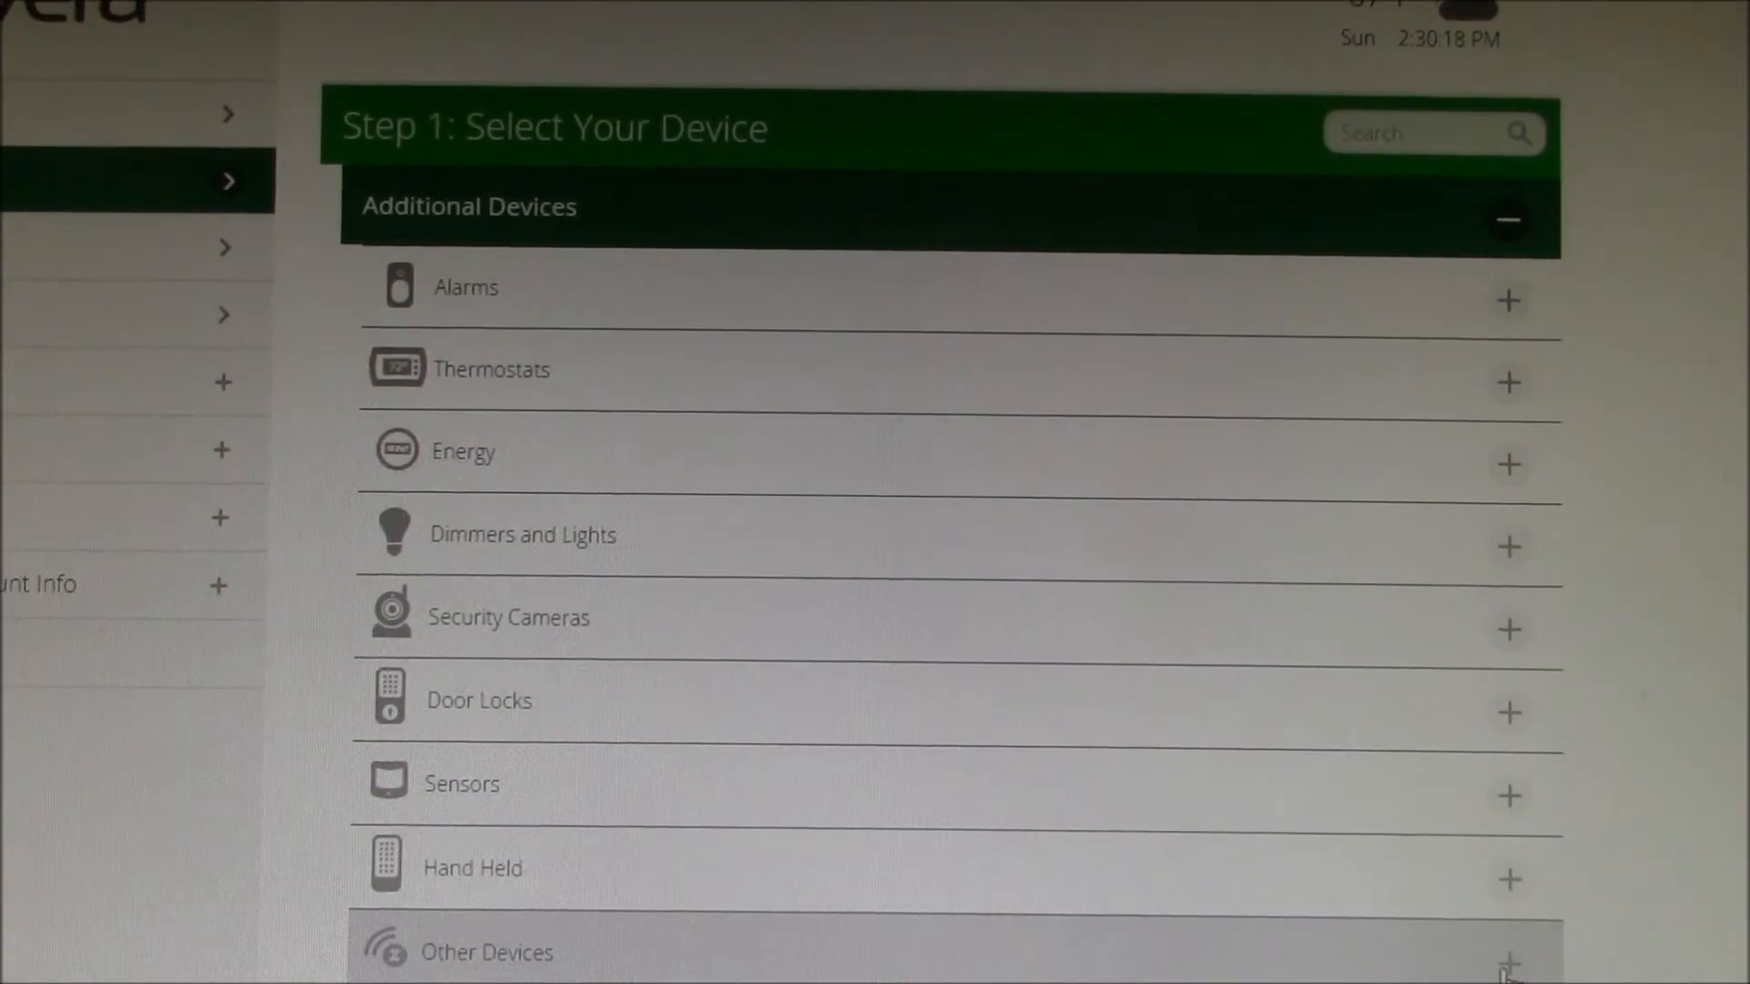
{"action": "left_click", "coordinate": [1507, 949]}
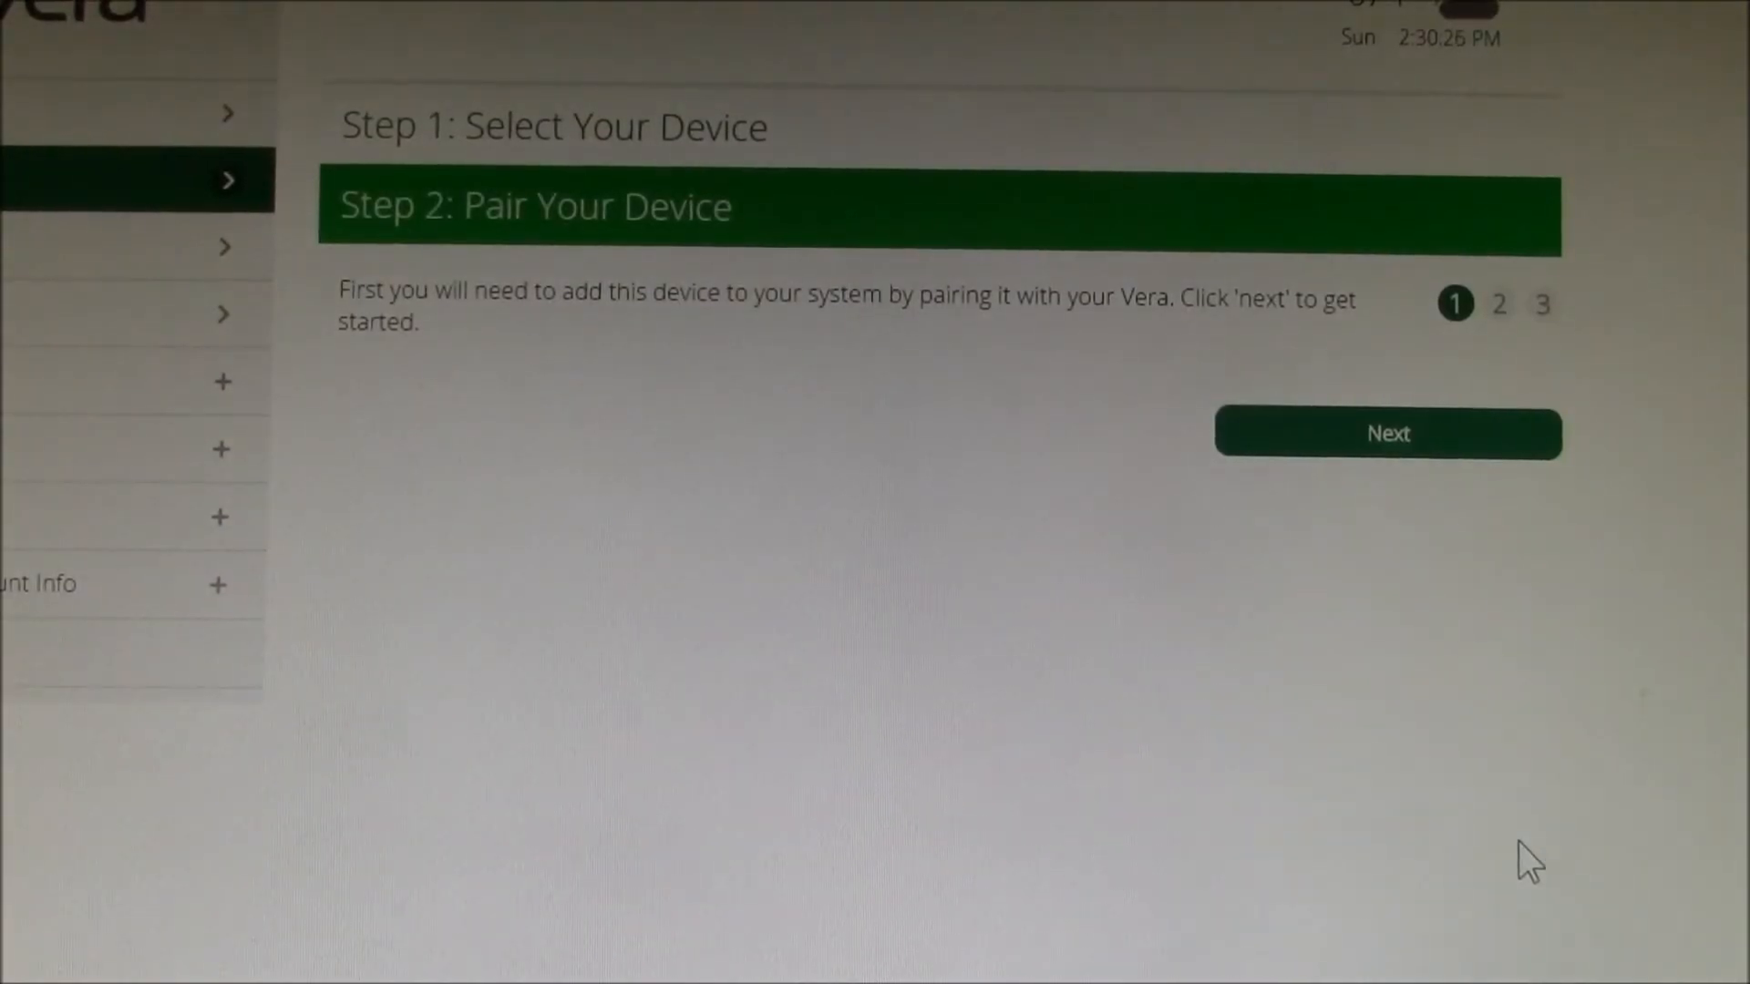
{"action": "mouse_move", "coordinate": [1449, 558]}
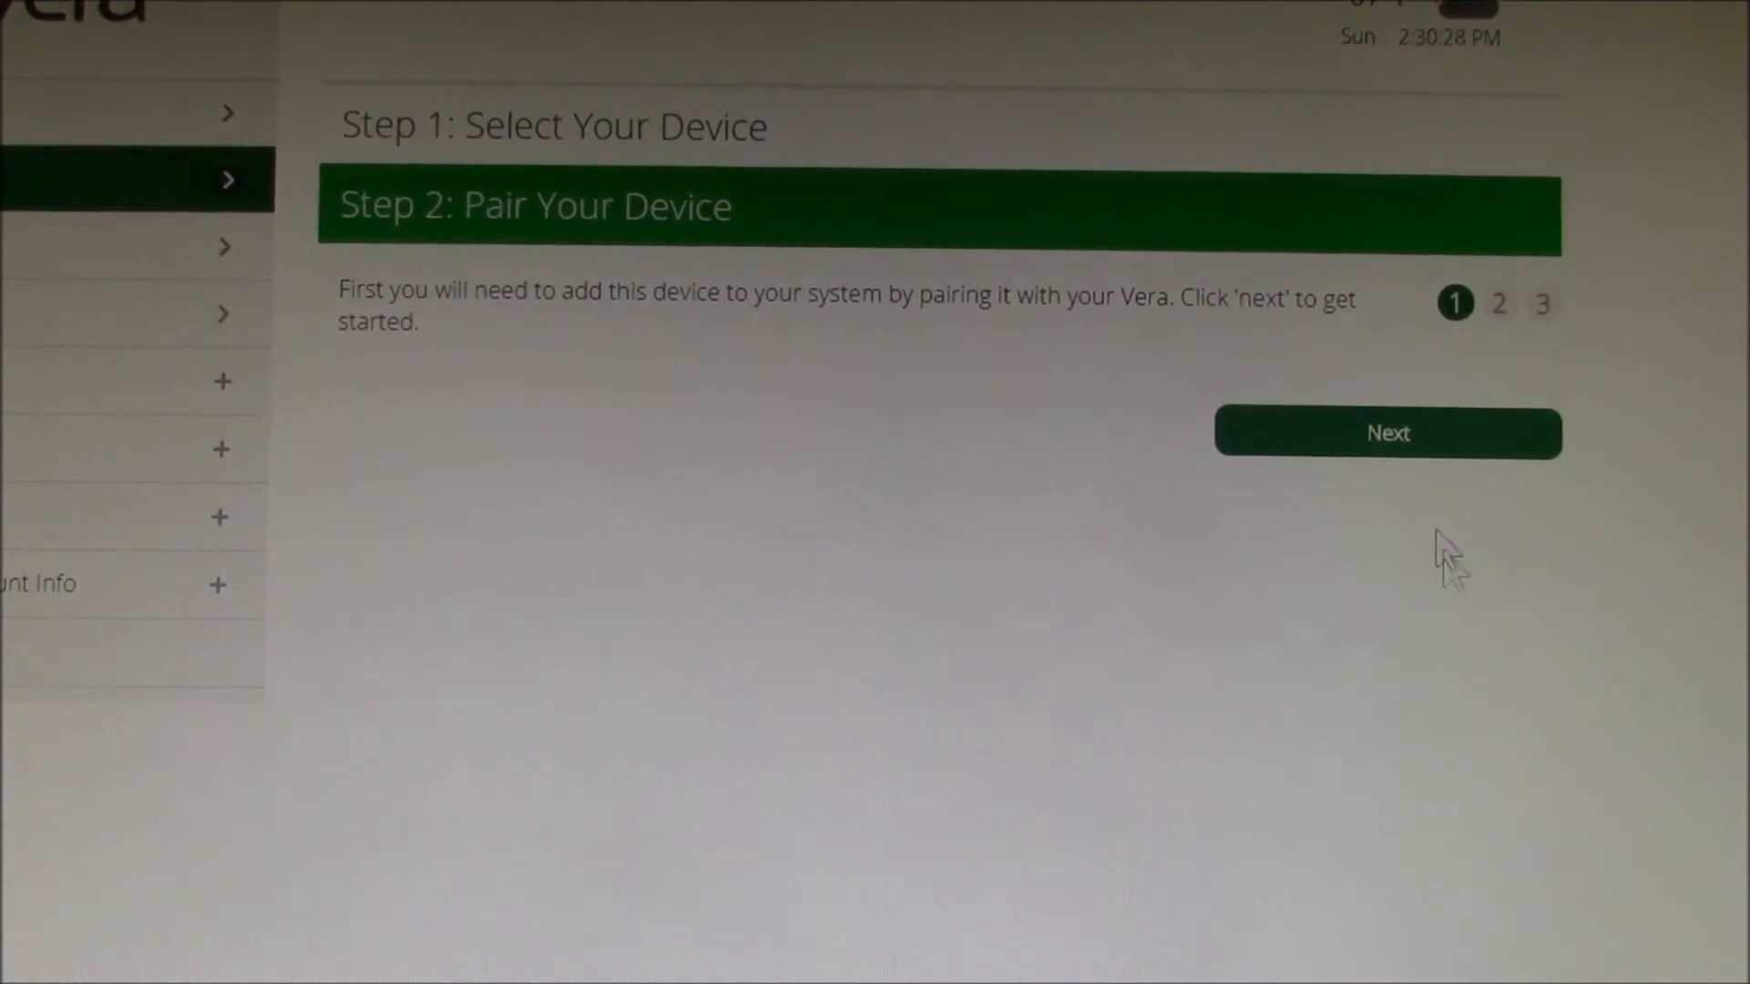
{"action": "left_click", "coordinate": [1389, 434]}
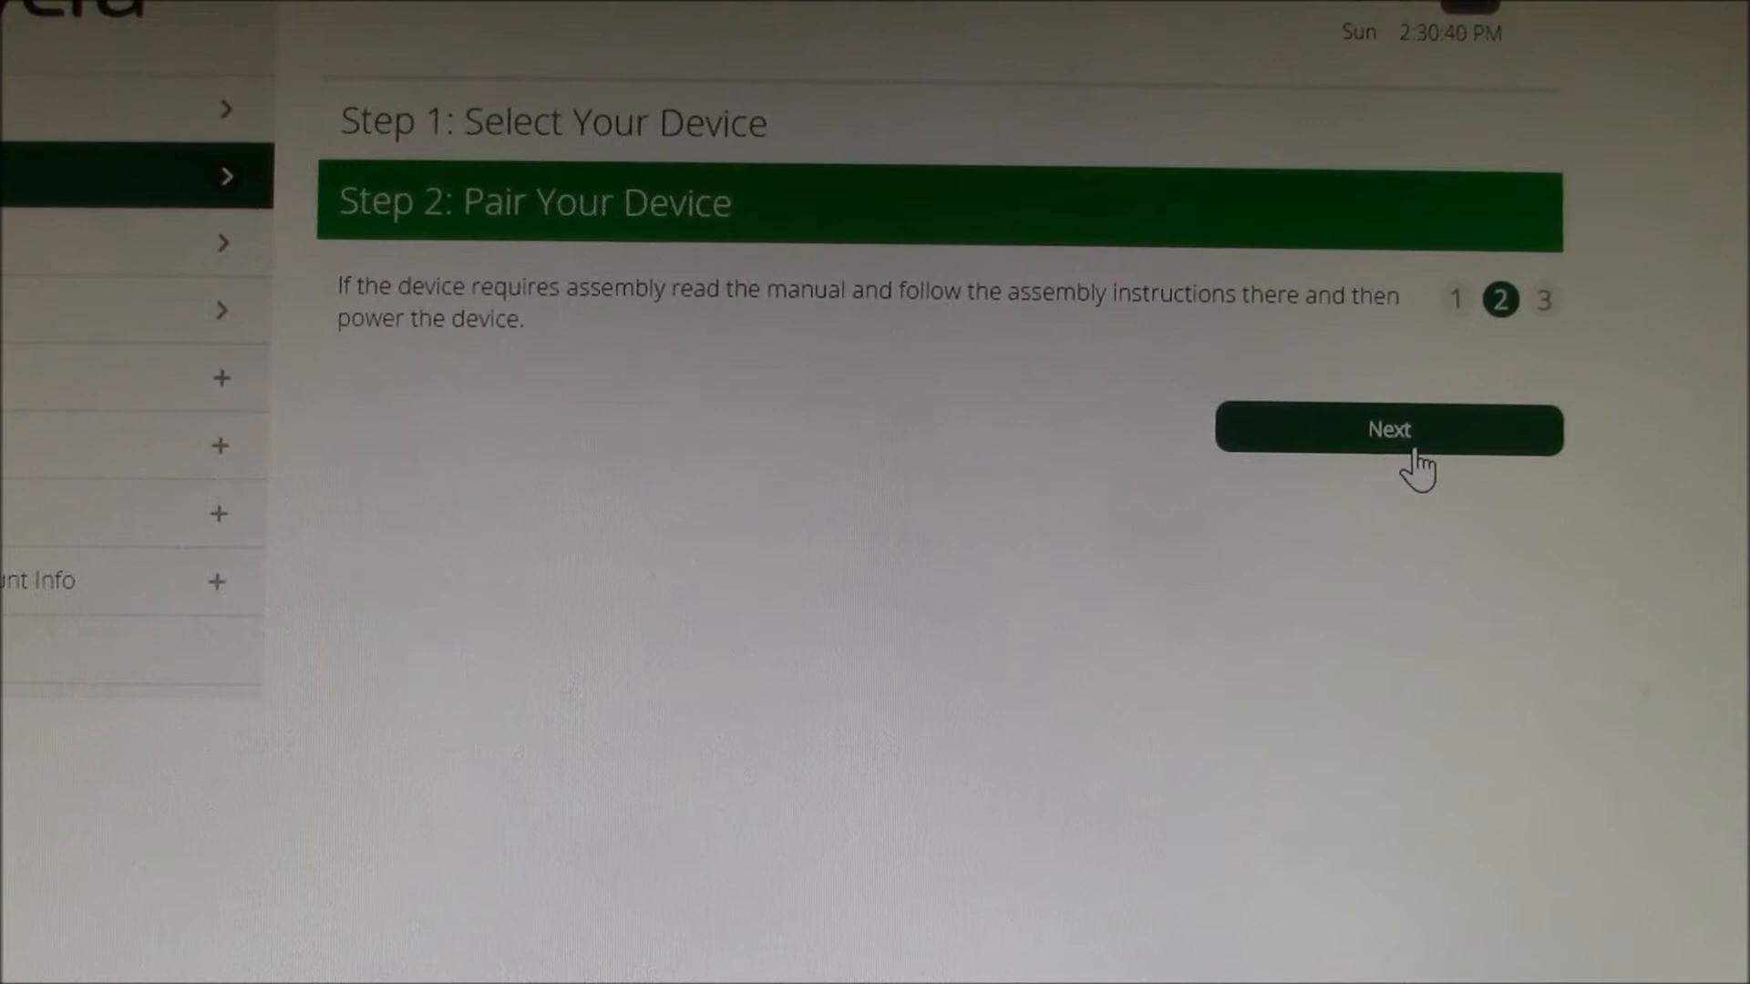
Continue to device detection, then exit the wizard back to the Devices overview
{"action": "left_click", "coordinate": [1388, 430]}
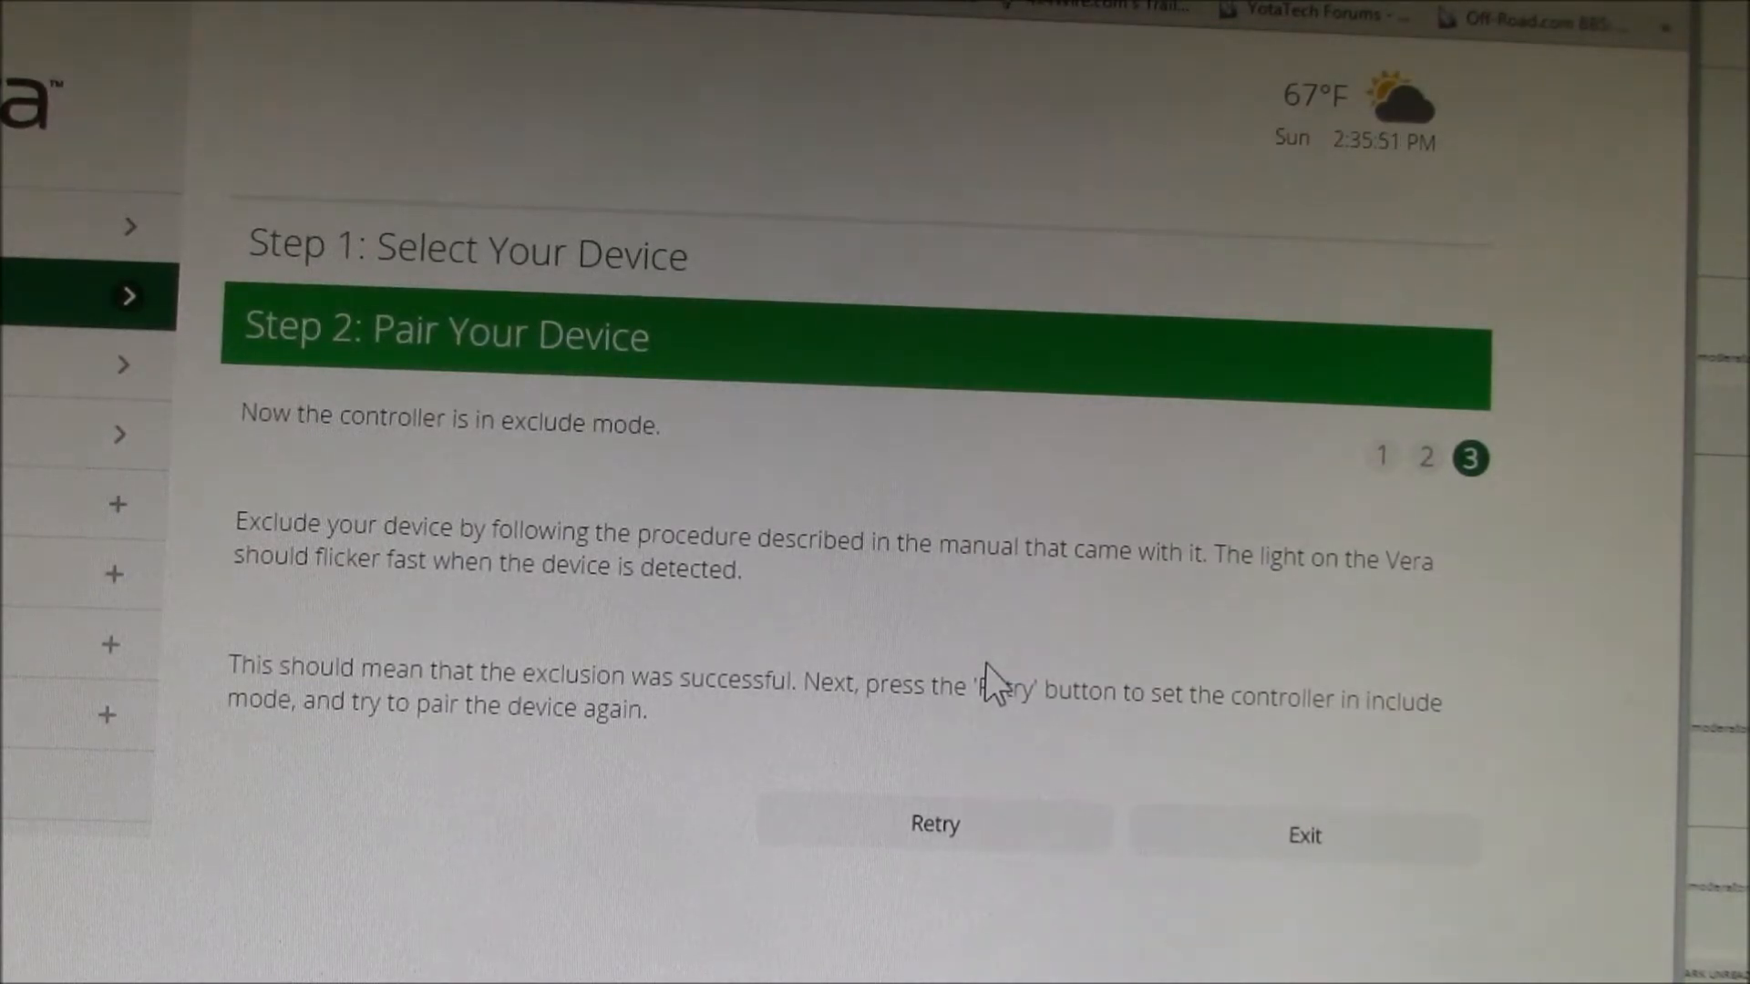
{"action": "left_click", "coordinate": [1303, 835]}
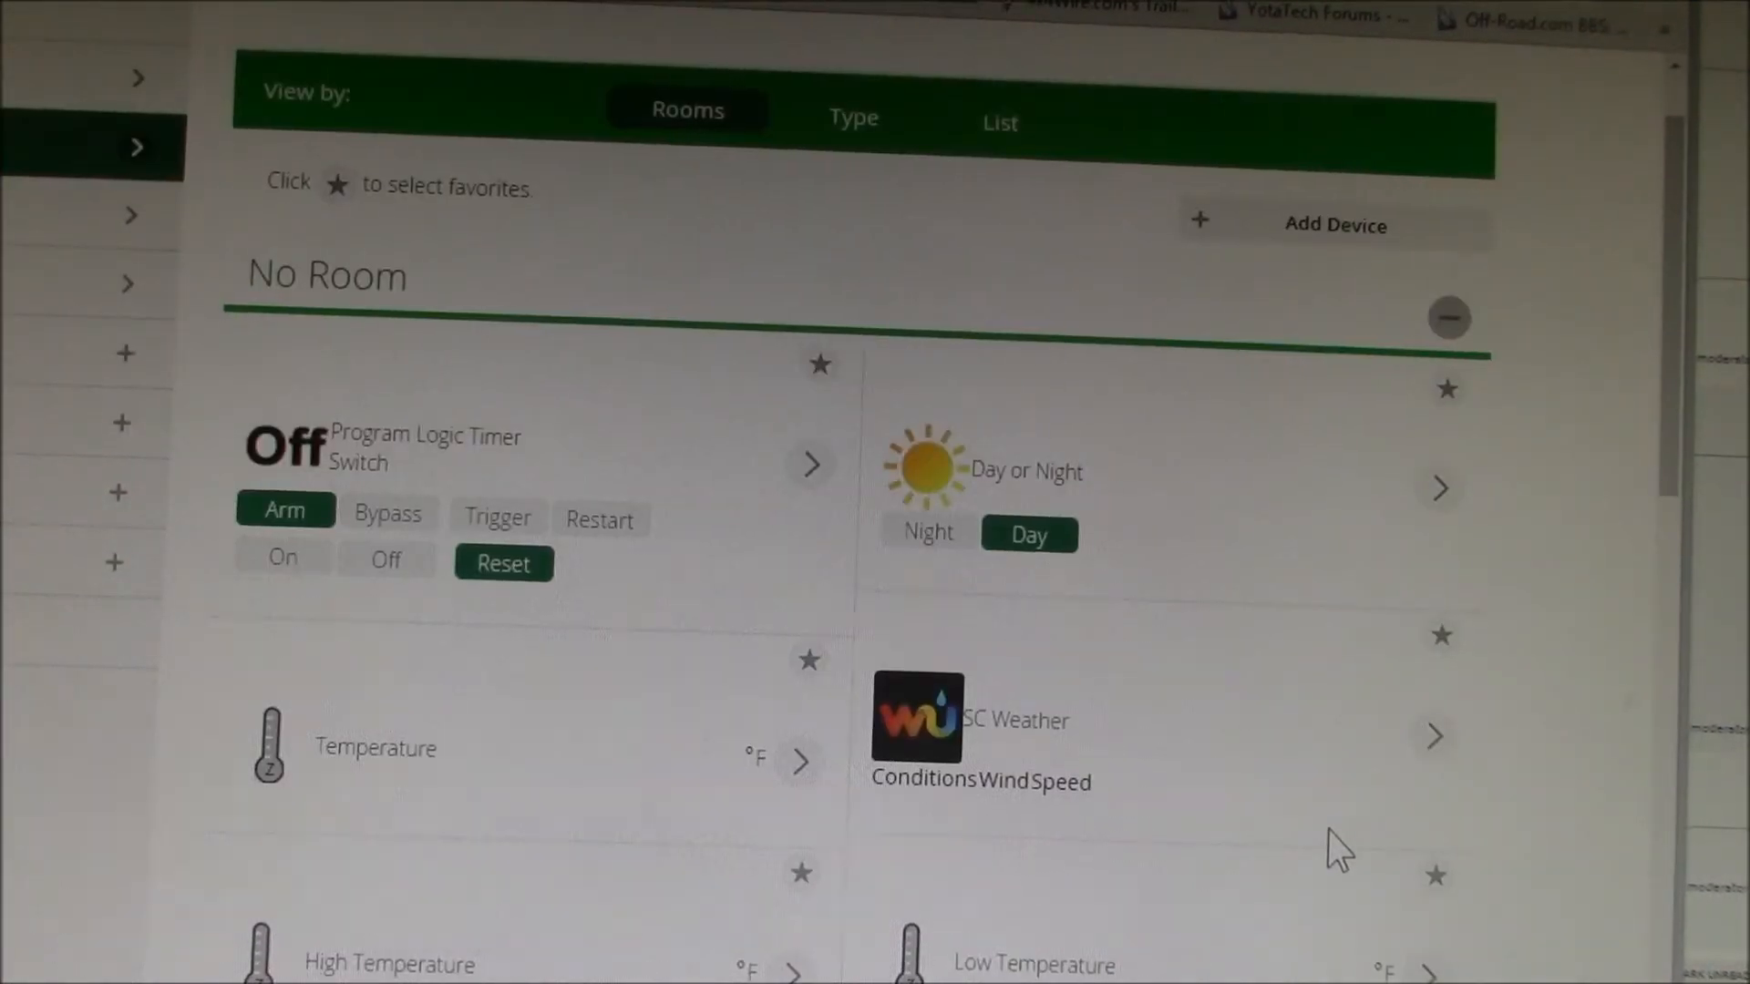
Finish naming the detected device and scroll the Devices page down to the Office and Patio rooms
{"action": "left_click", "coordinate": [1334, 224]}
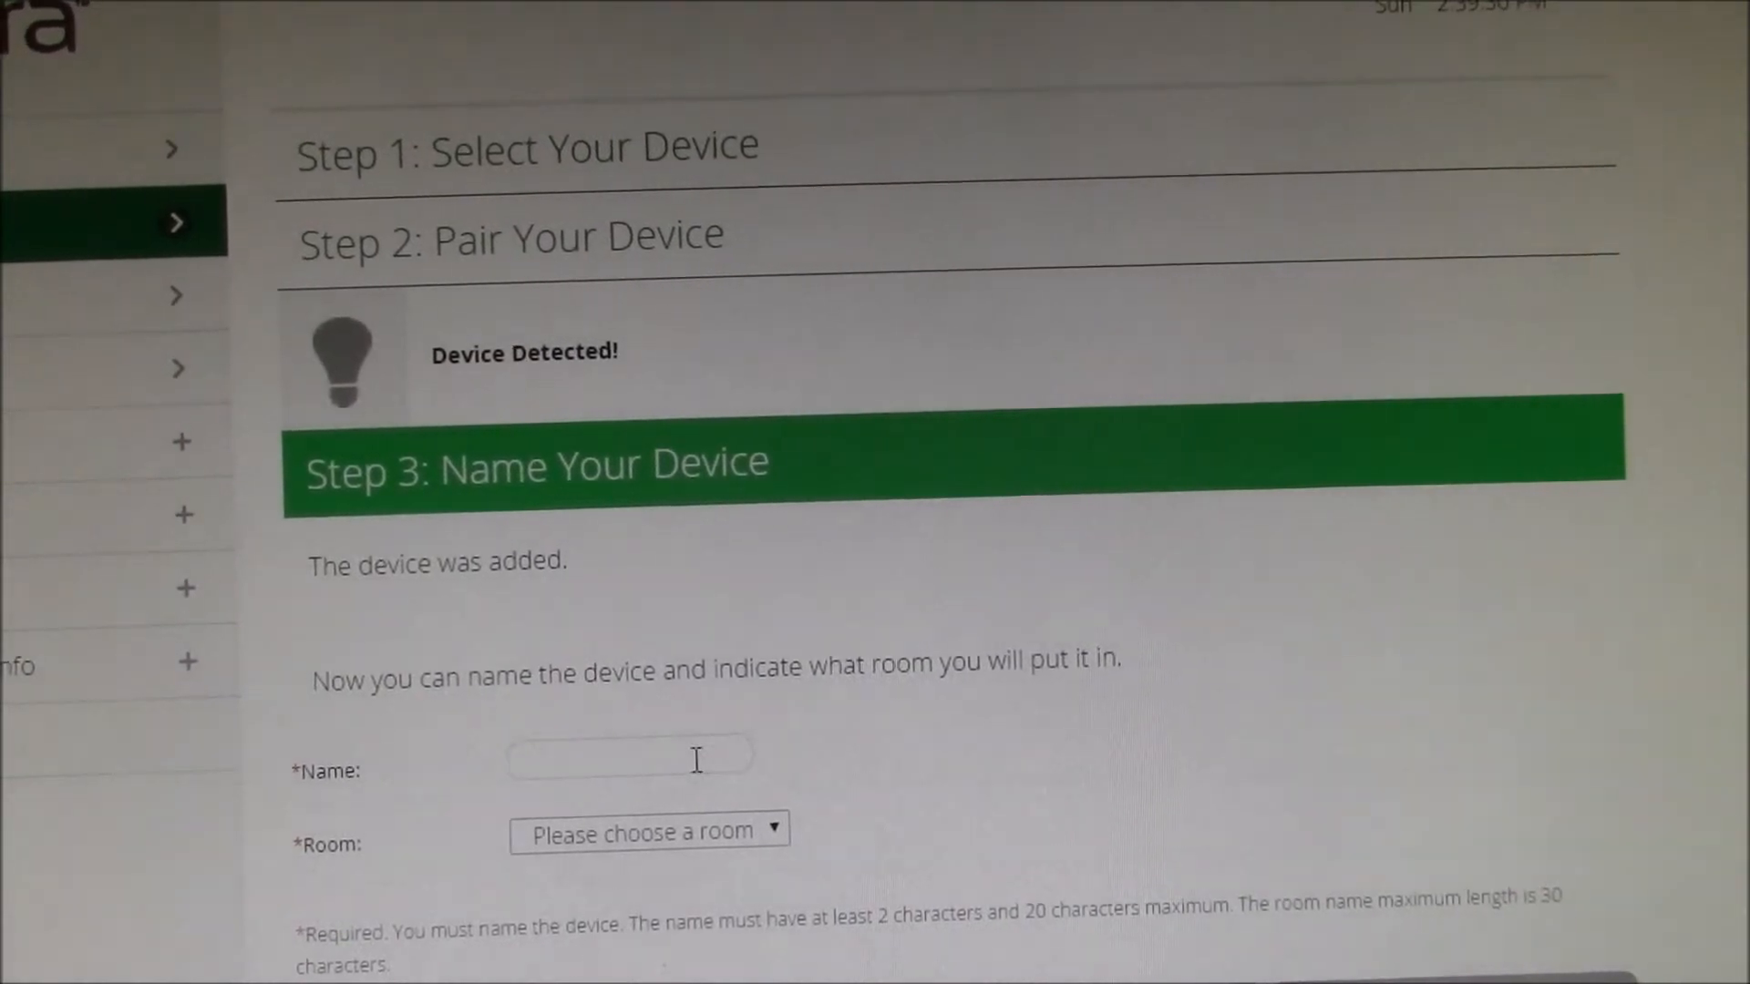
{"action": "left_click", "coordinate": [635, 756]}
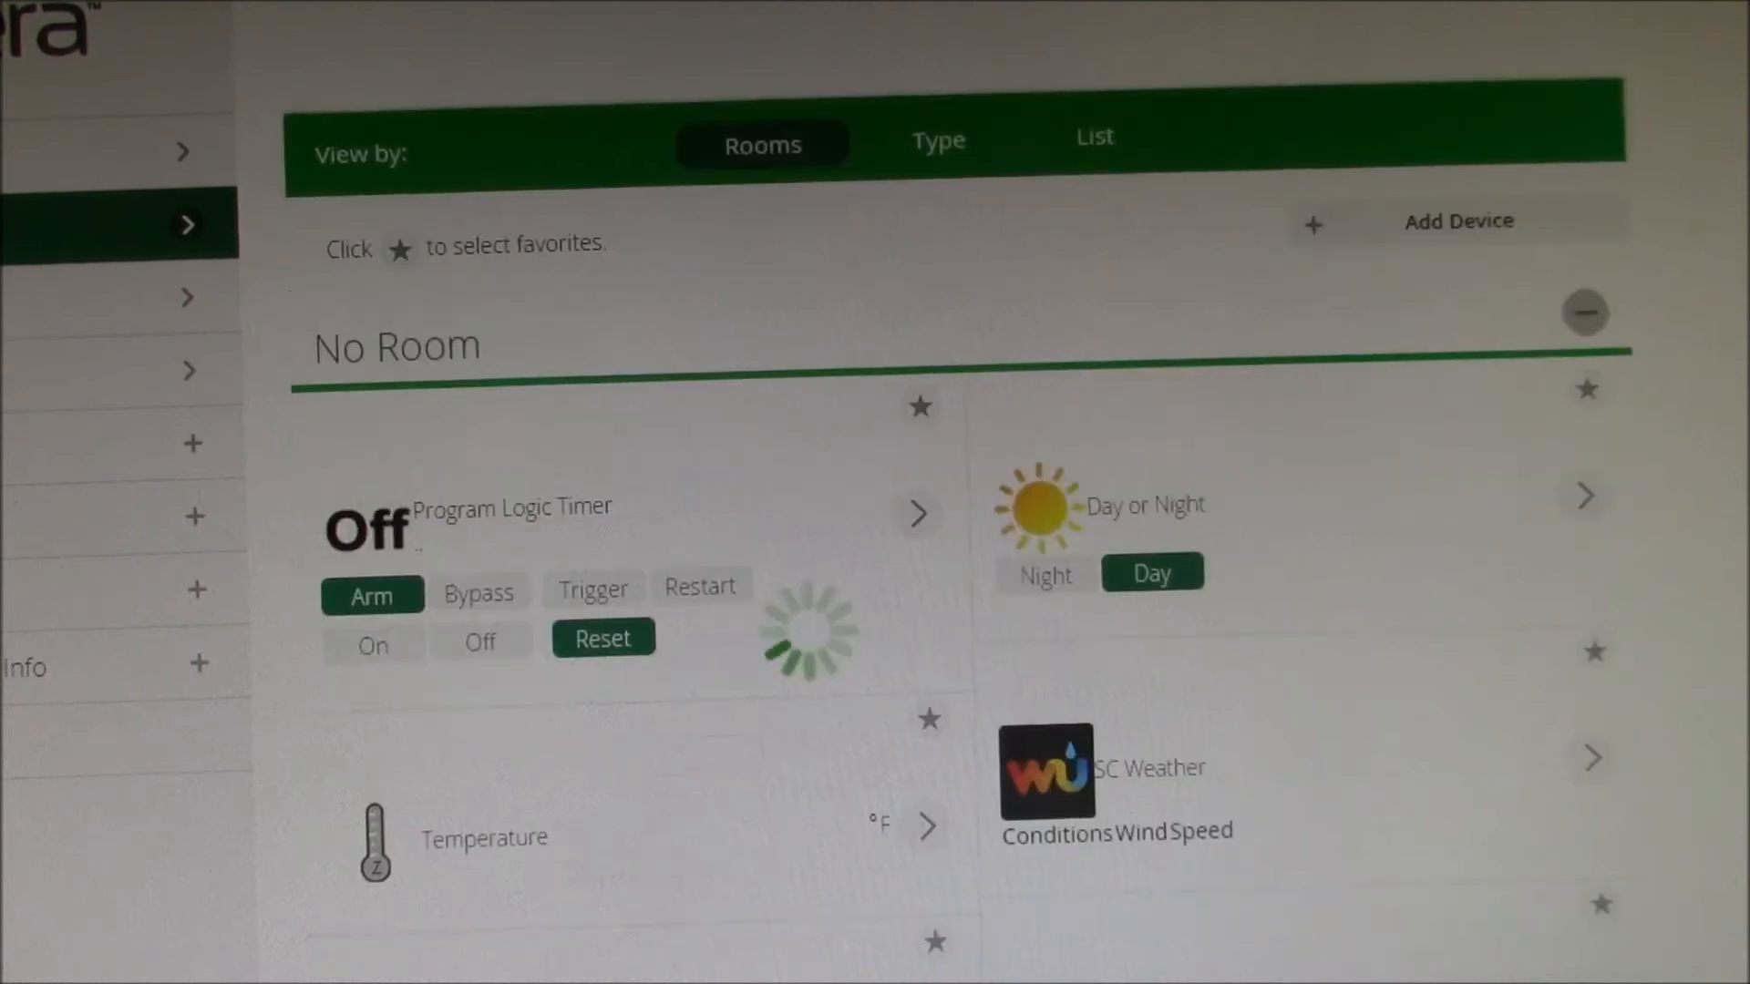
{"action": "scroll", "scroll_direction": "down", "scroll_amount": 3}
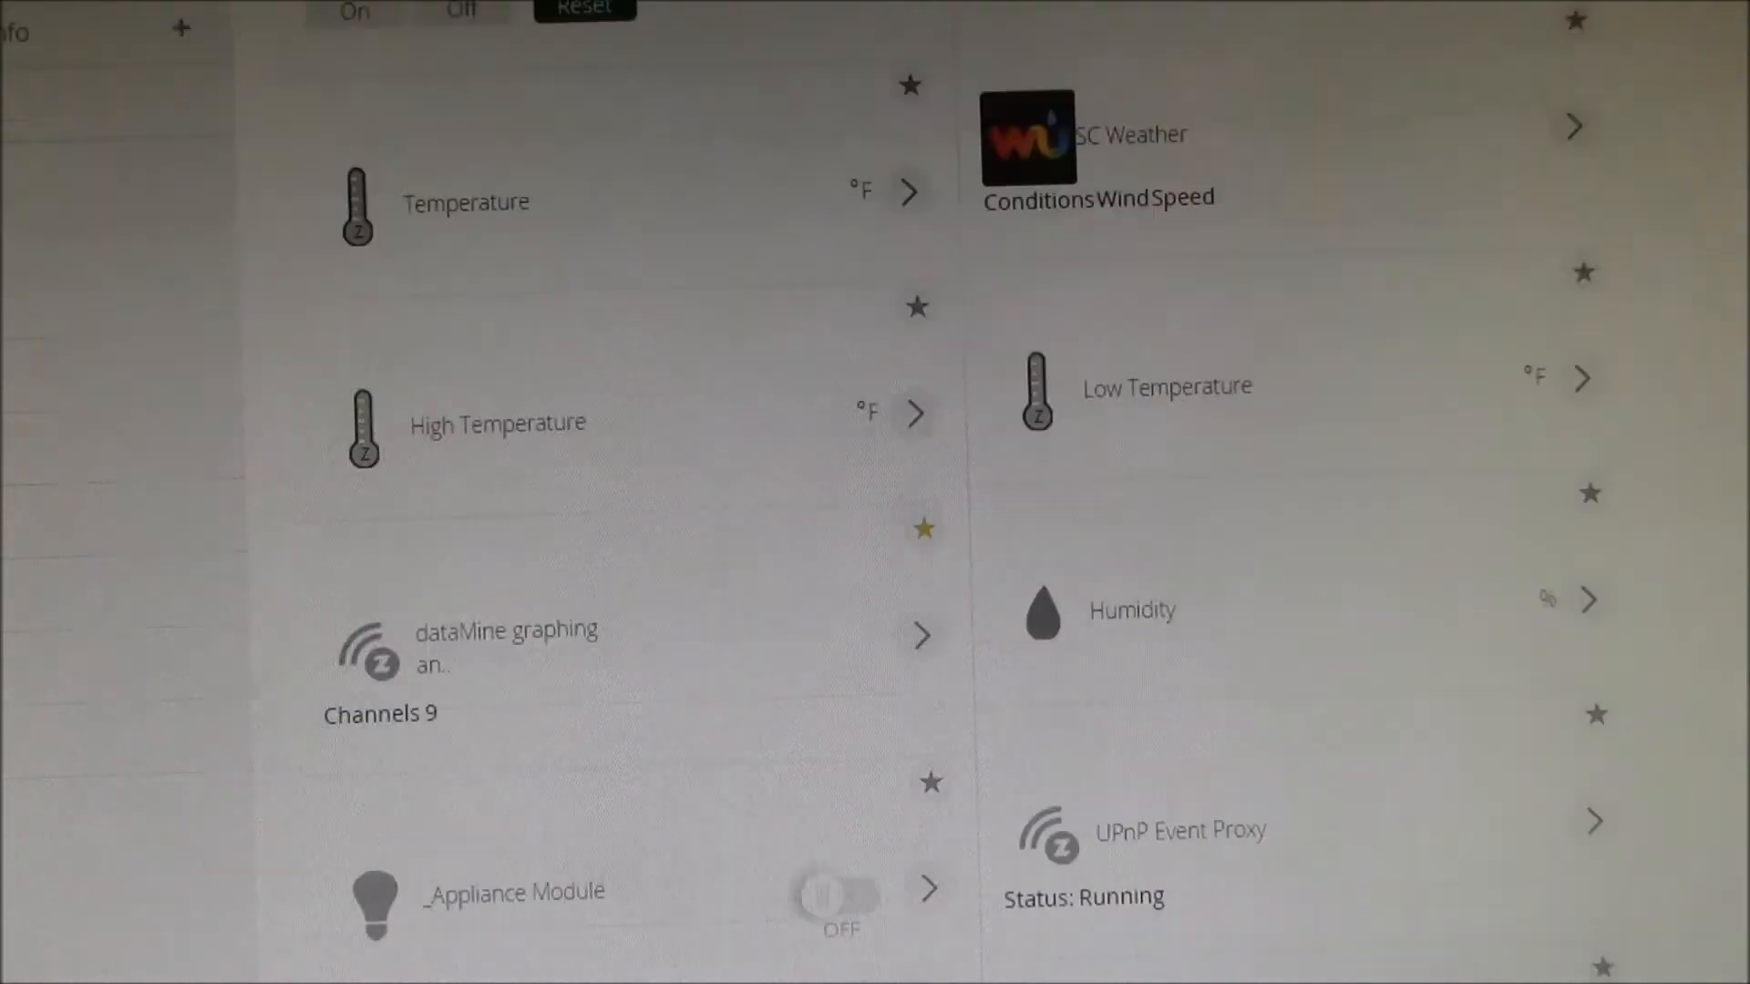
{"action": "scroll", "scroll_direction": "down", "scroll_amount": 3}
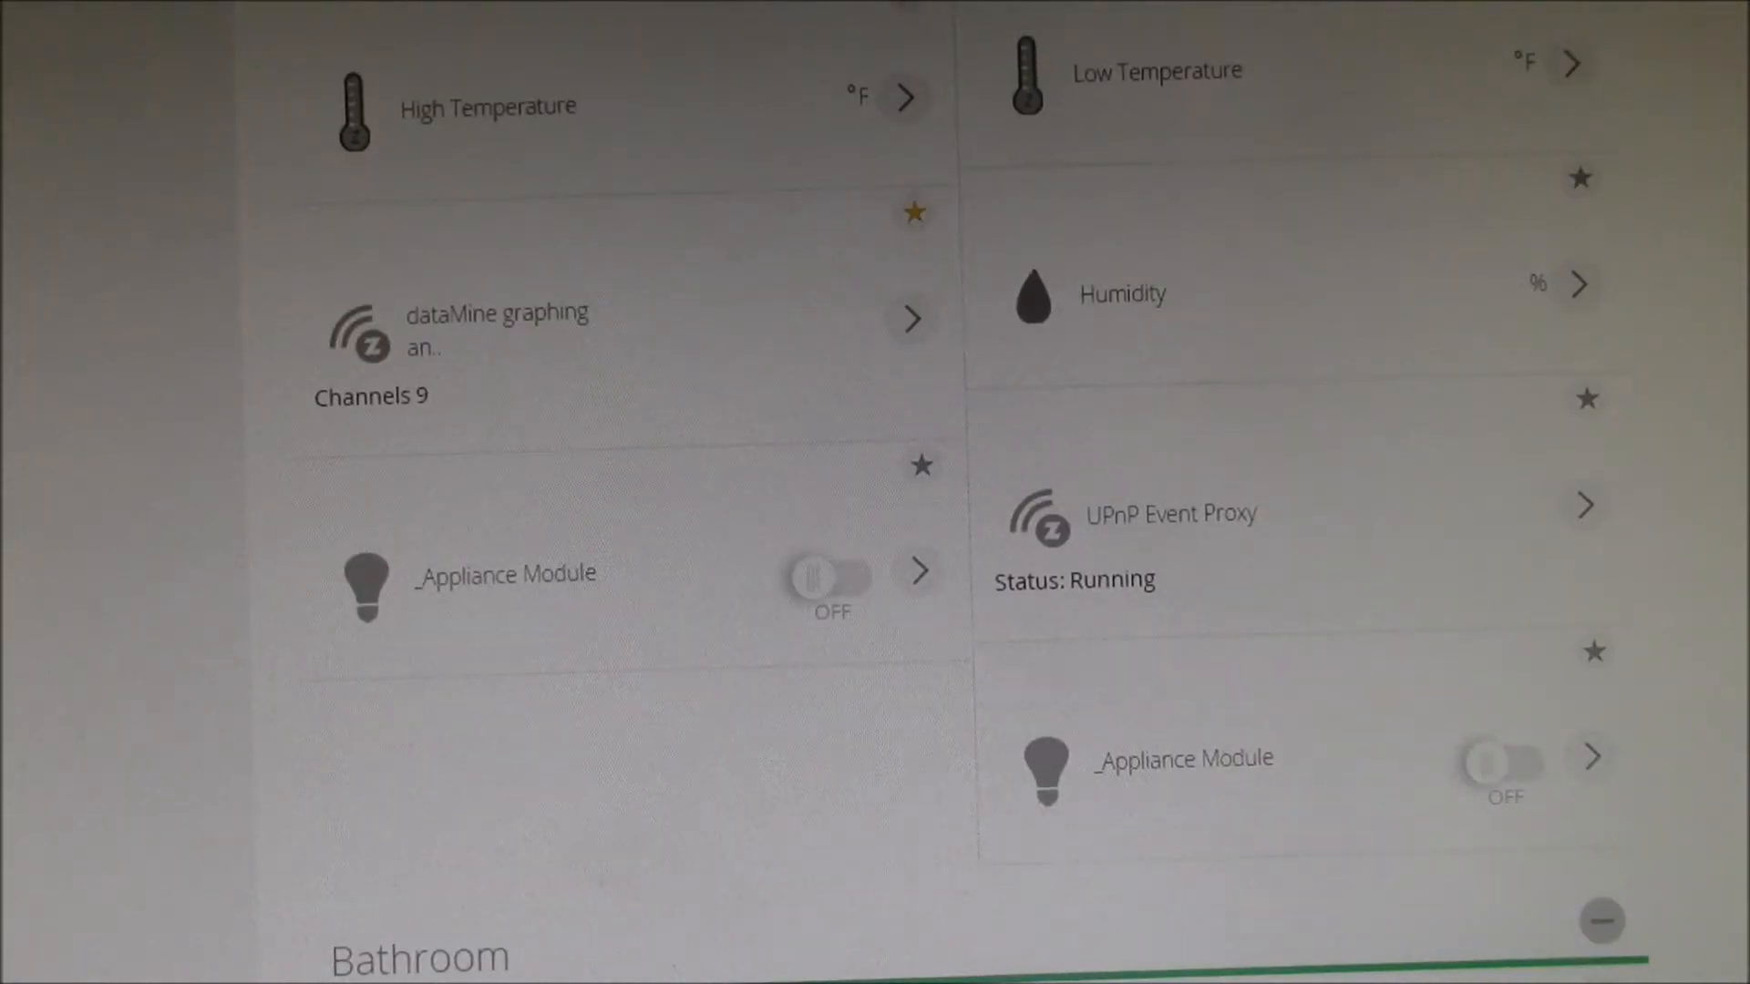
{"action": "mouse_move", "coordinate": [683, 700]}
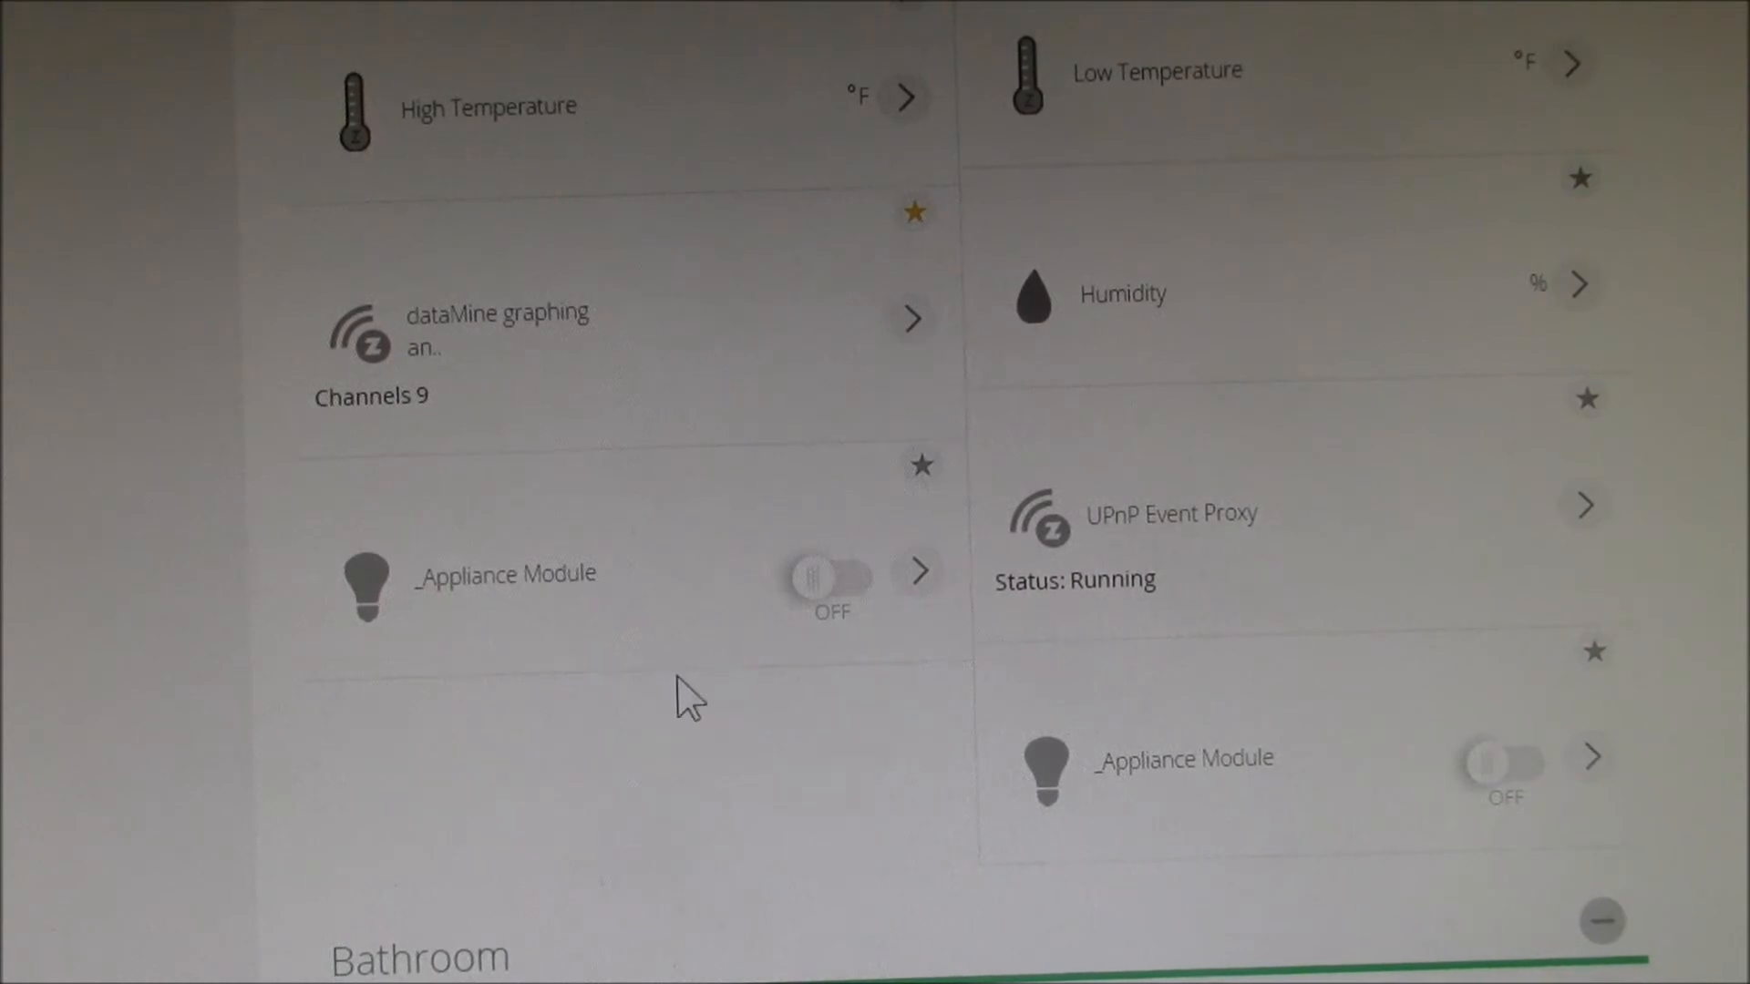
{"action": "mouse_move", "coordinate": [836, 719]}
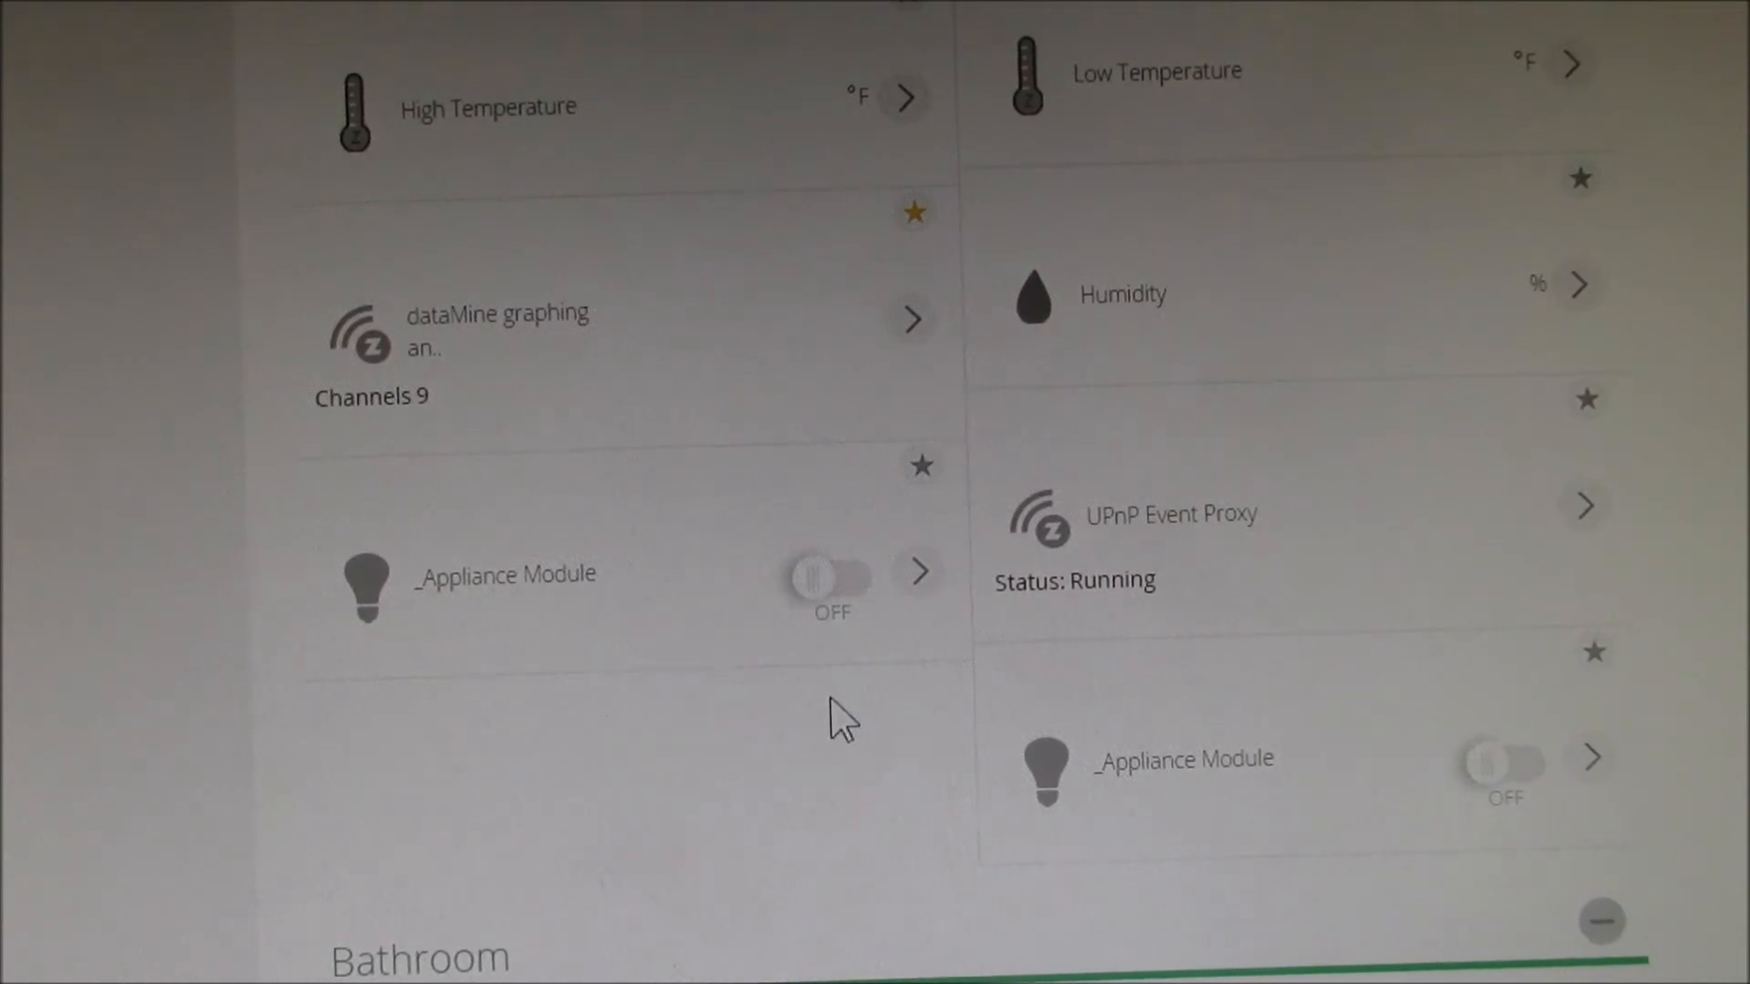
{"action": "scroll", "scroll_direction": "down", "scroll_amount": 3}
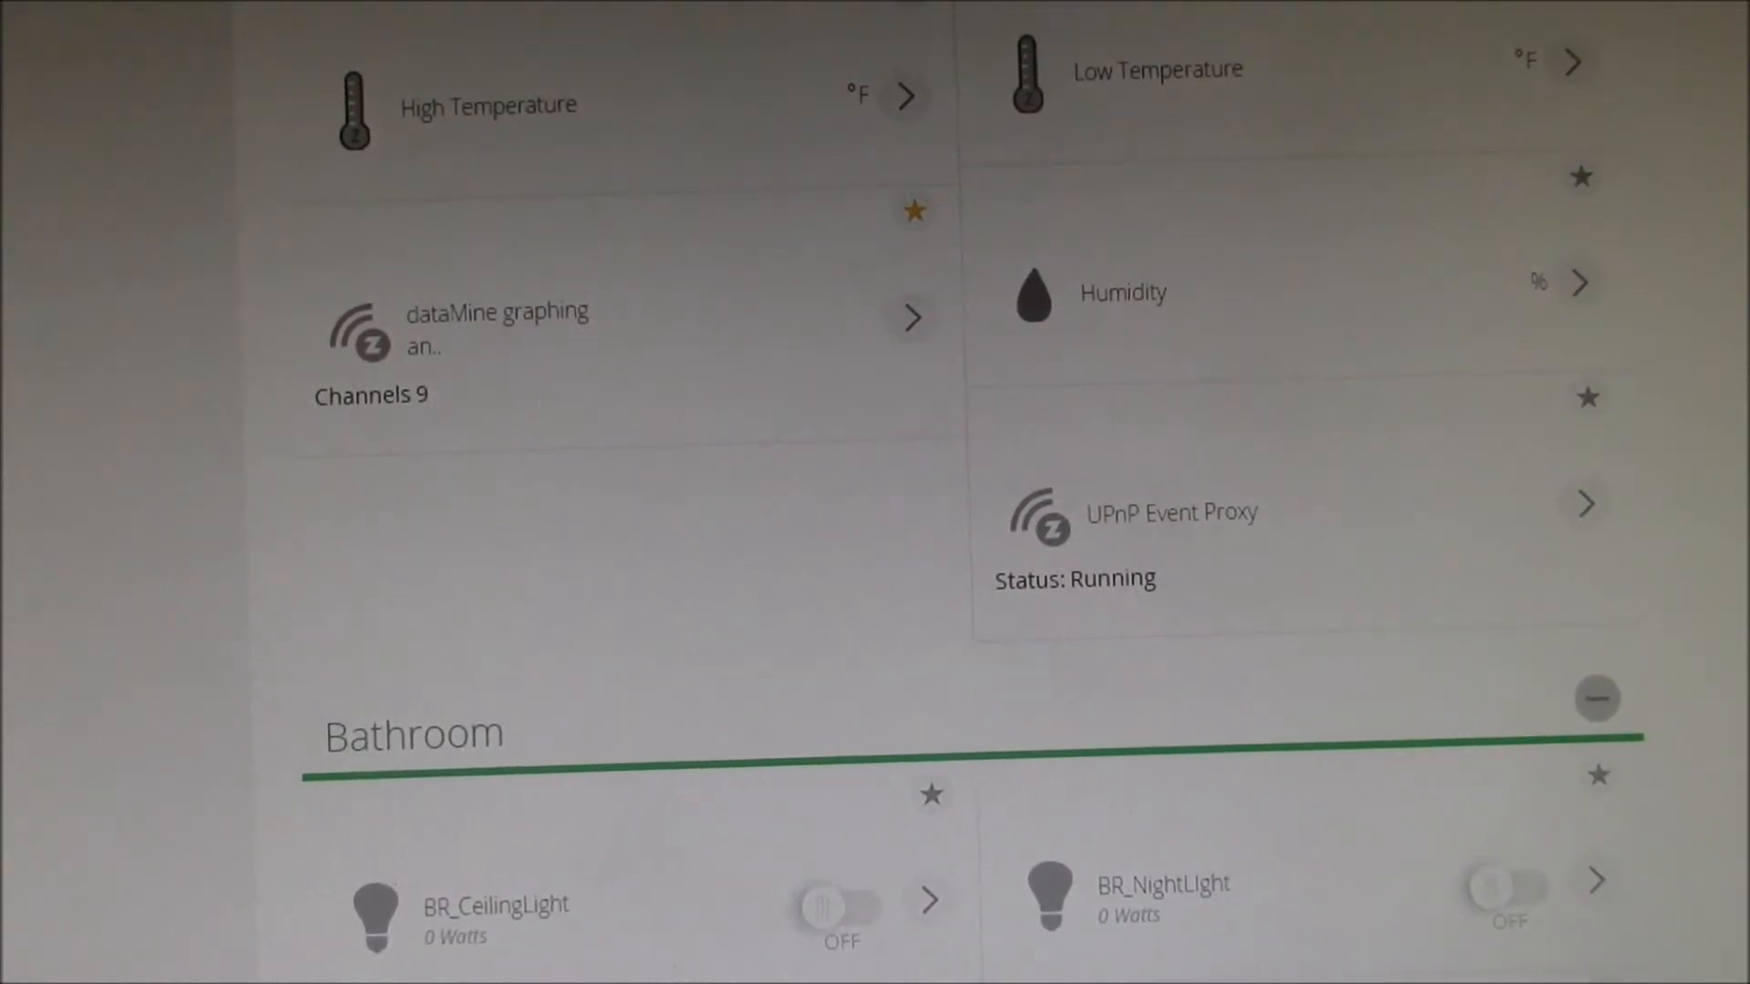
{"action": "scroll", "scroll_direction": "down", "scroll_amount": 3}
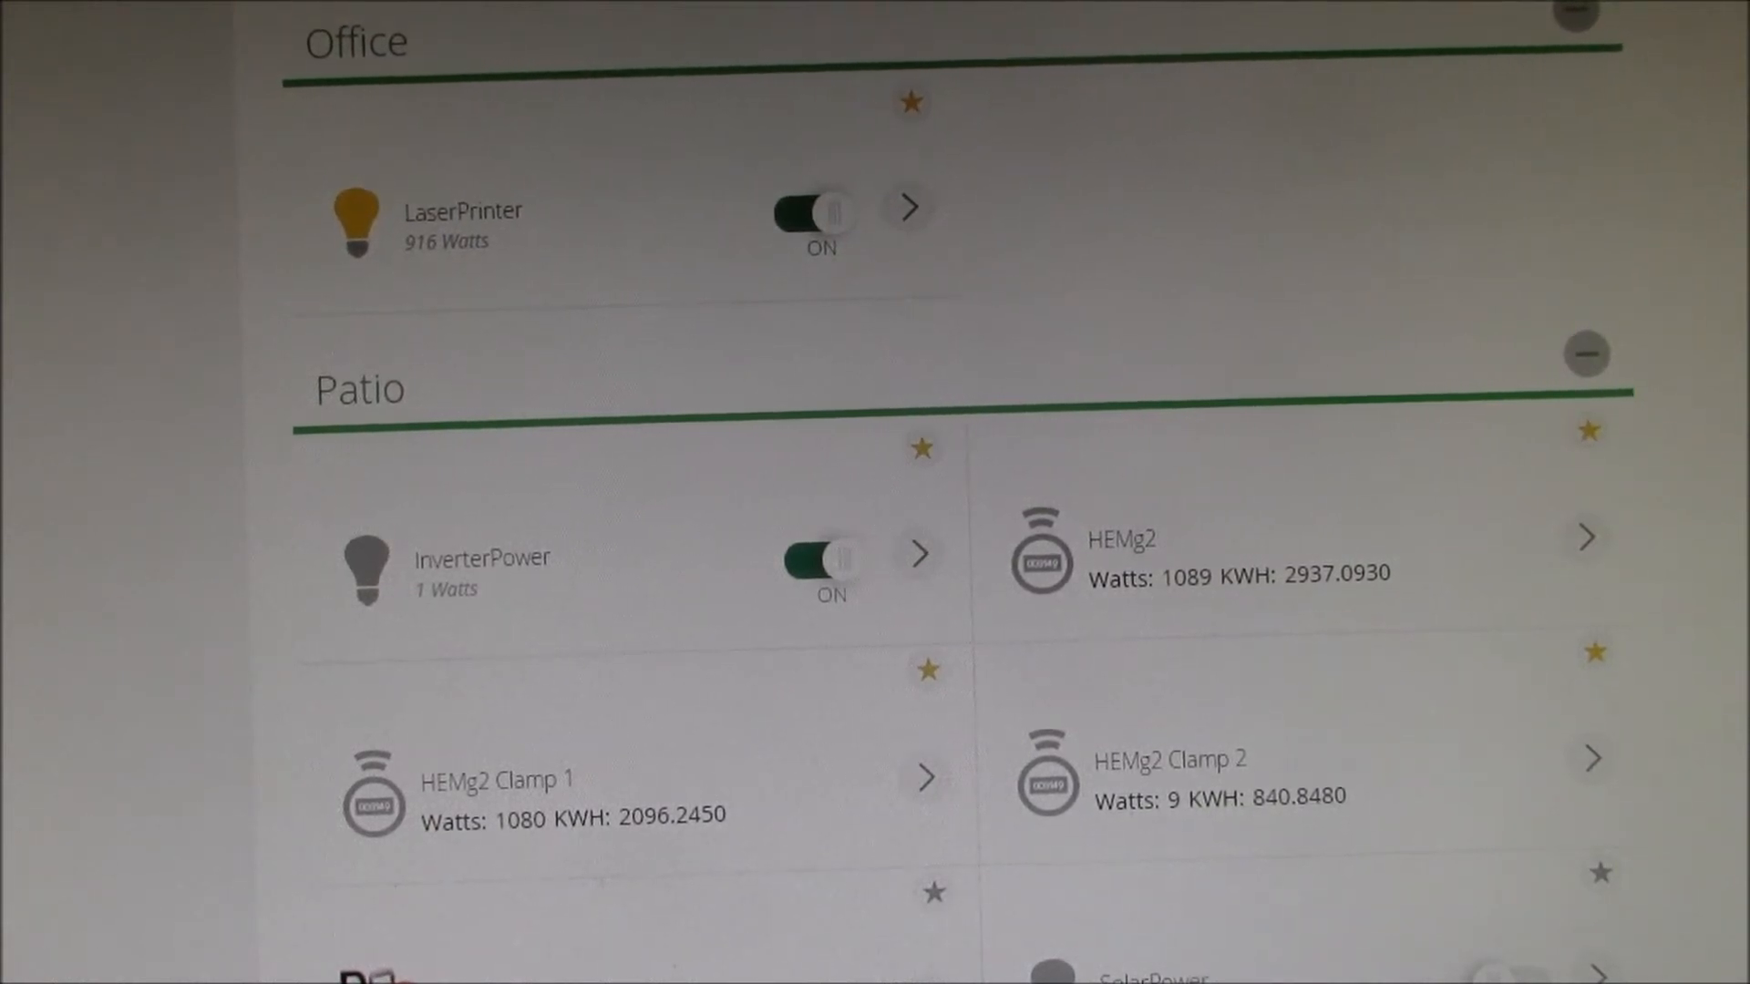
{"action": "scroll", "scroll_direction": "down", "scroll_amount": 3}
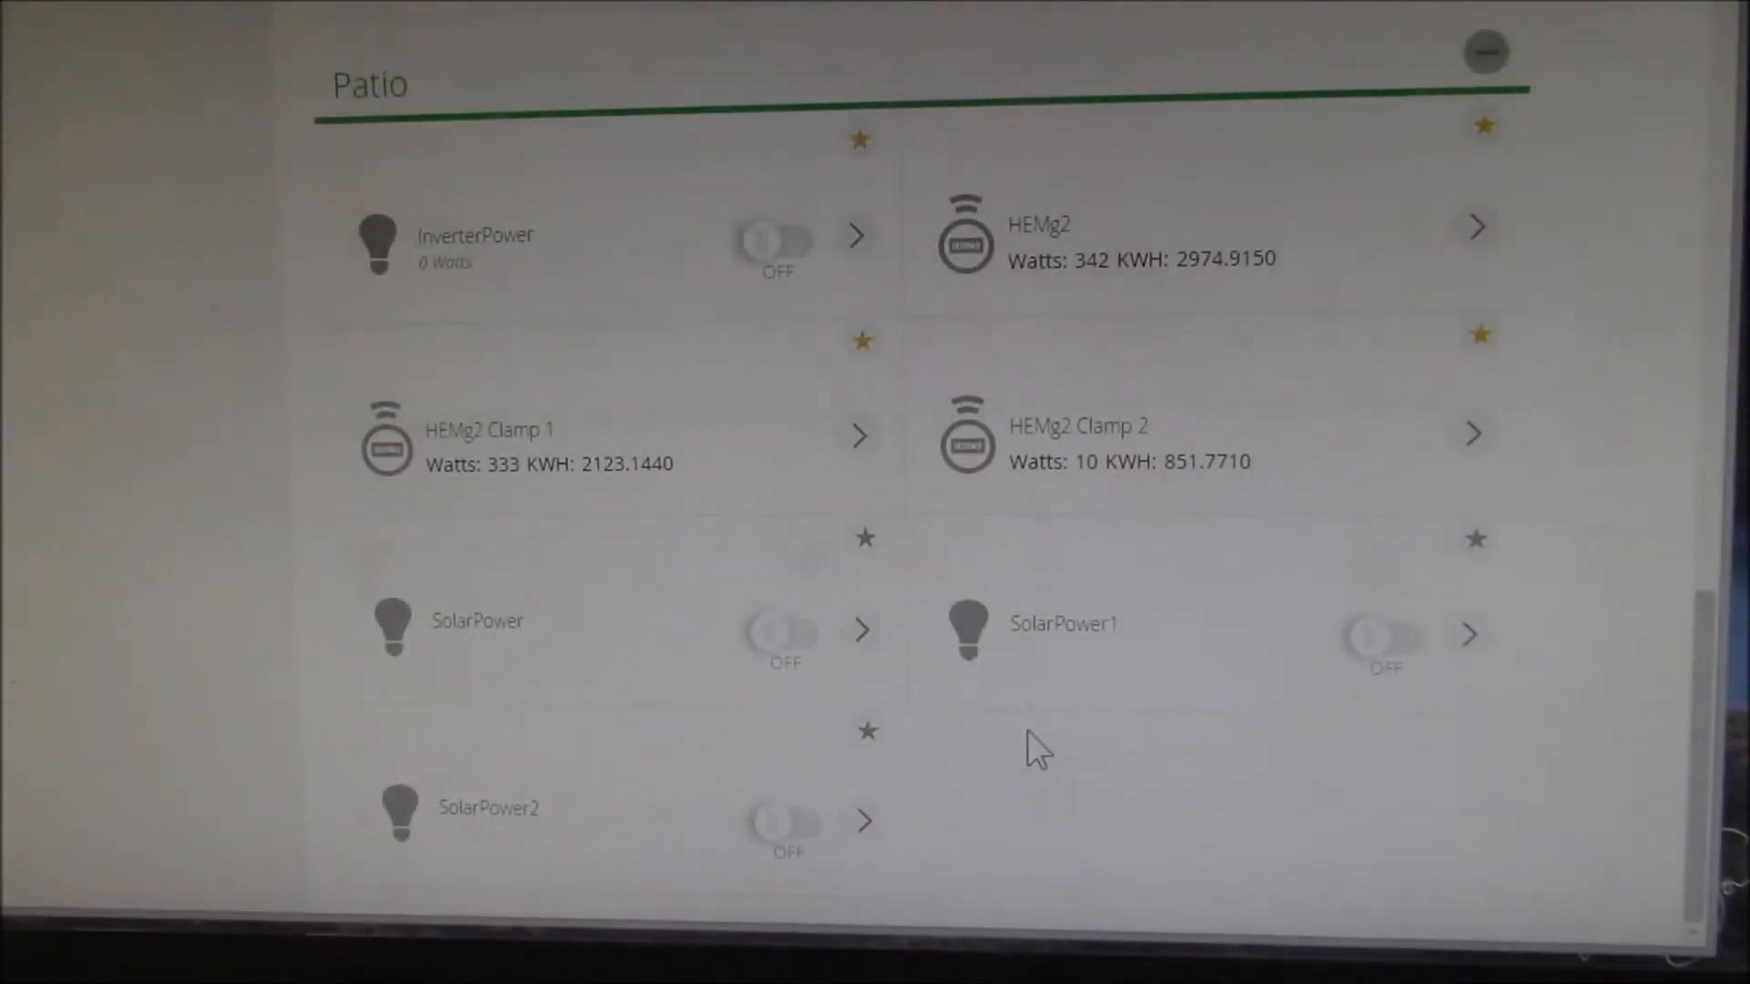
{"action": "mouse_move", "coordinate": [864, 629]}
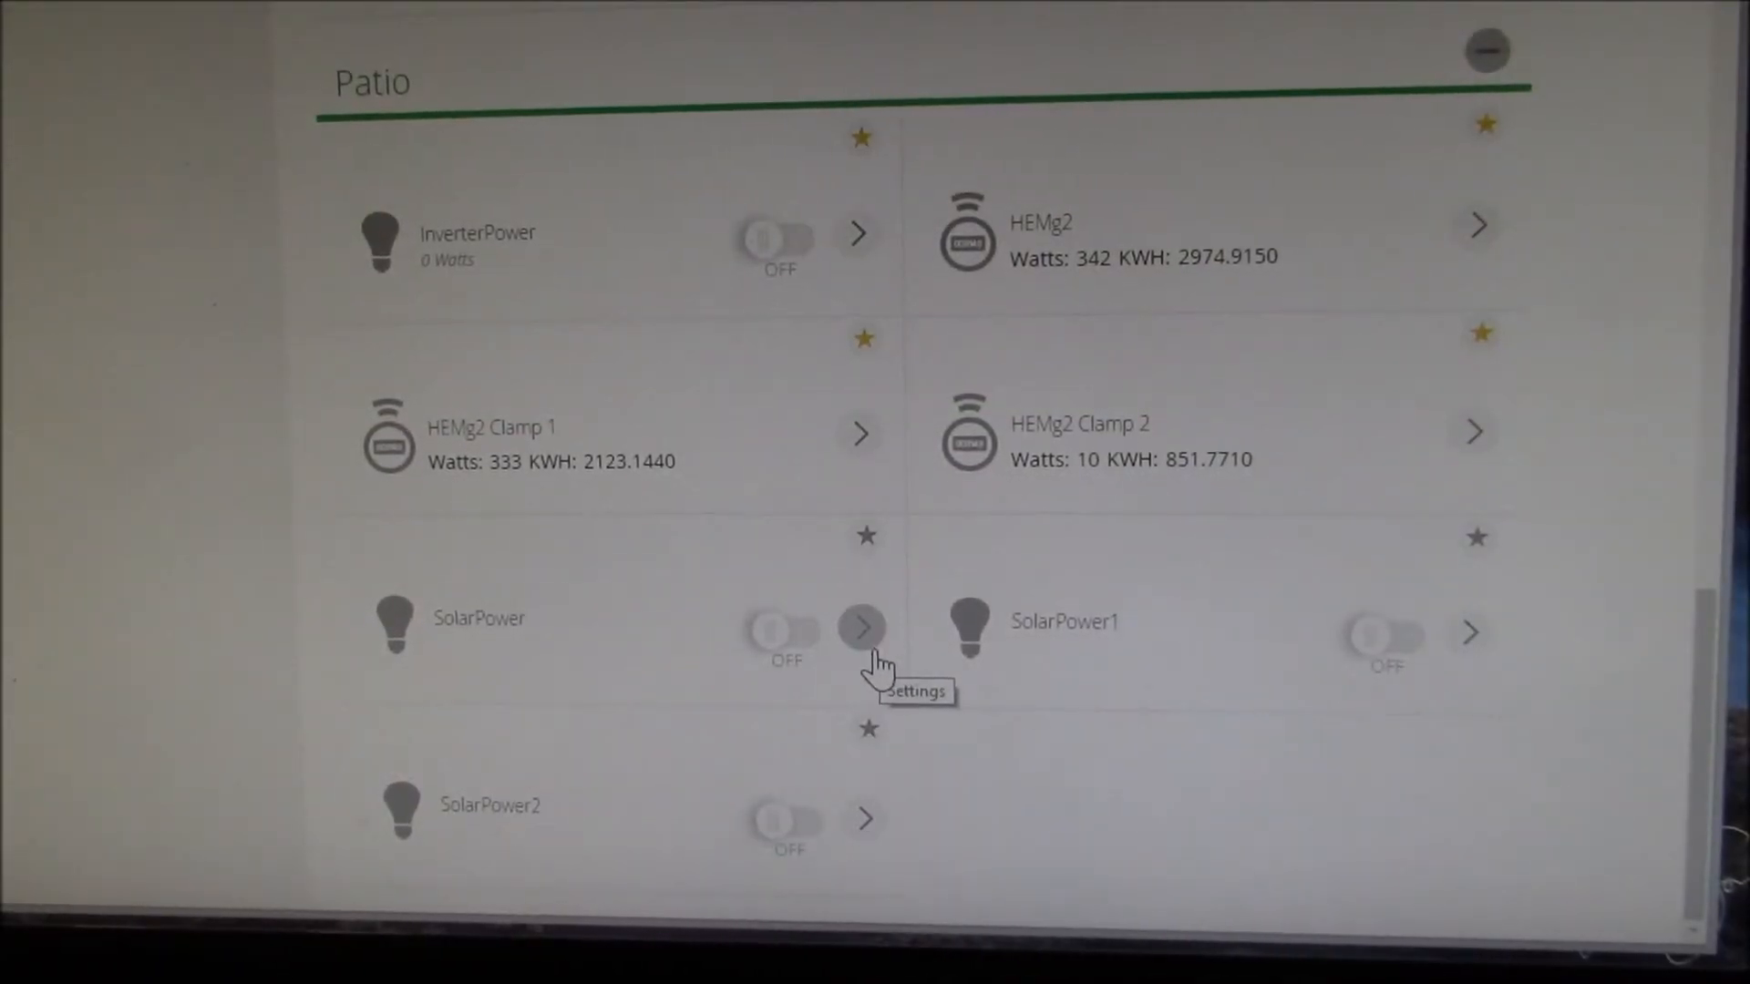
{"action": "mouse_move", "coordinate": [1009, 680]}
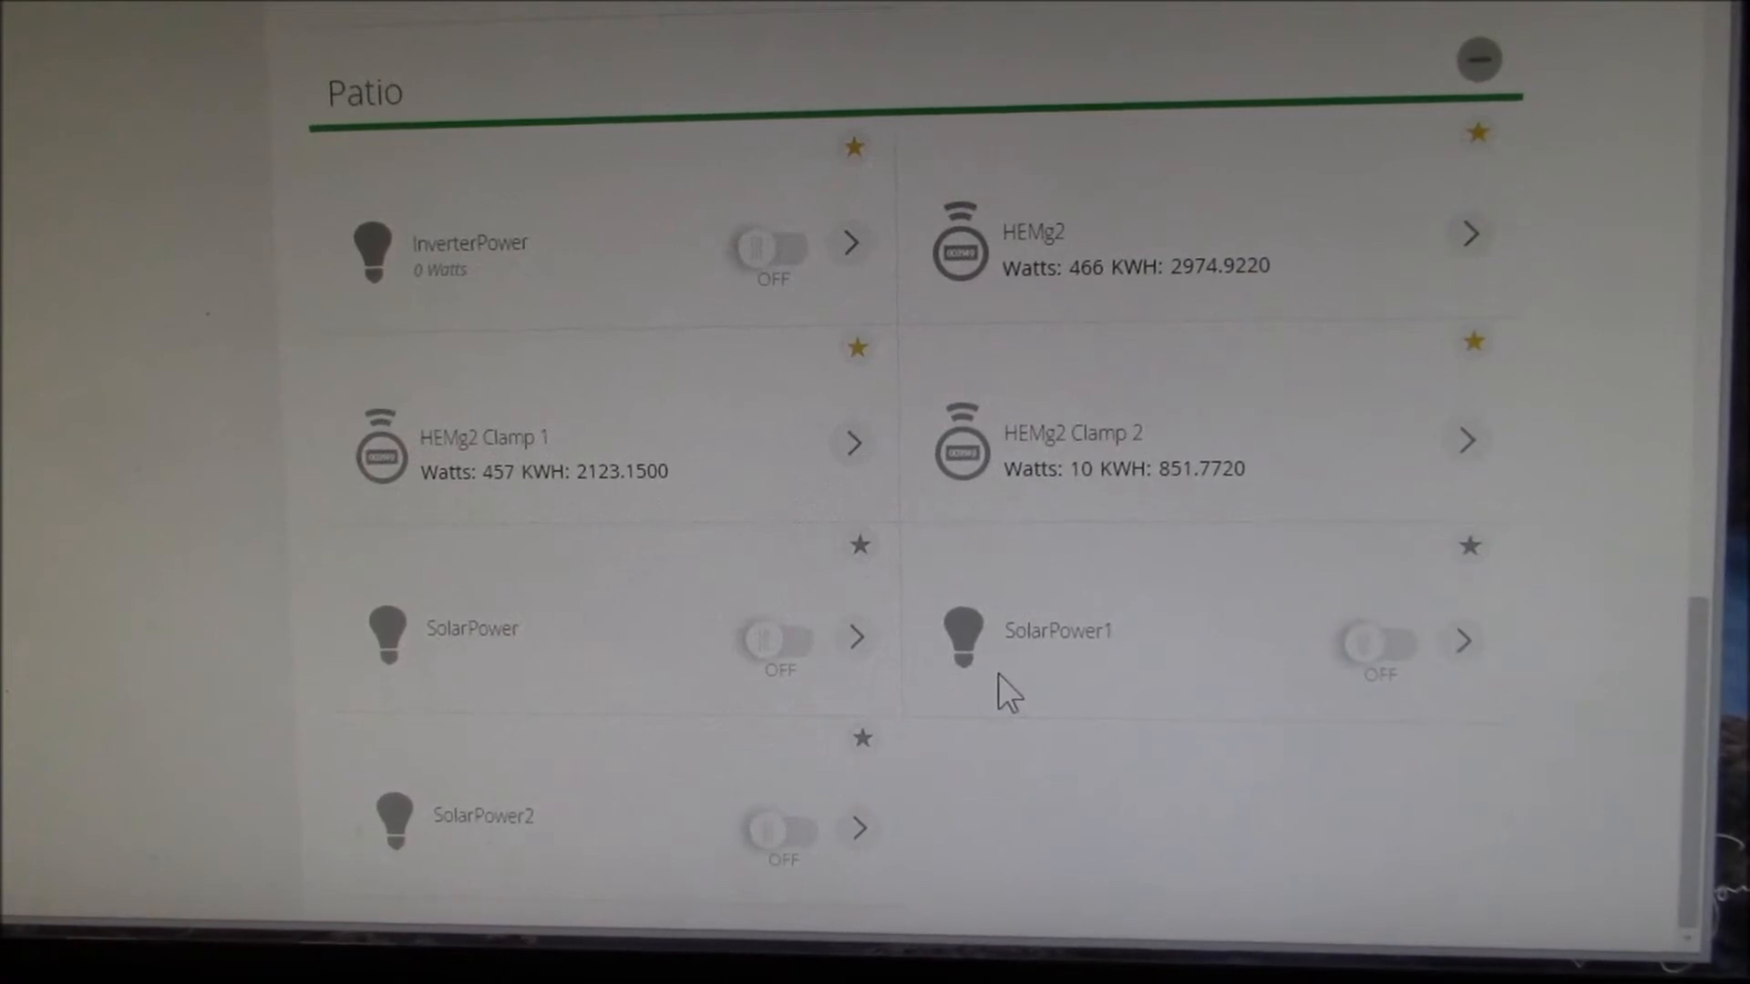
{"action": "mouse_move", "coordinate": [976, 748]}
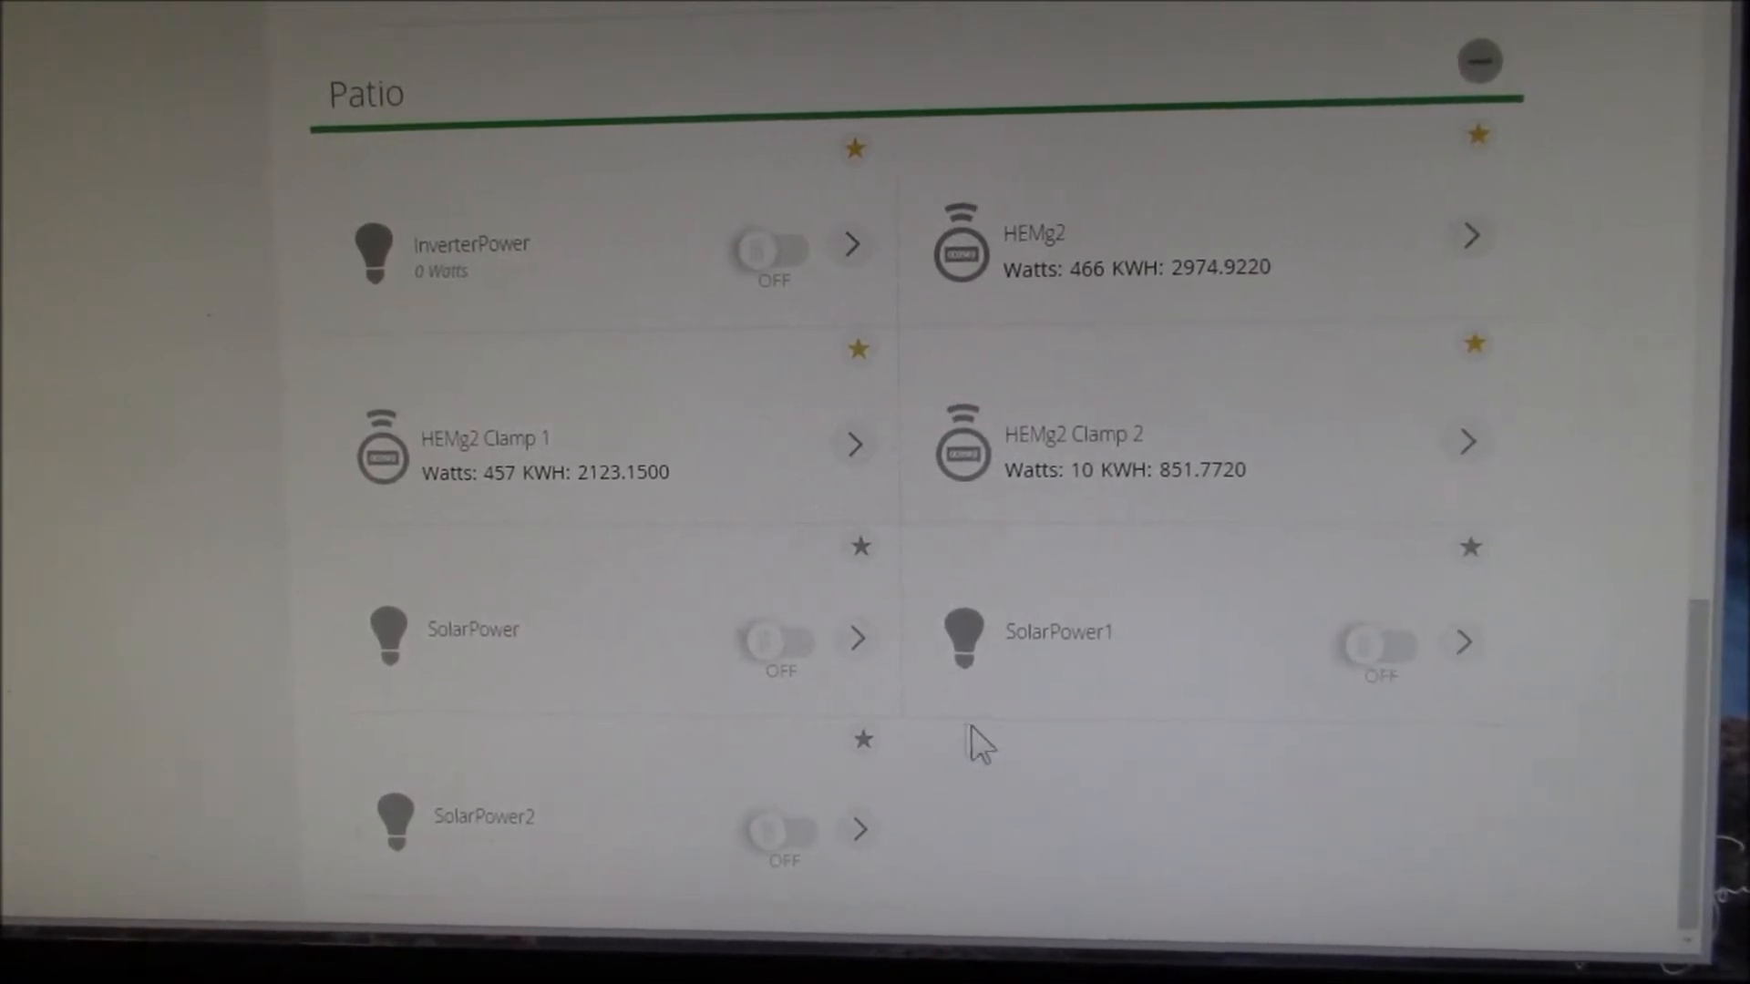
{"action": "mouse_move", "coordinate": [947, 709]}
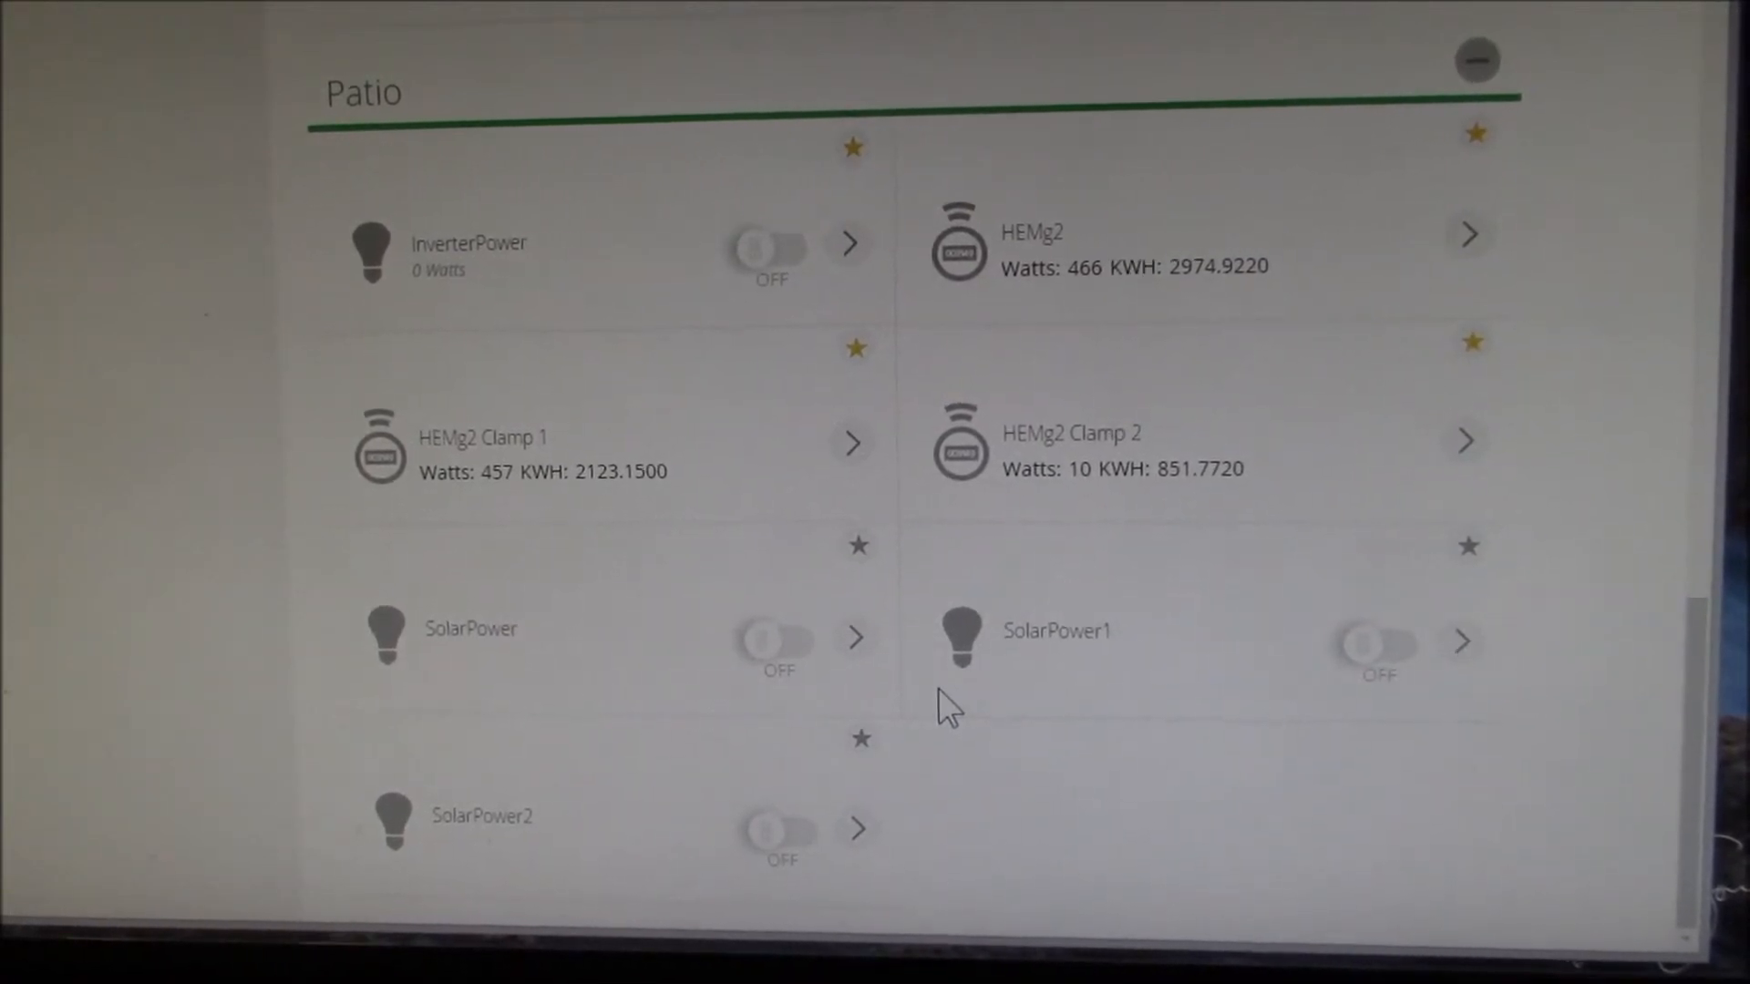
{"action": "mouse_move", "coordinate": [857, 647]}
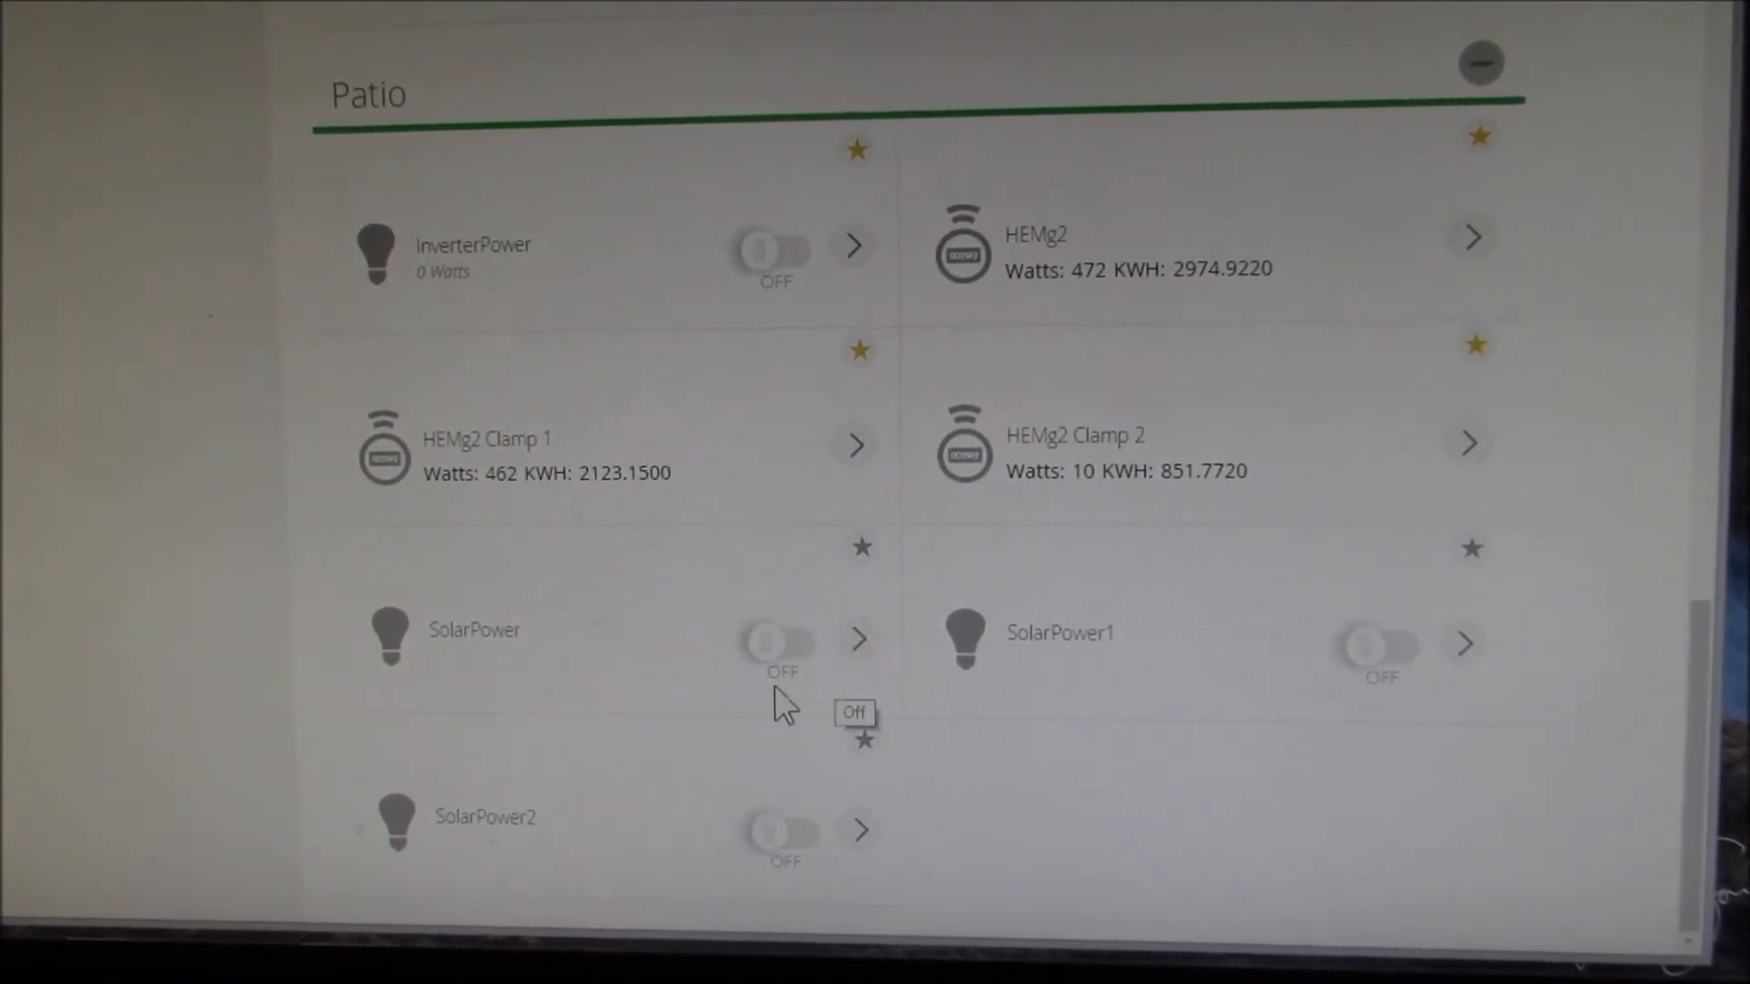
{"action": "mouse_move", "coordinate": [948, 669]}
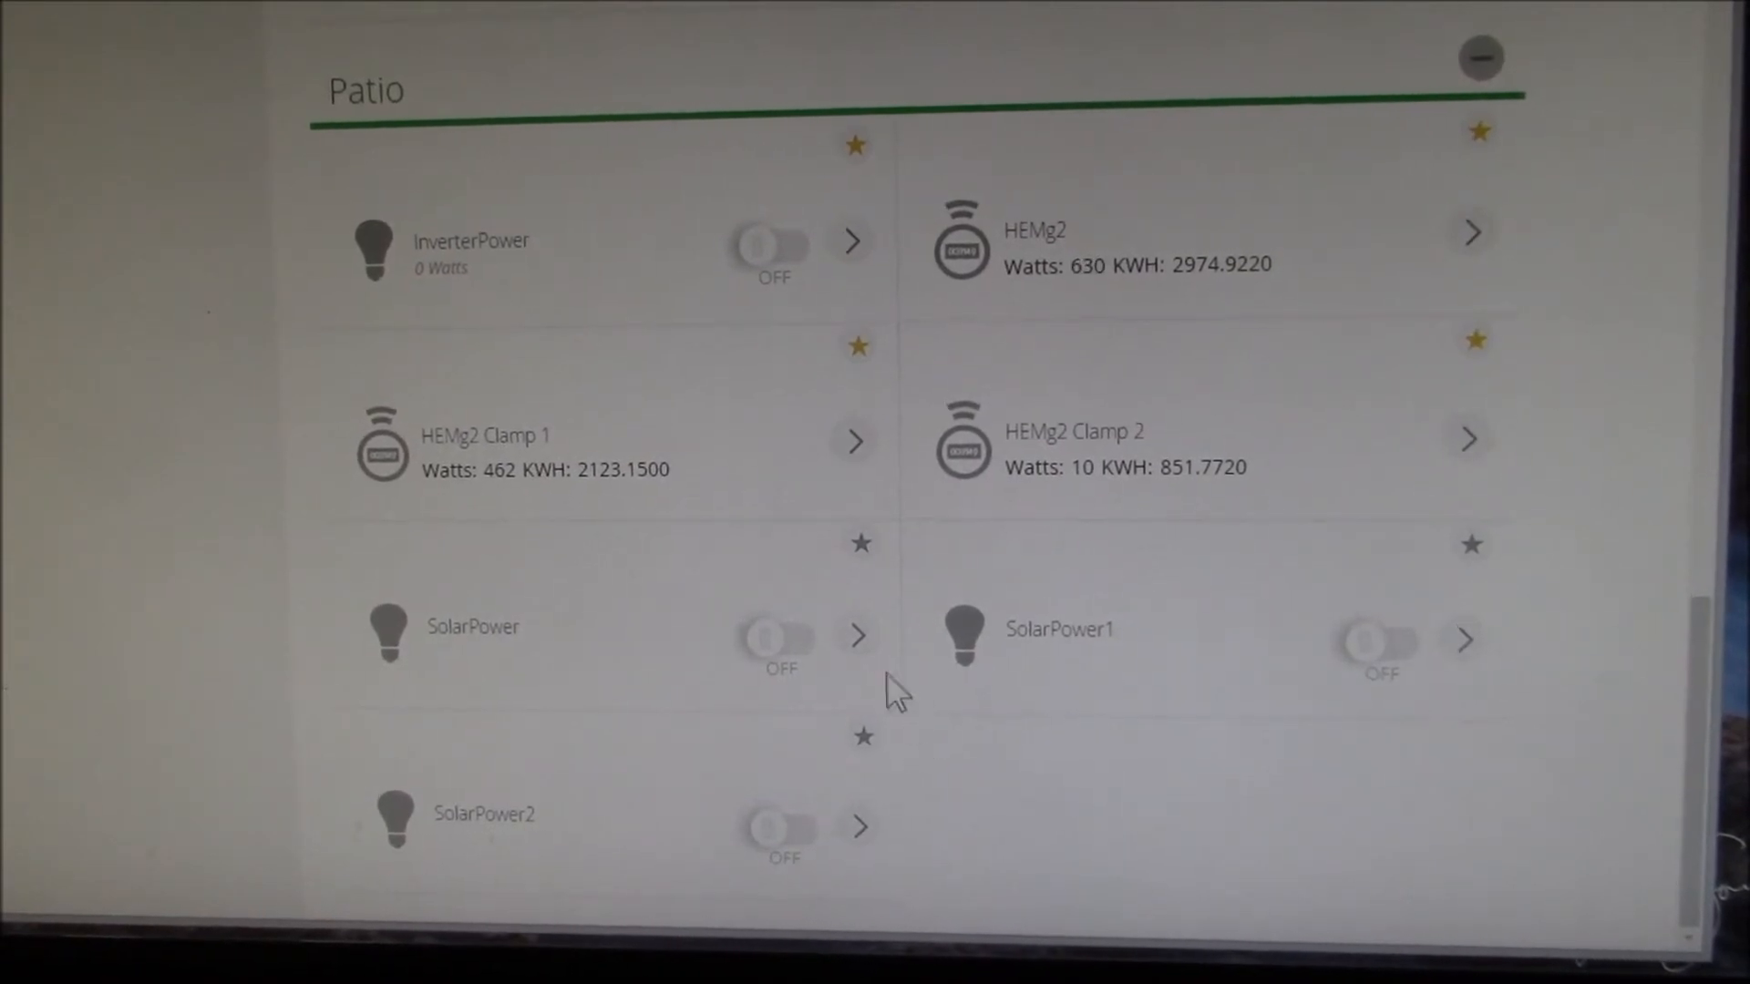
{"action": "left_click", "coordinate": [857, 636]}
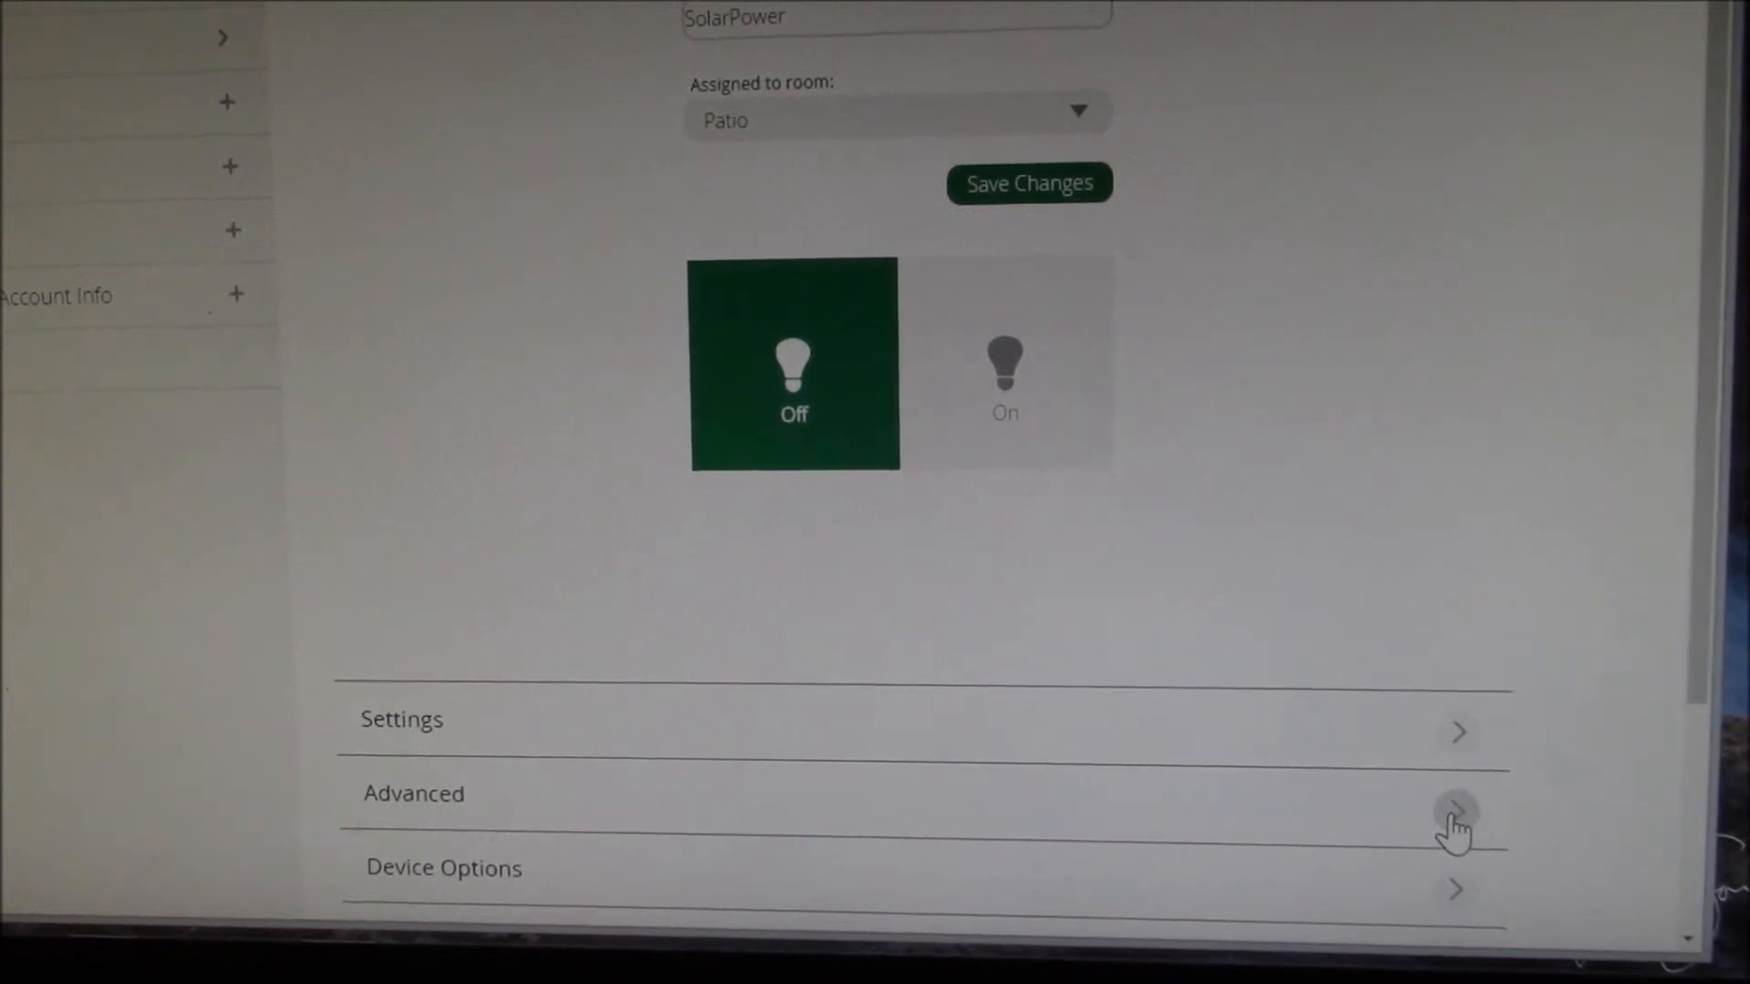
{"action": "mouse_move", "coordinate": [490, 222]}
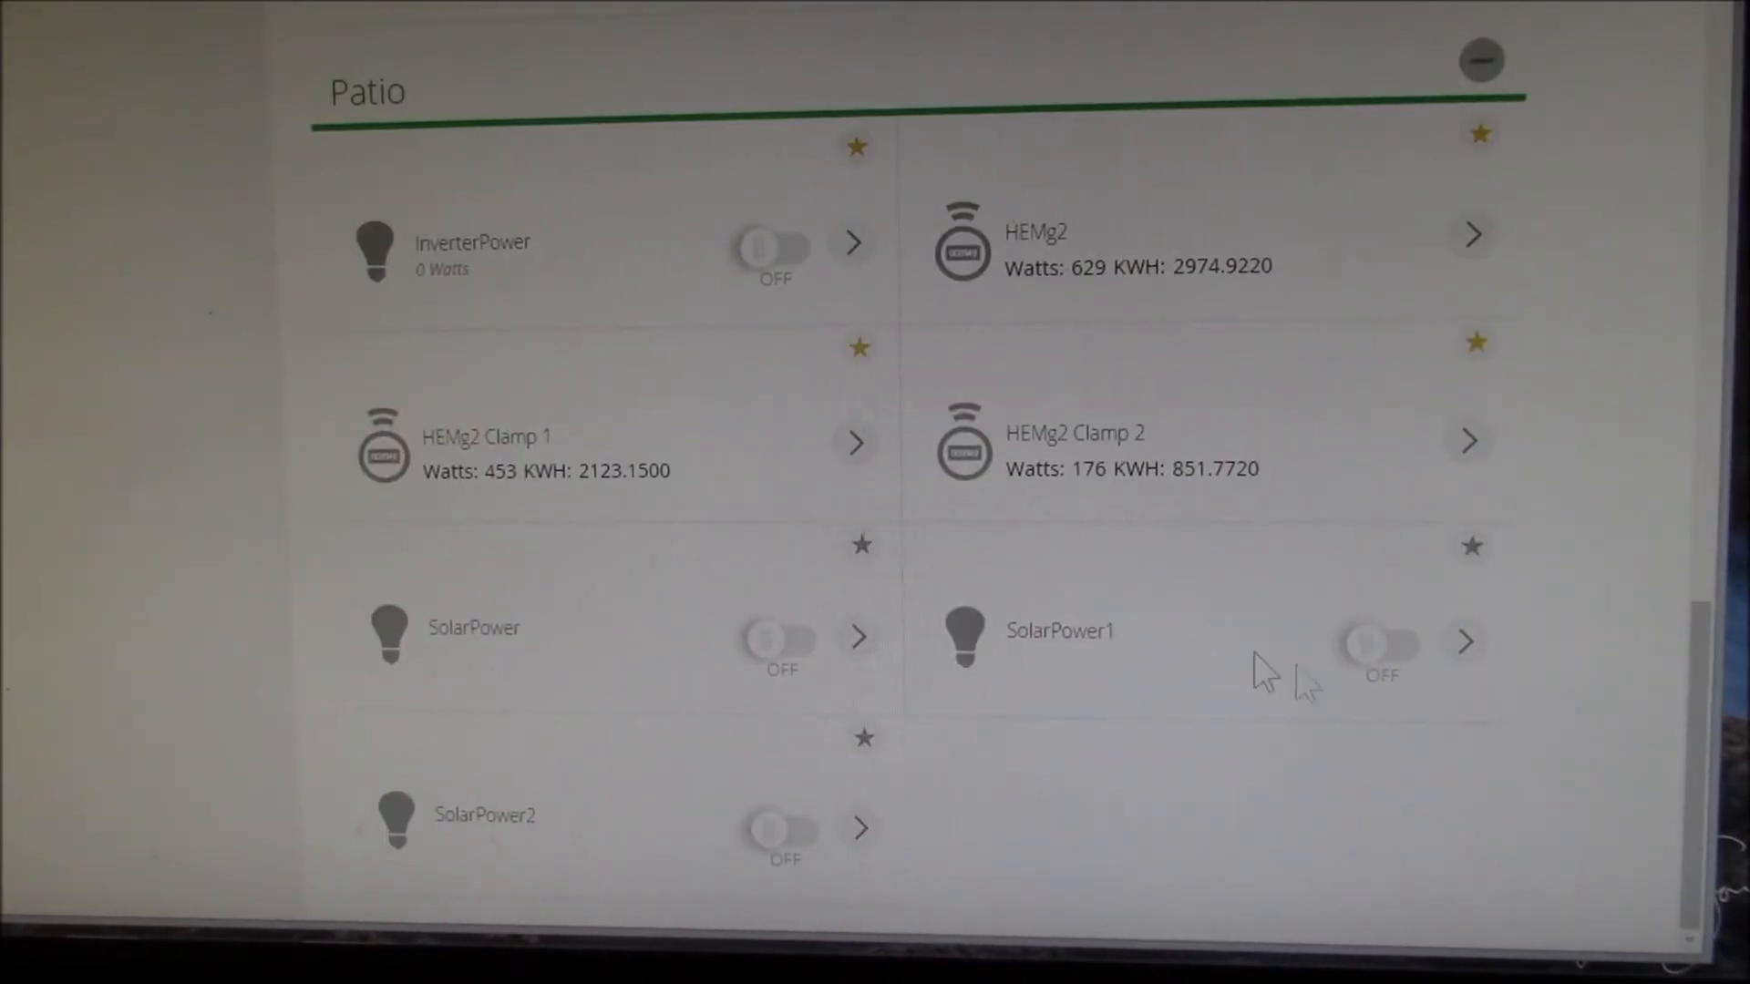
{"action": "mouse_move", "coordinate": [1469, 646]}
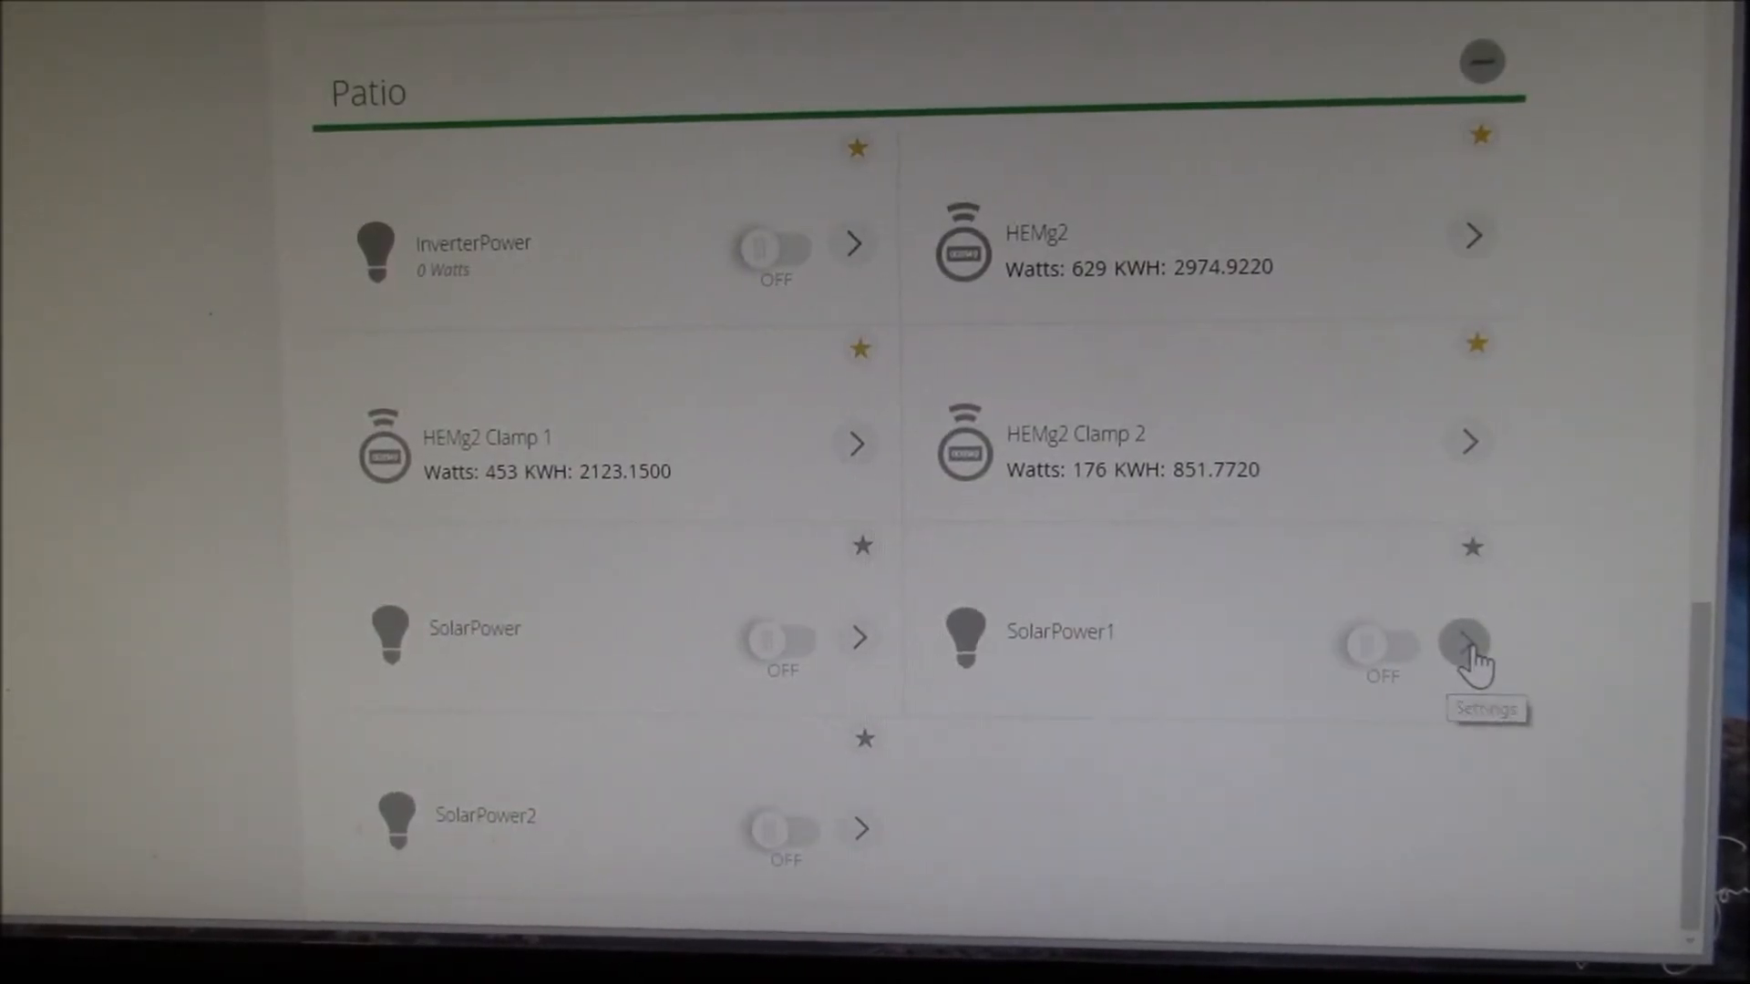
{"action": "left_click", "coordinate": [1468, 644]}
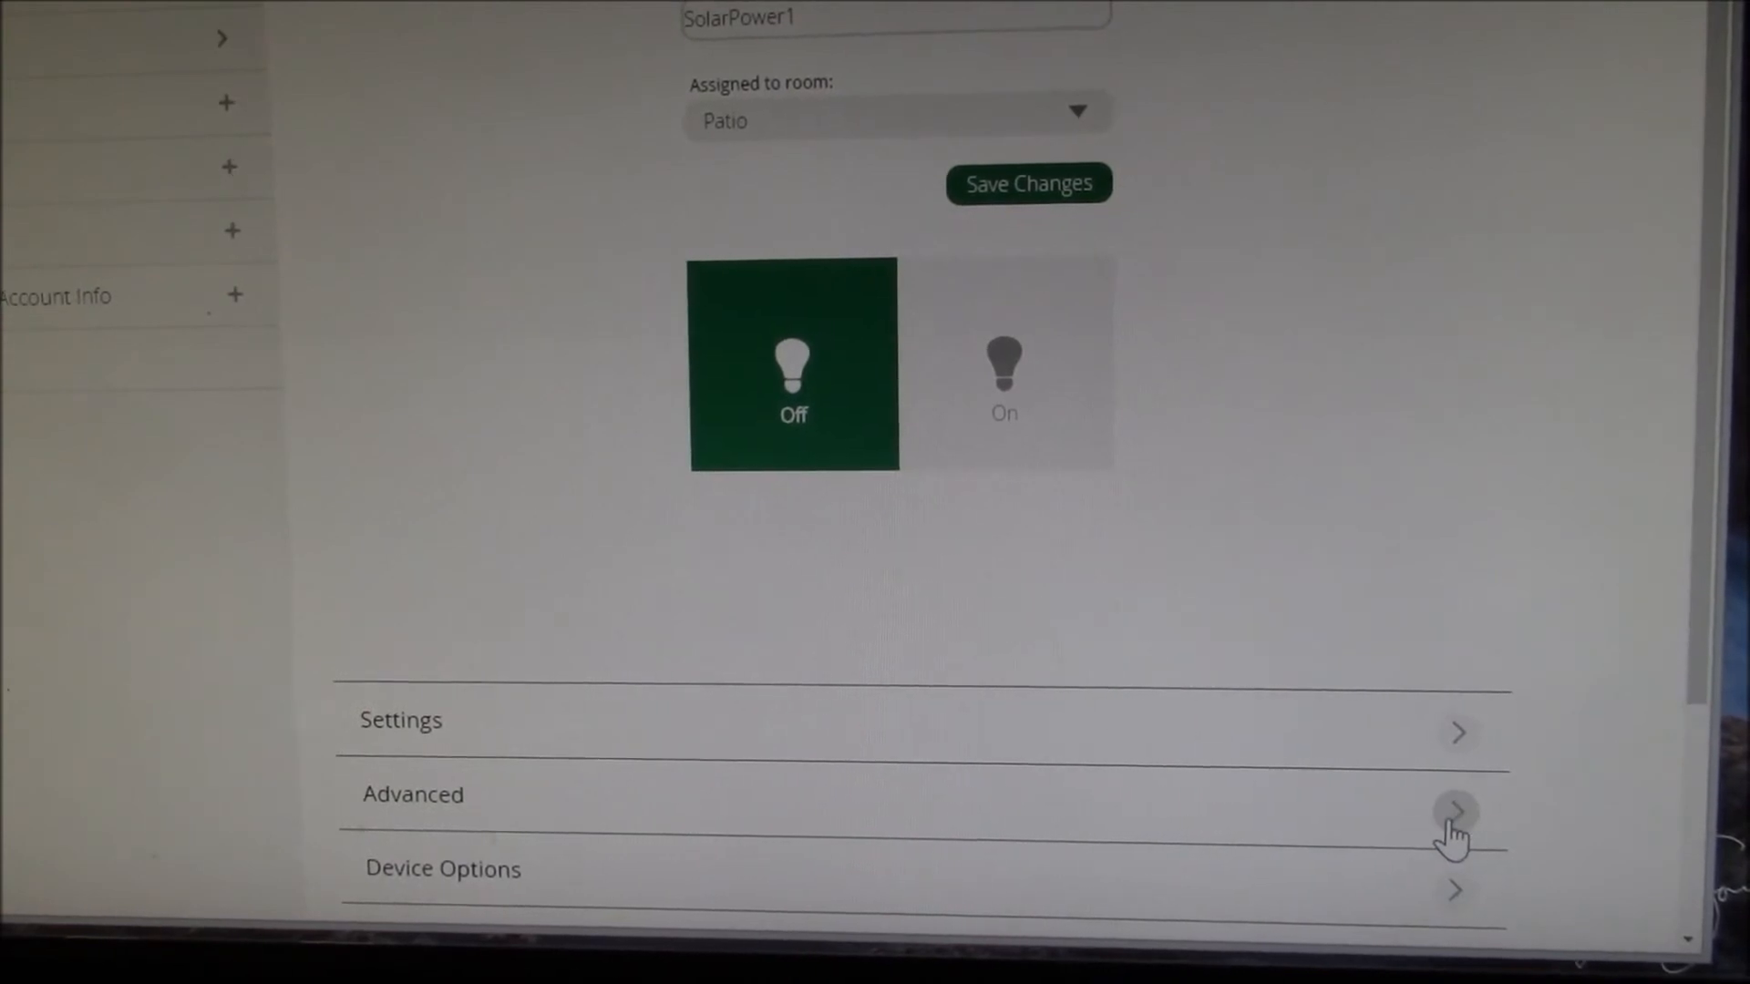
{"action": "left_click", "coordinate": [1454, 813]}
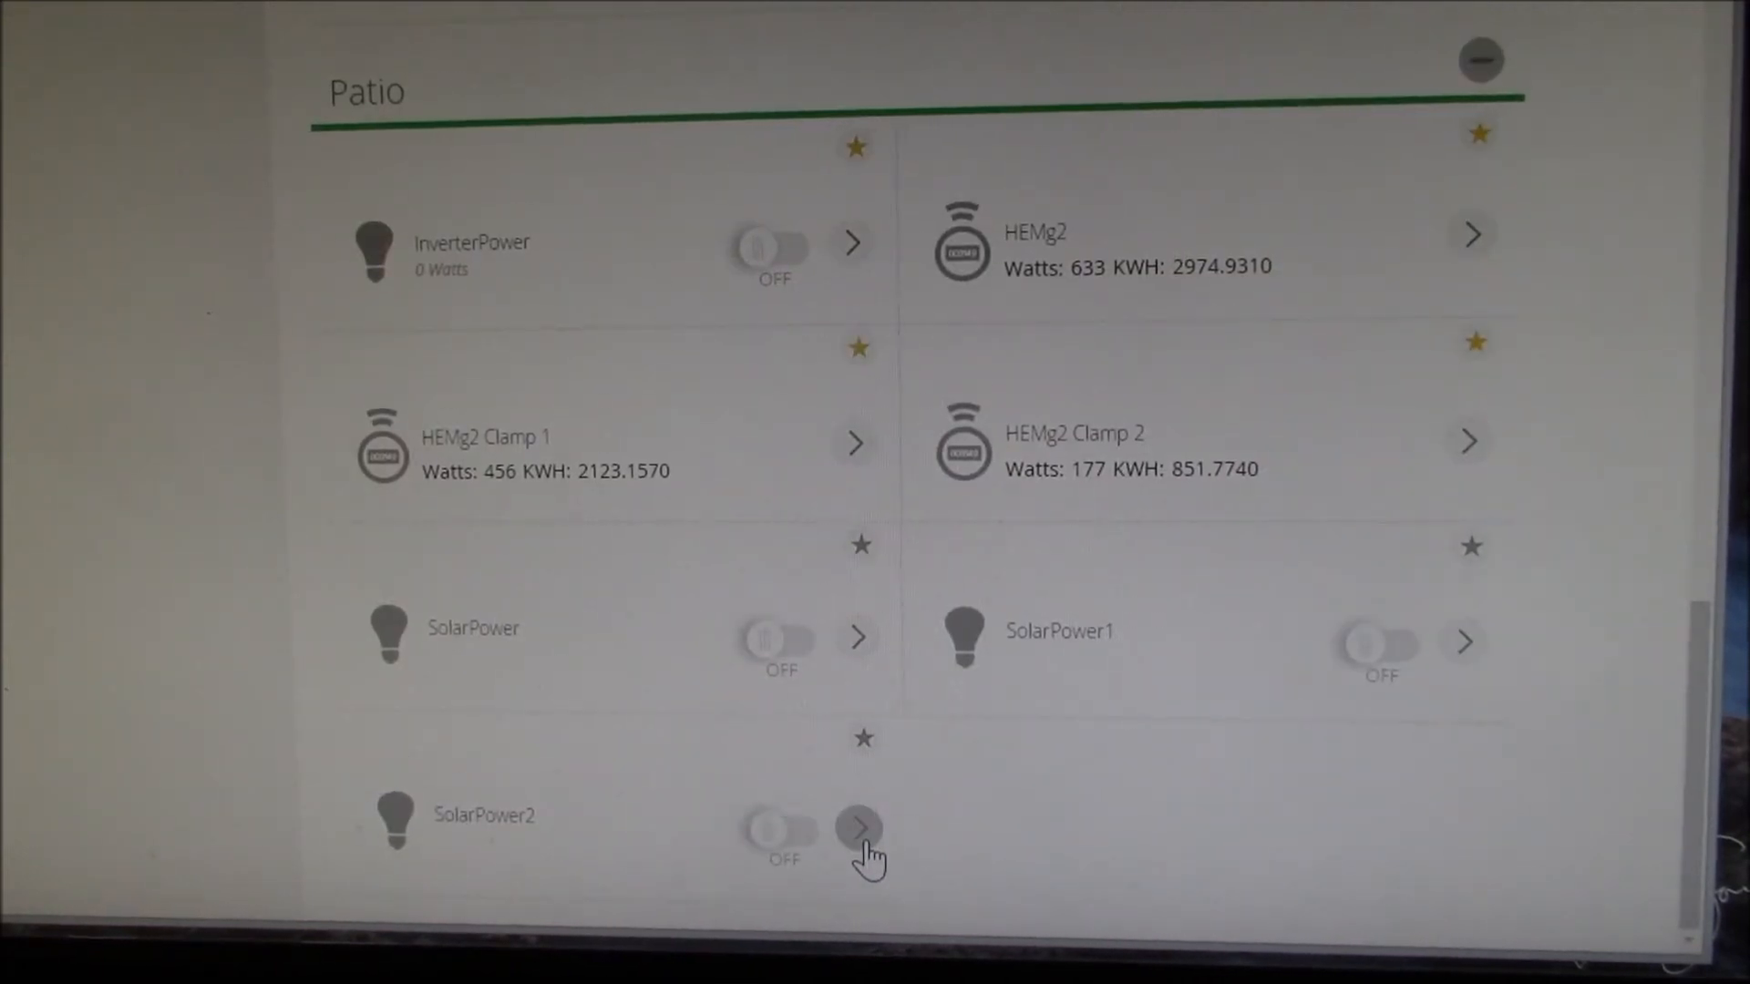
Set the SolarPower2 child device's altid to e2 in its advanced settings and return to Patio
{"action": "left_click", "coordinate": [859, 829]}
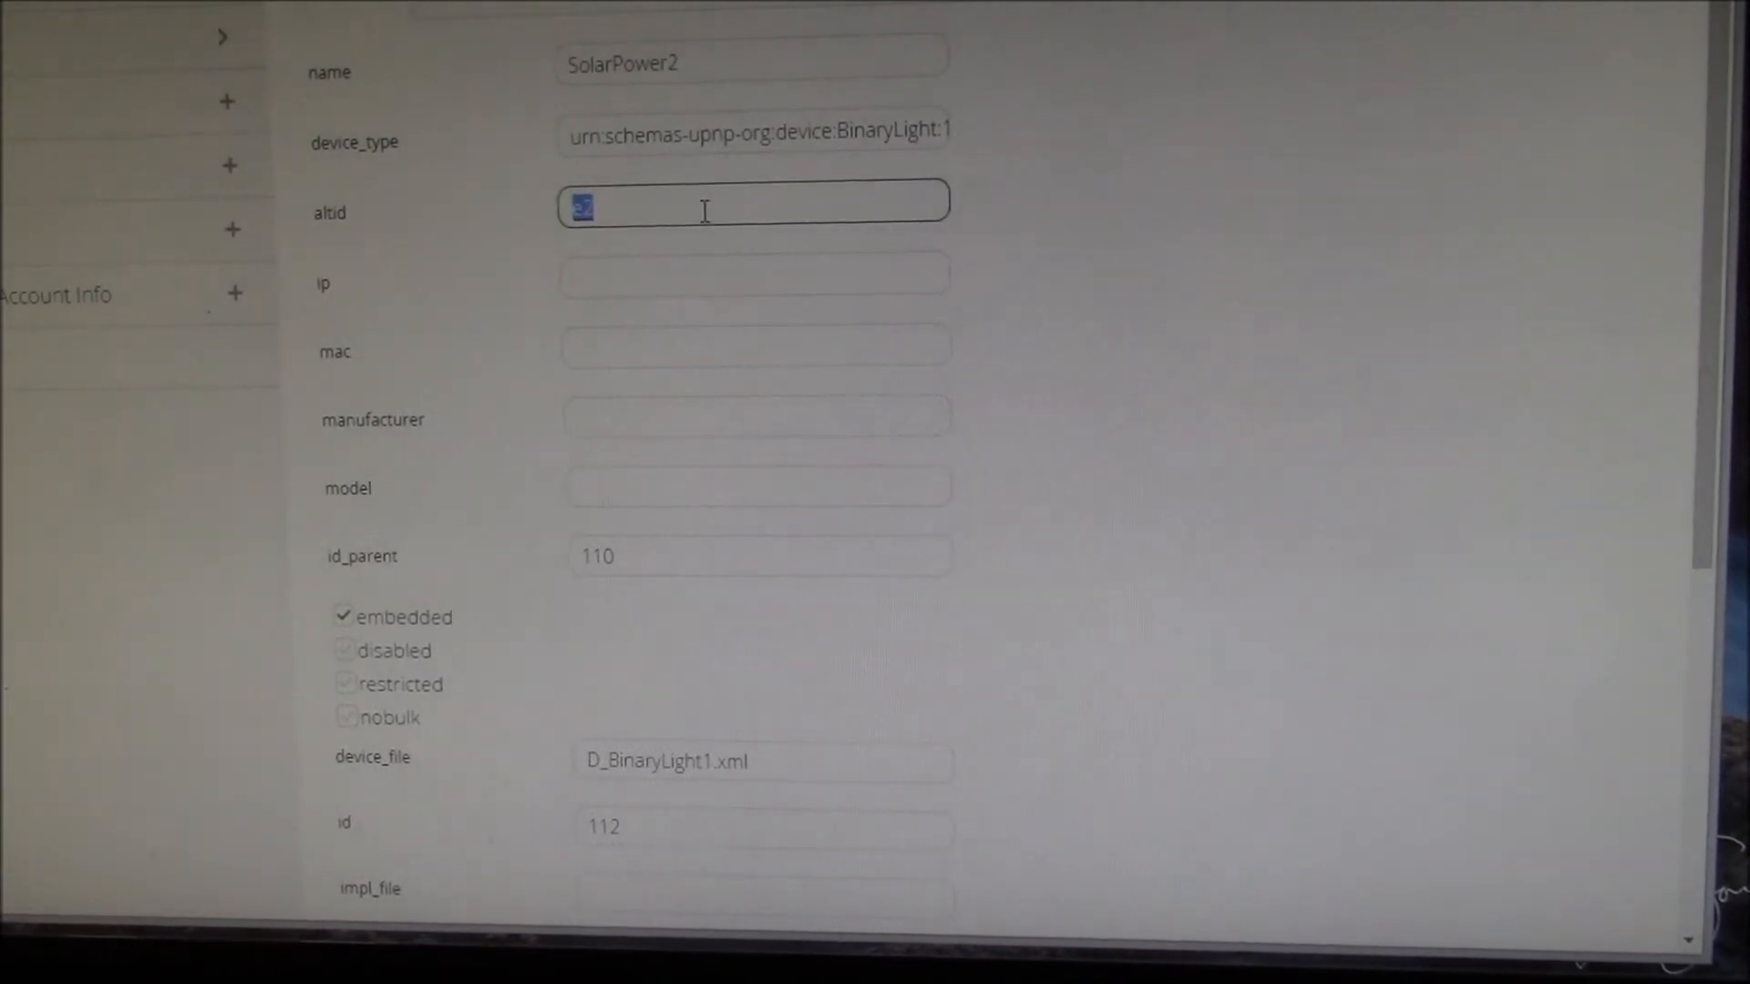
{"action": "type", "text": "e2"}
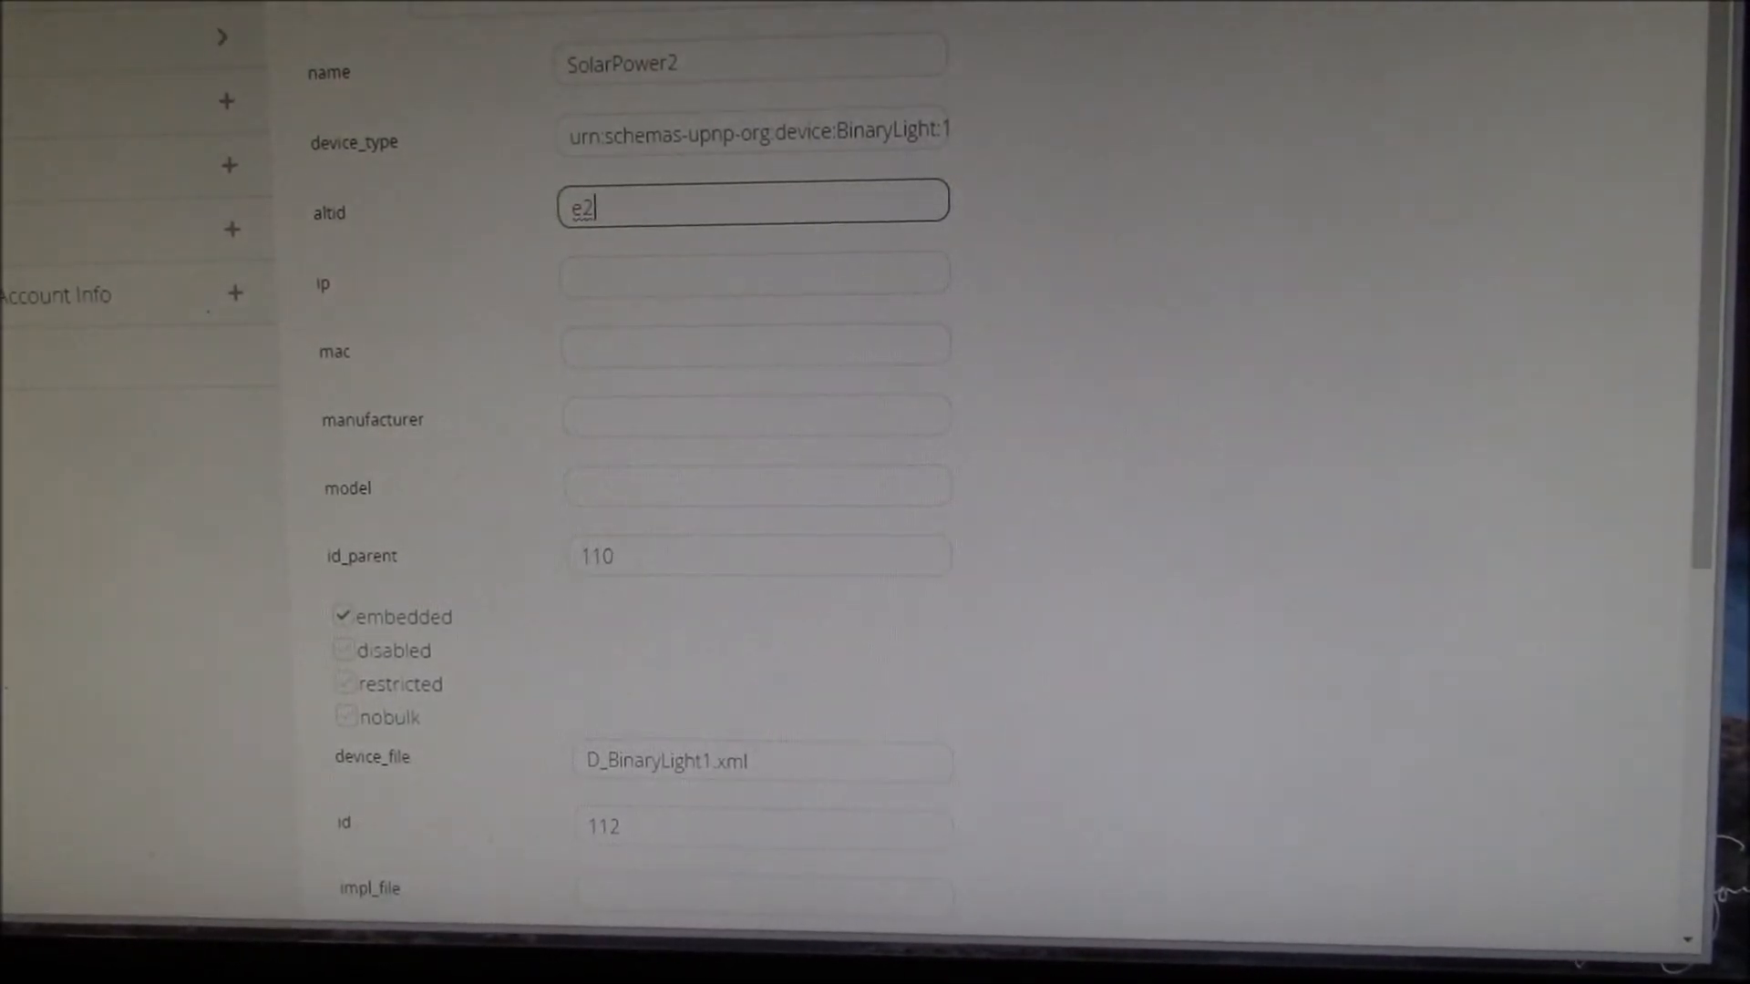
{"action": "scroll", "scroll_direction": "up", "scroll_amount": 3}
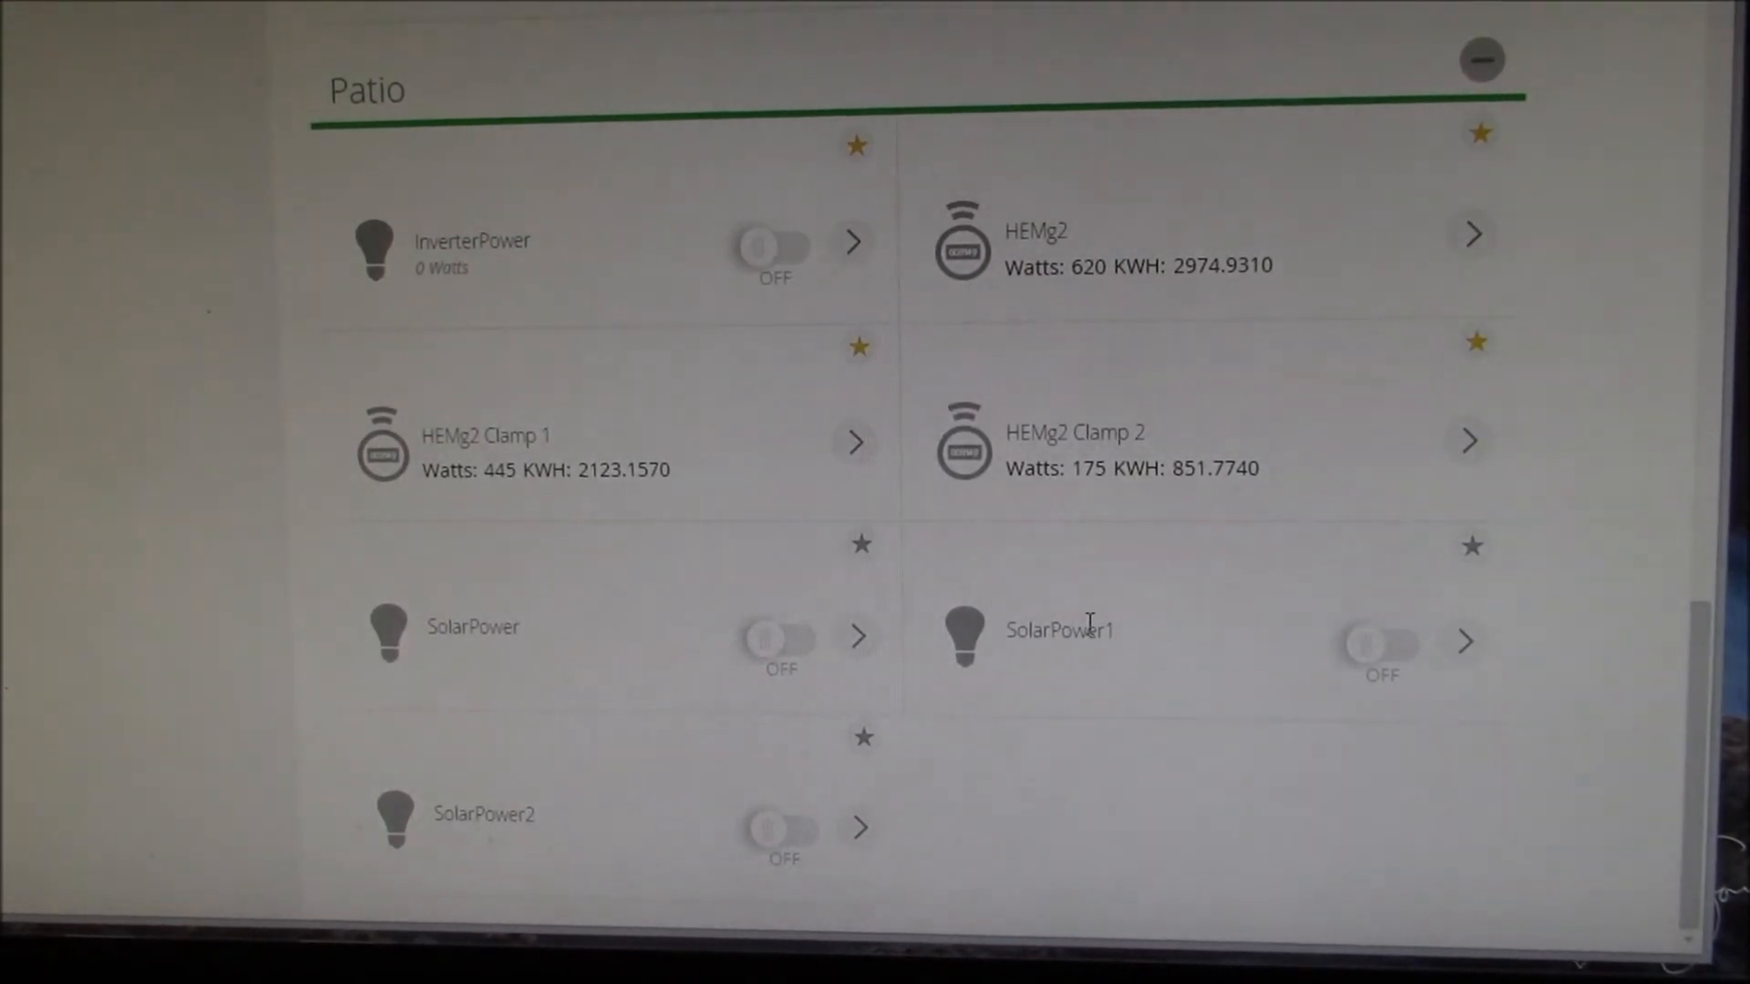
{"action": "mouse_move", "coordinate": [876, 736]}
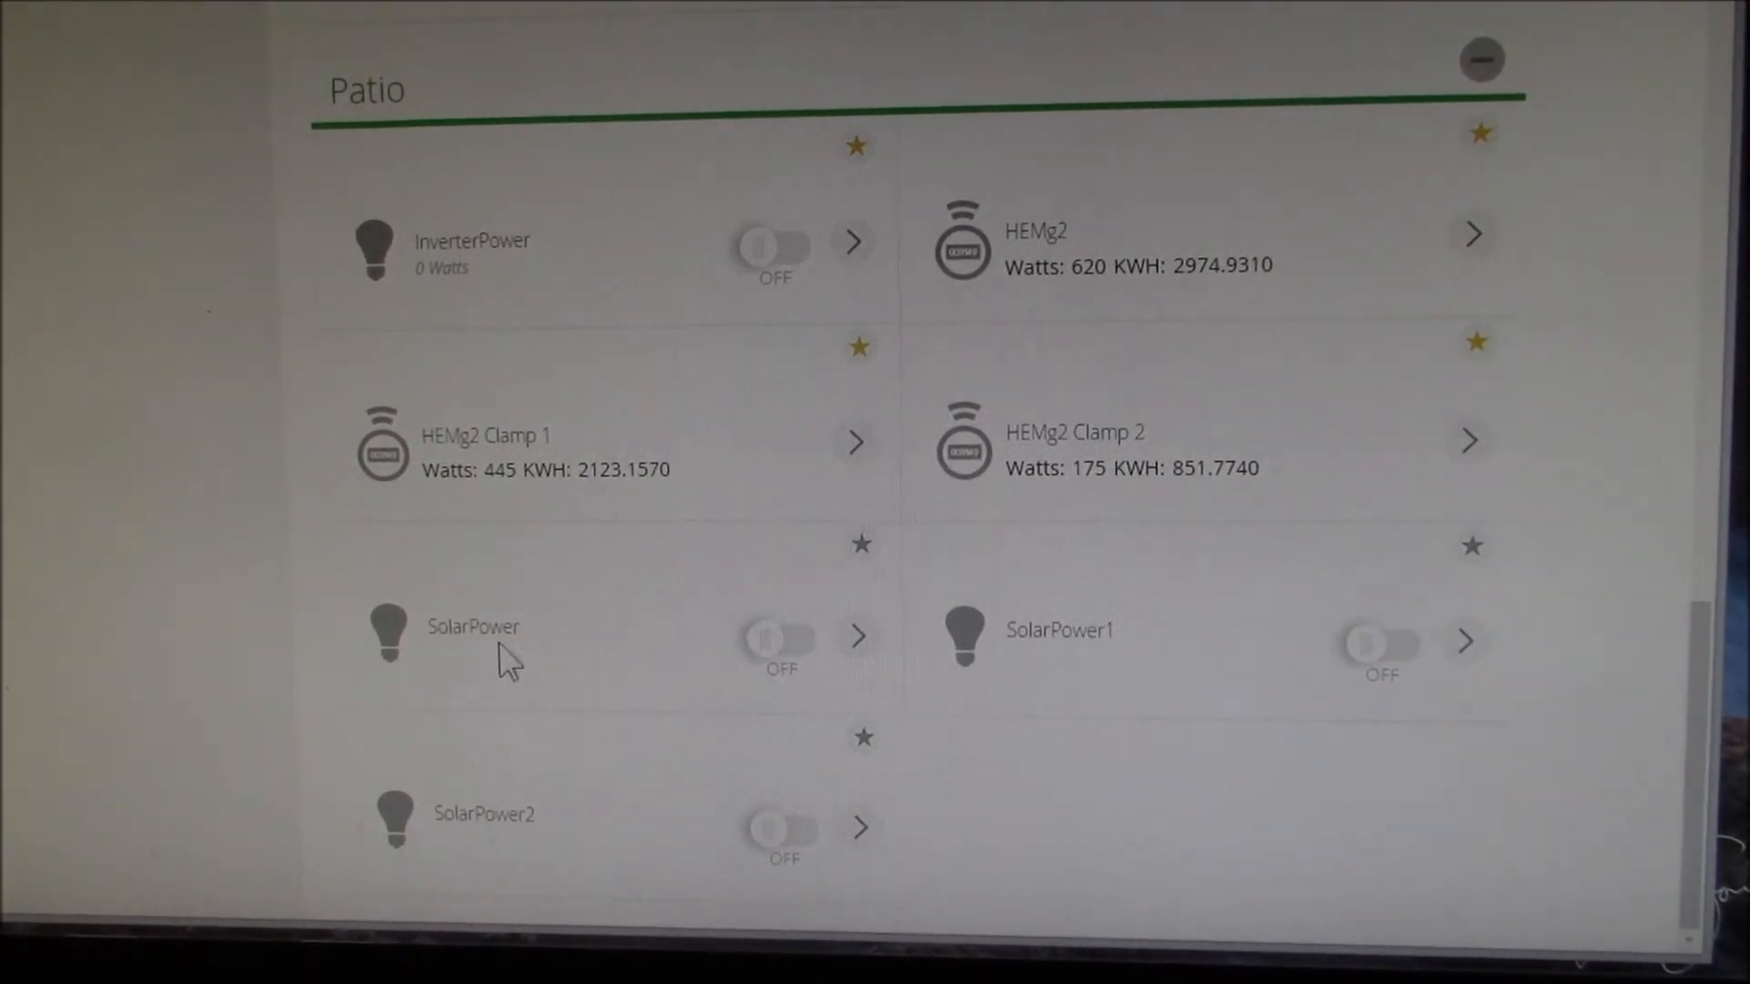
{"action": "mouse_move", "coordinate": [929, 720]}
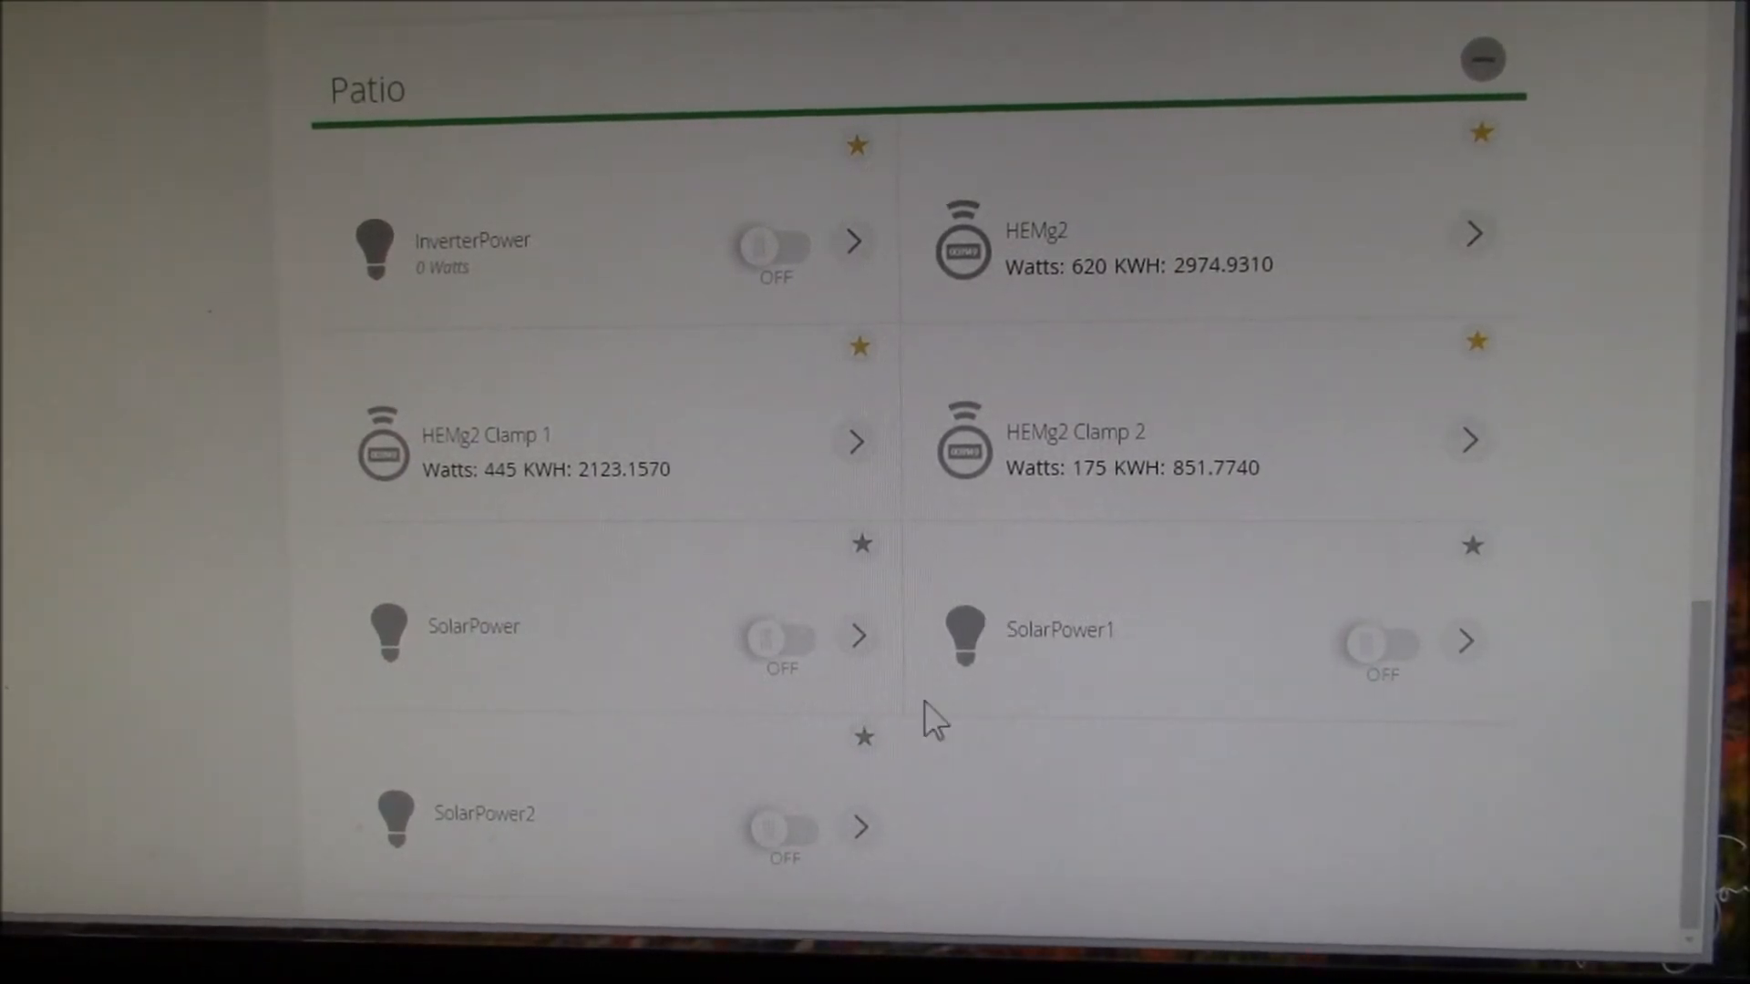
{"action": "mouse_move", "coordinate": [941, 684]}
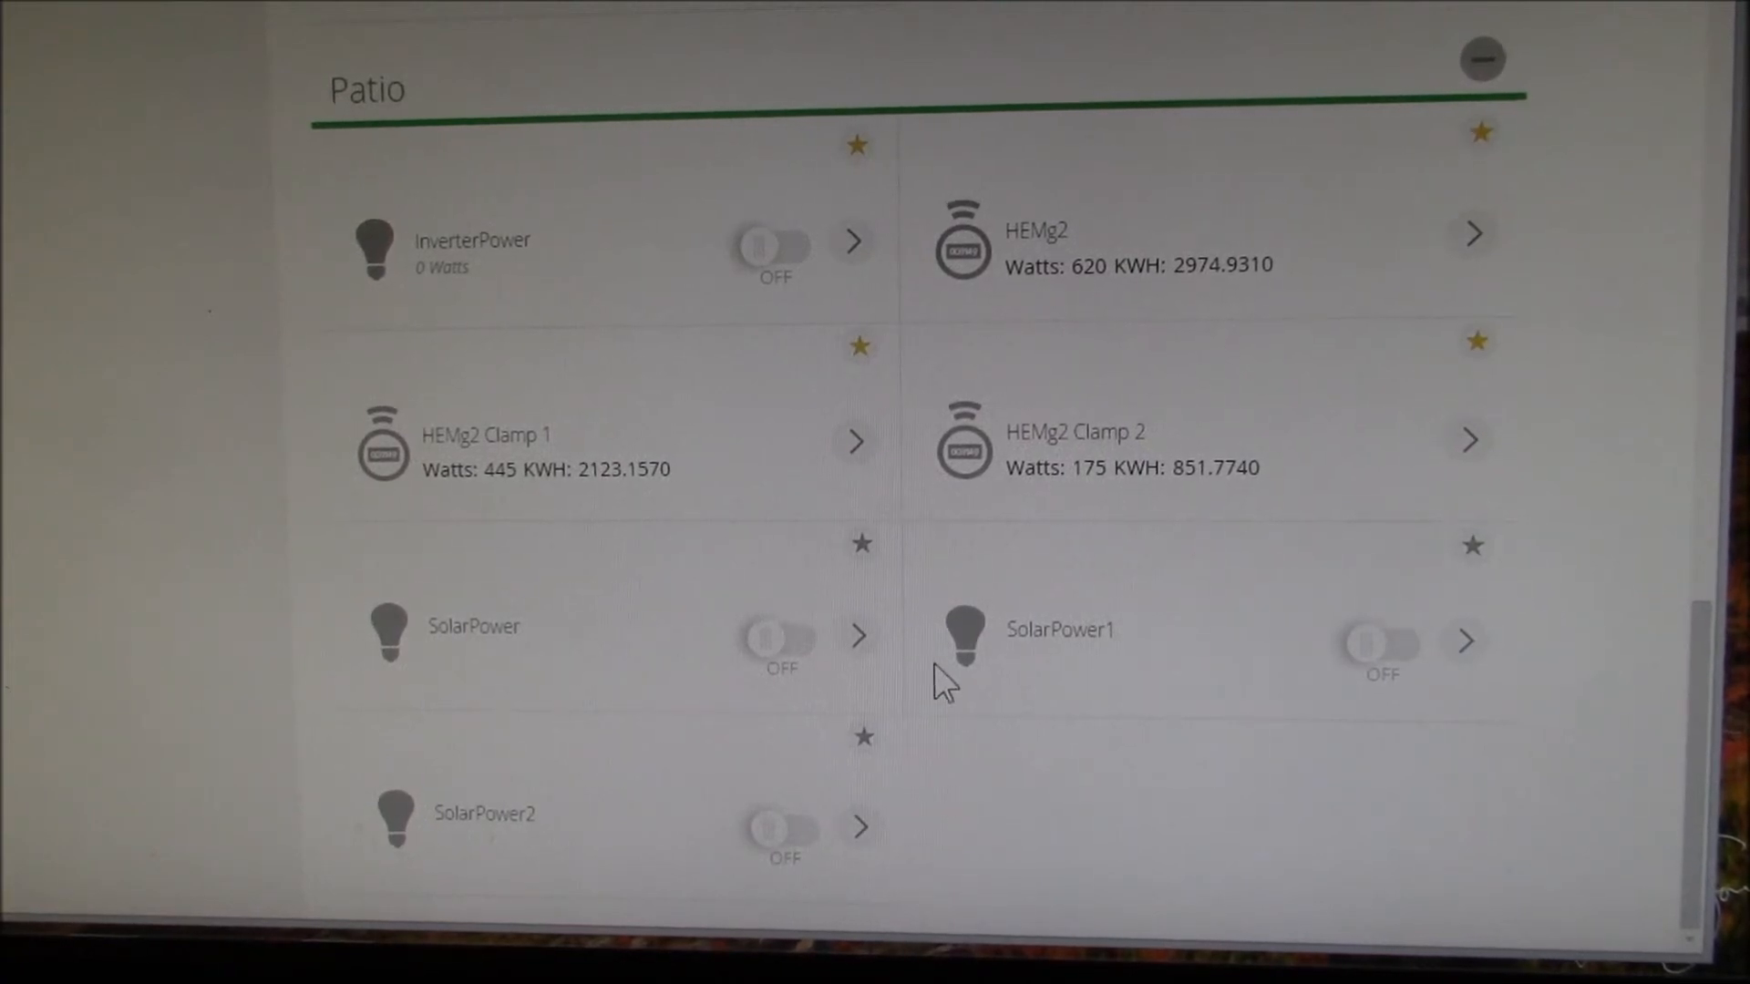
{"action": "mouse_move", "coordinate": [853, 793]}
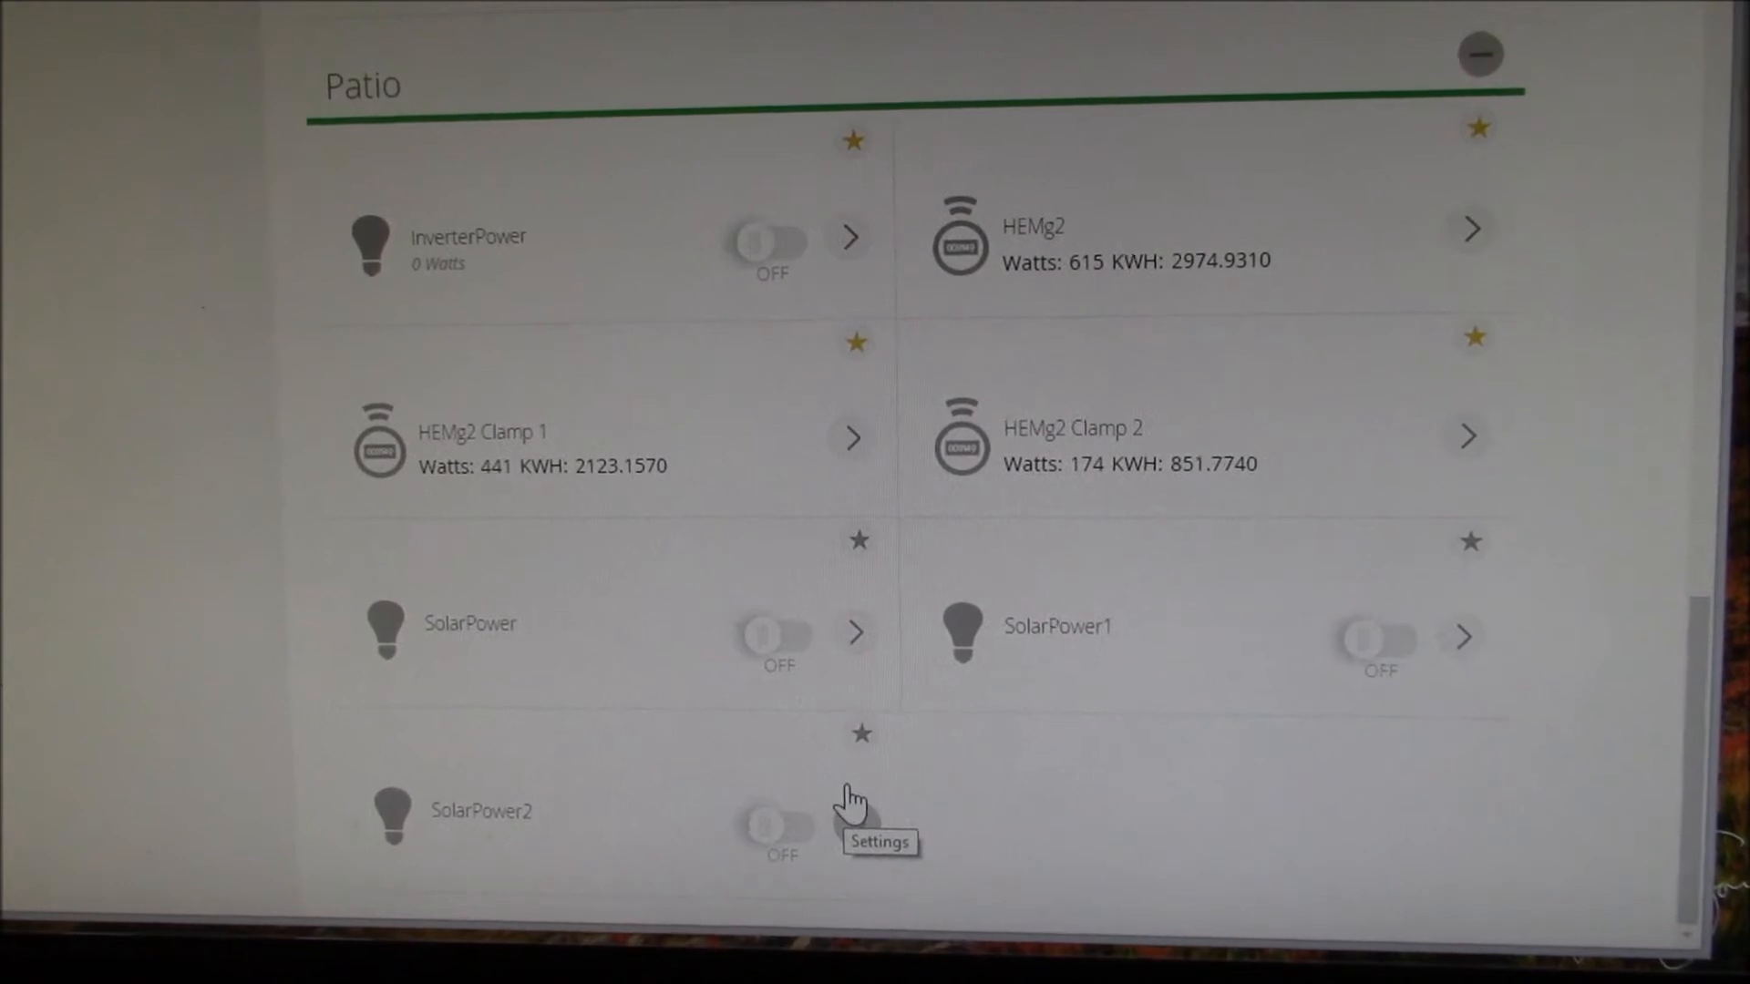
{"action": "mouse_move", "coordinate": [1146, 823]}
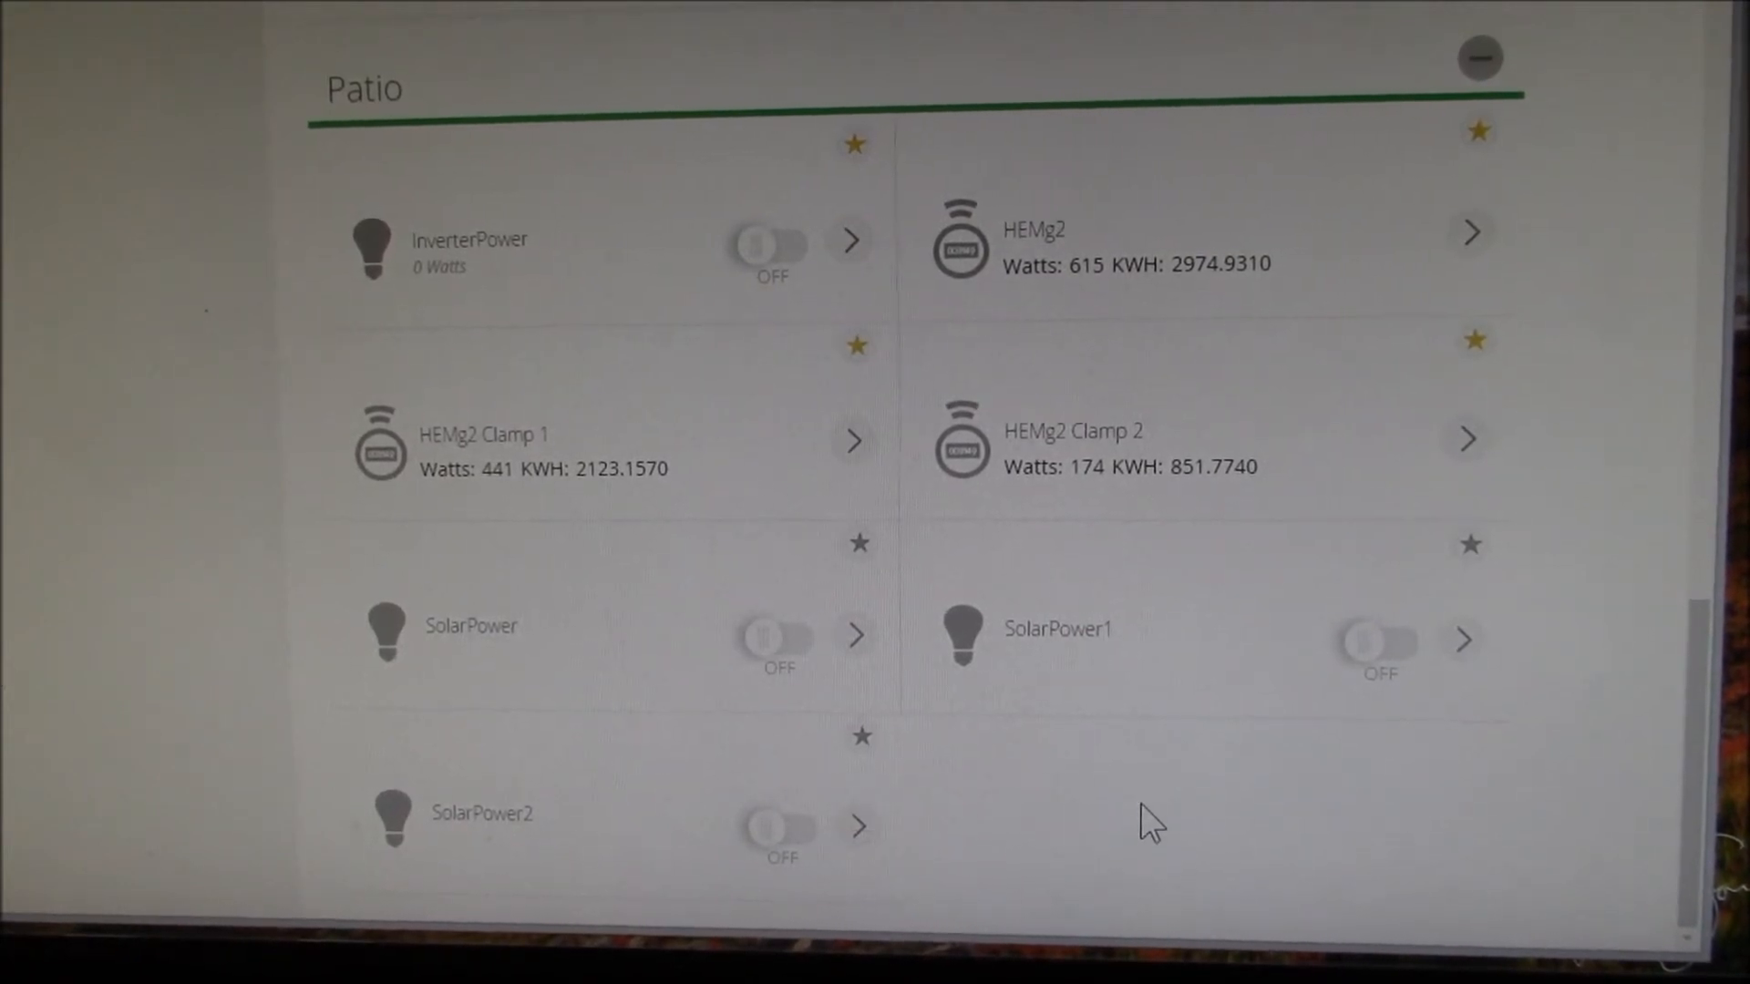
{"action": "mouse_move", "coordinate": [1406, 718]}
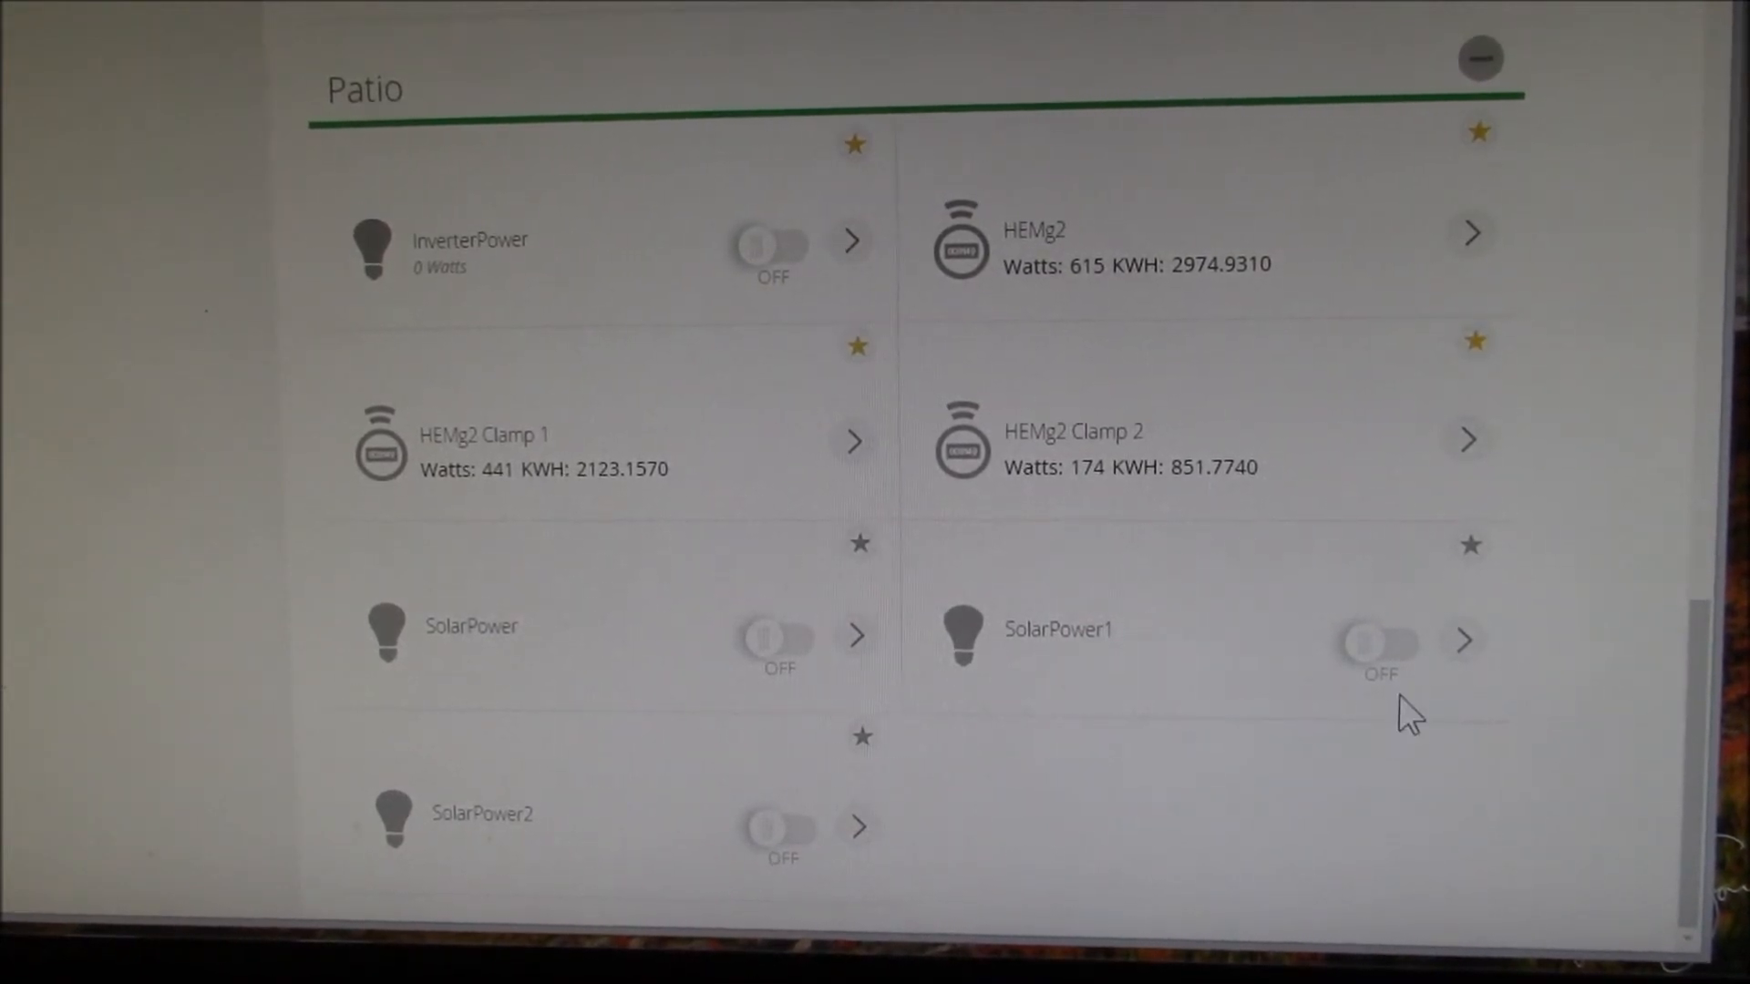
Toggle SolarPower1 and SolarPower2 on to confirm 'Transmit was OK', then switch them back off
{"action": "left_click", "coordinate": [1380, 640]}
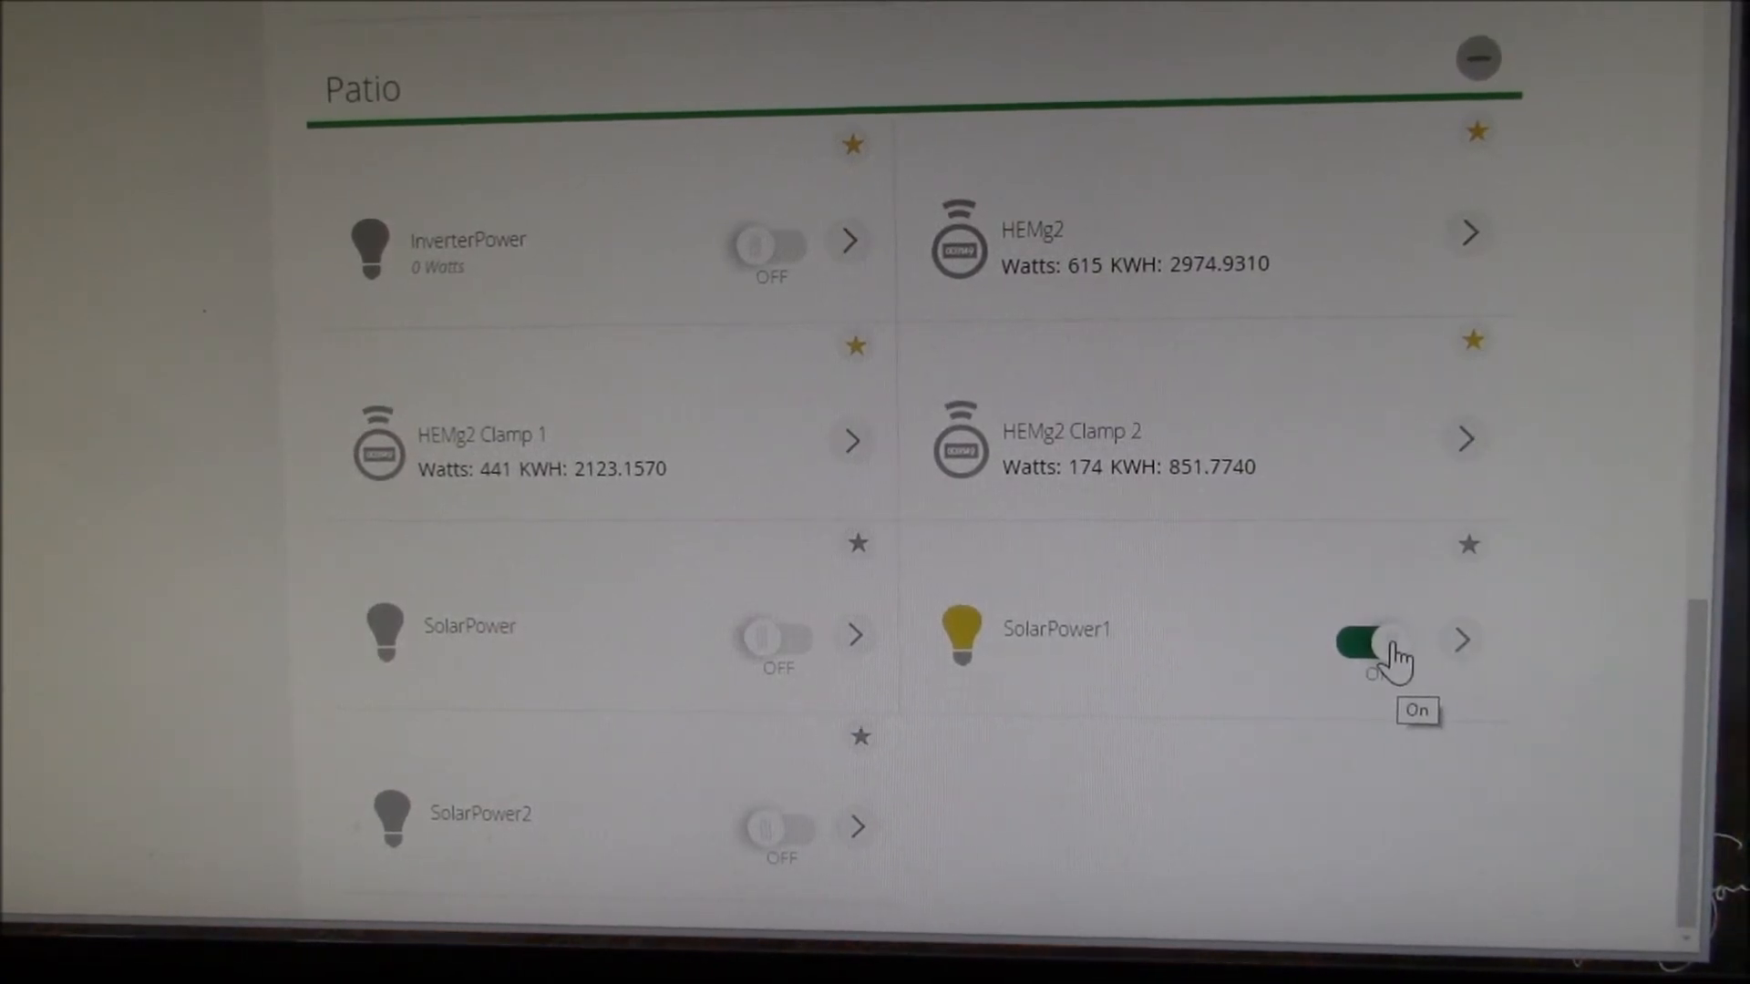
{"action": "left_click", "coordinate": [1363, 640]}
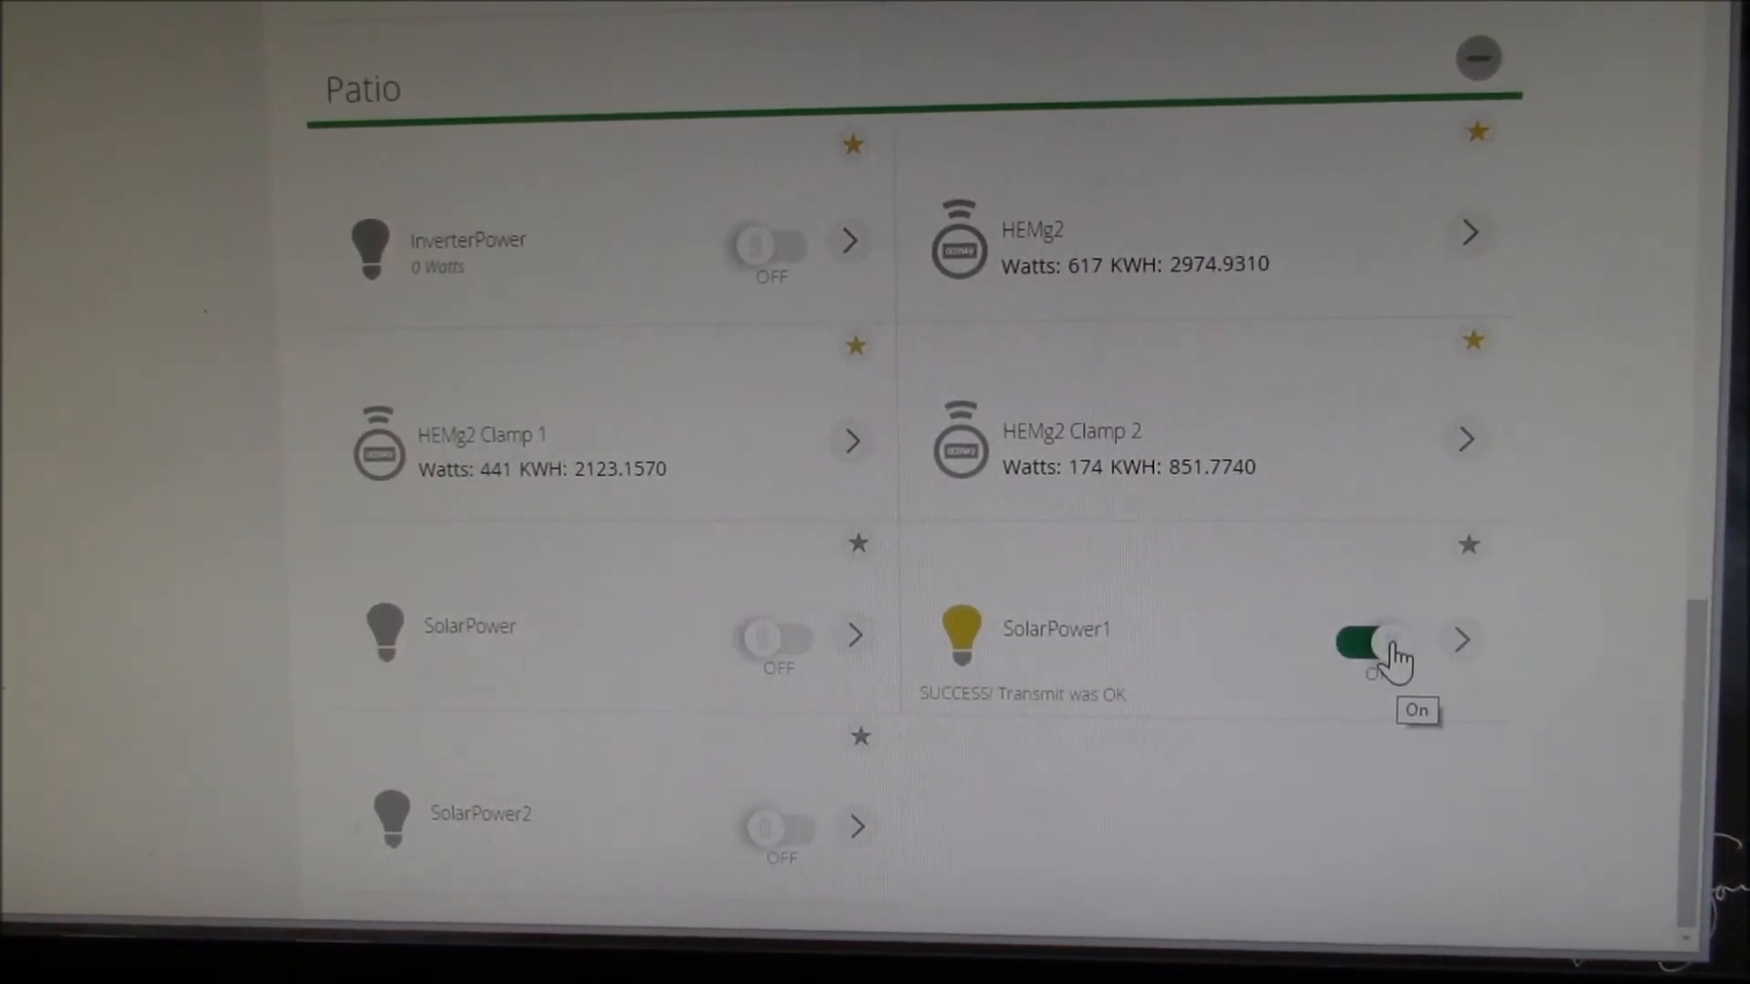
{"action": "left_click", "coordinate": [1360, 640]}
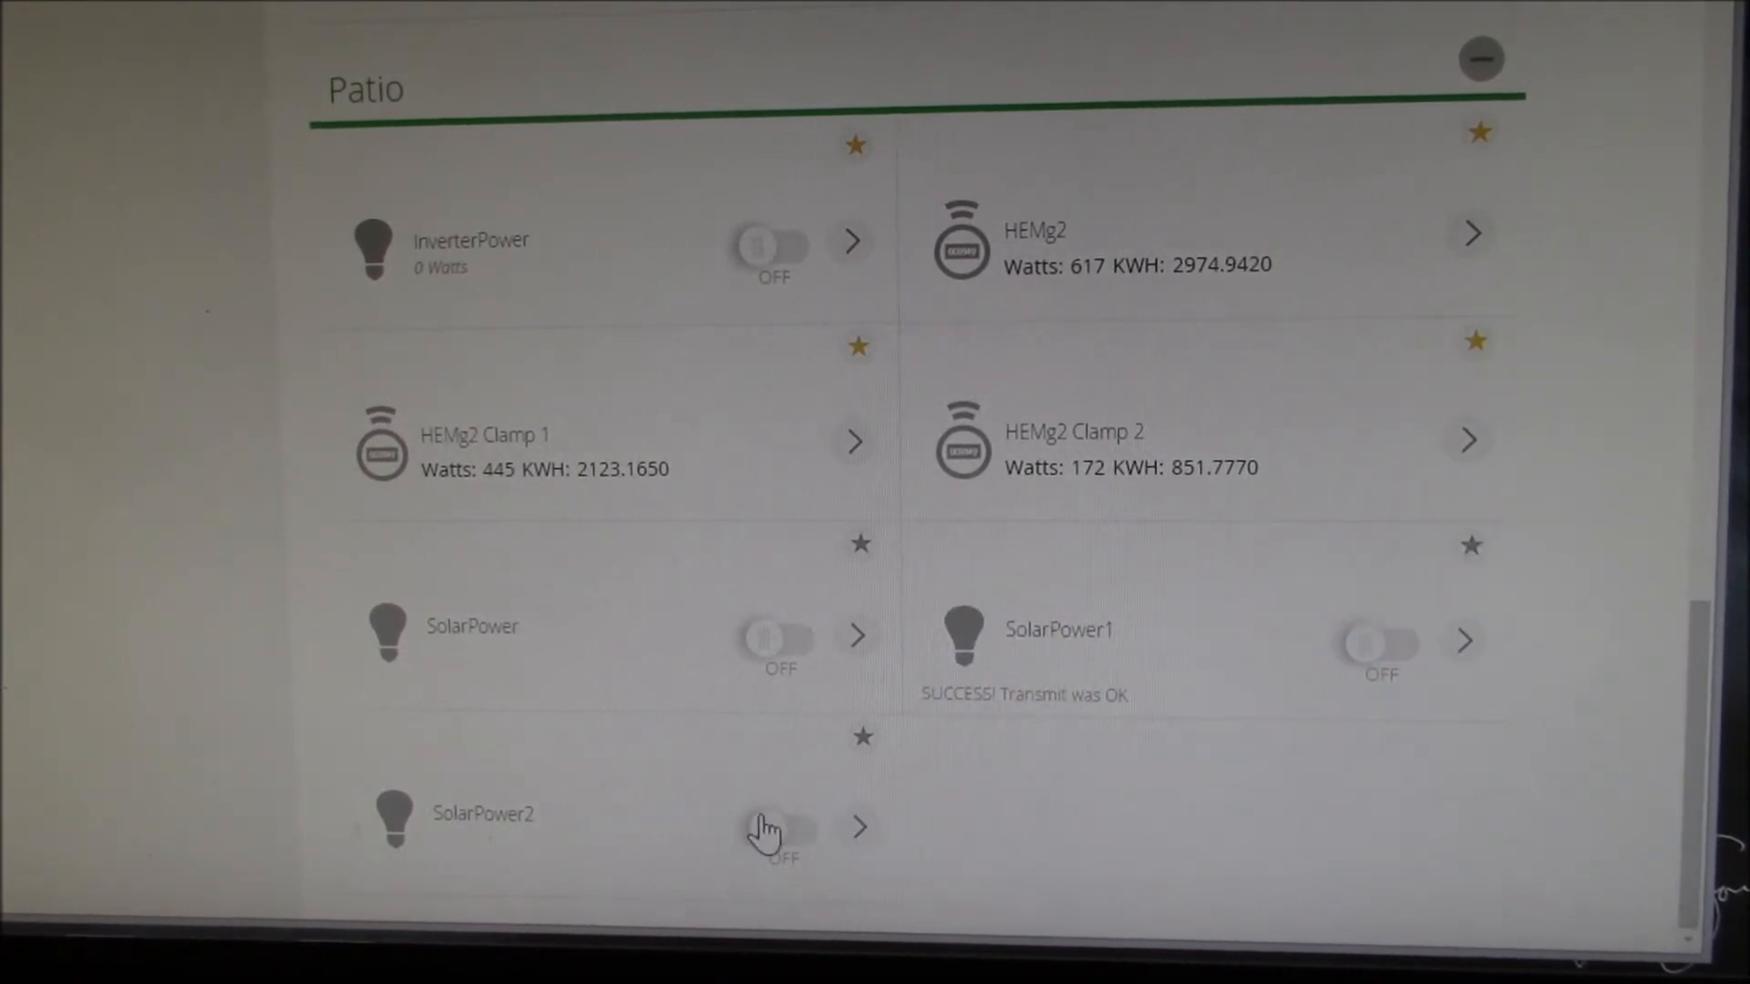
{"action": "left_click", "coordinate": [772, 828]}
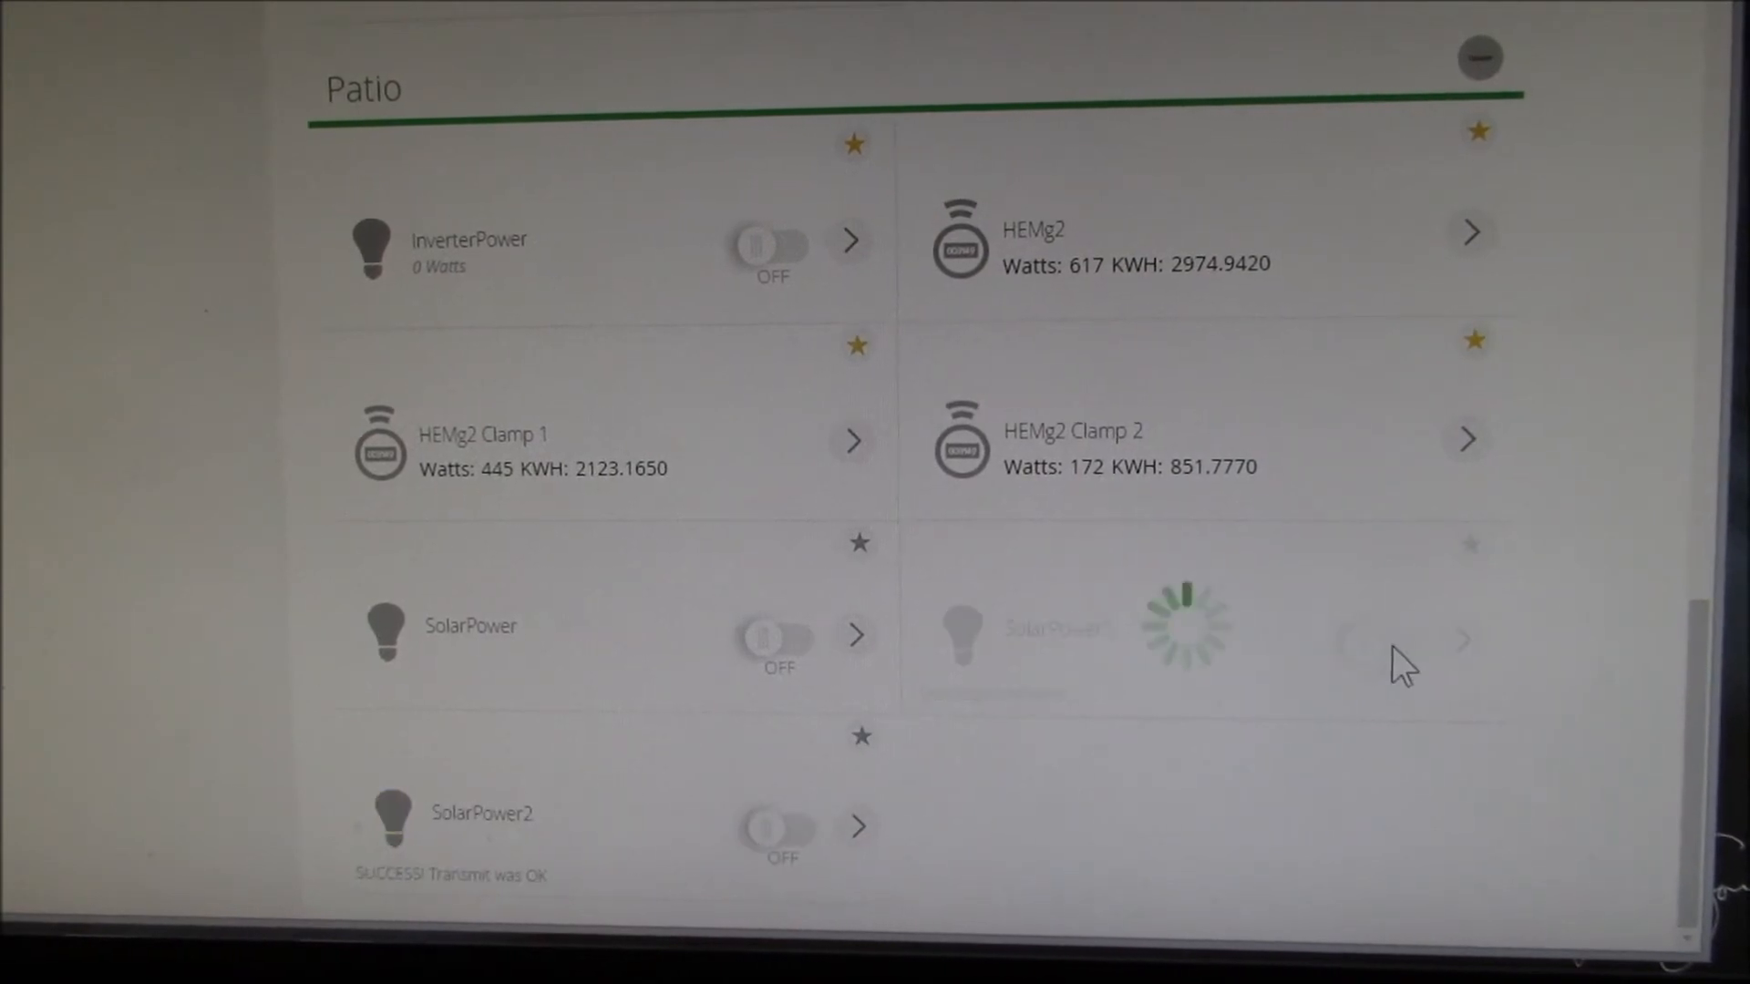
{"action": "left_click", "coordinate": [1359, 641]}
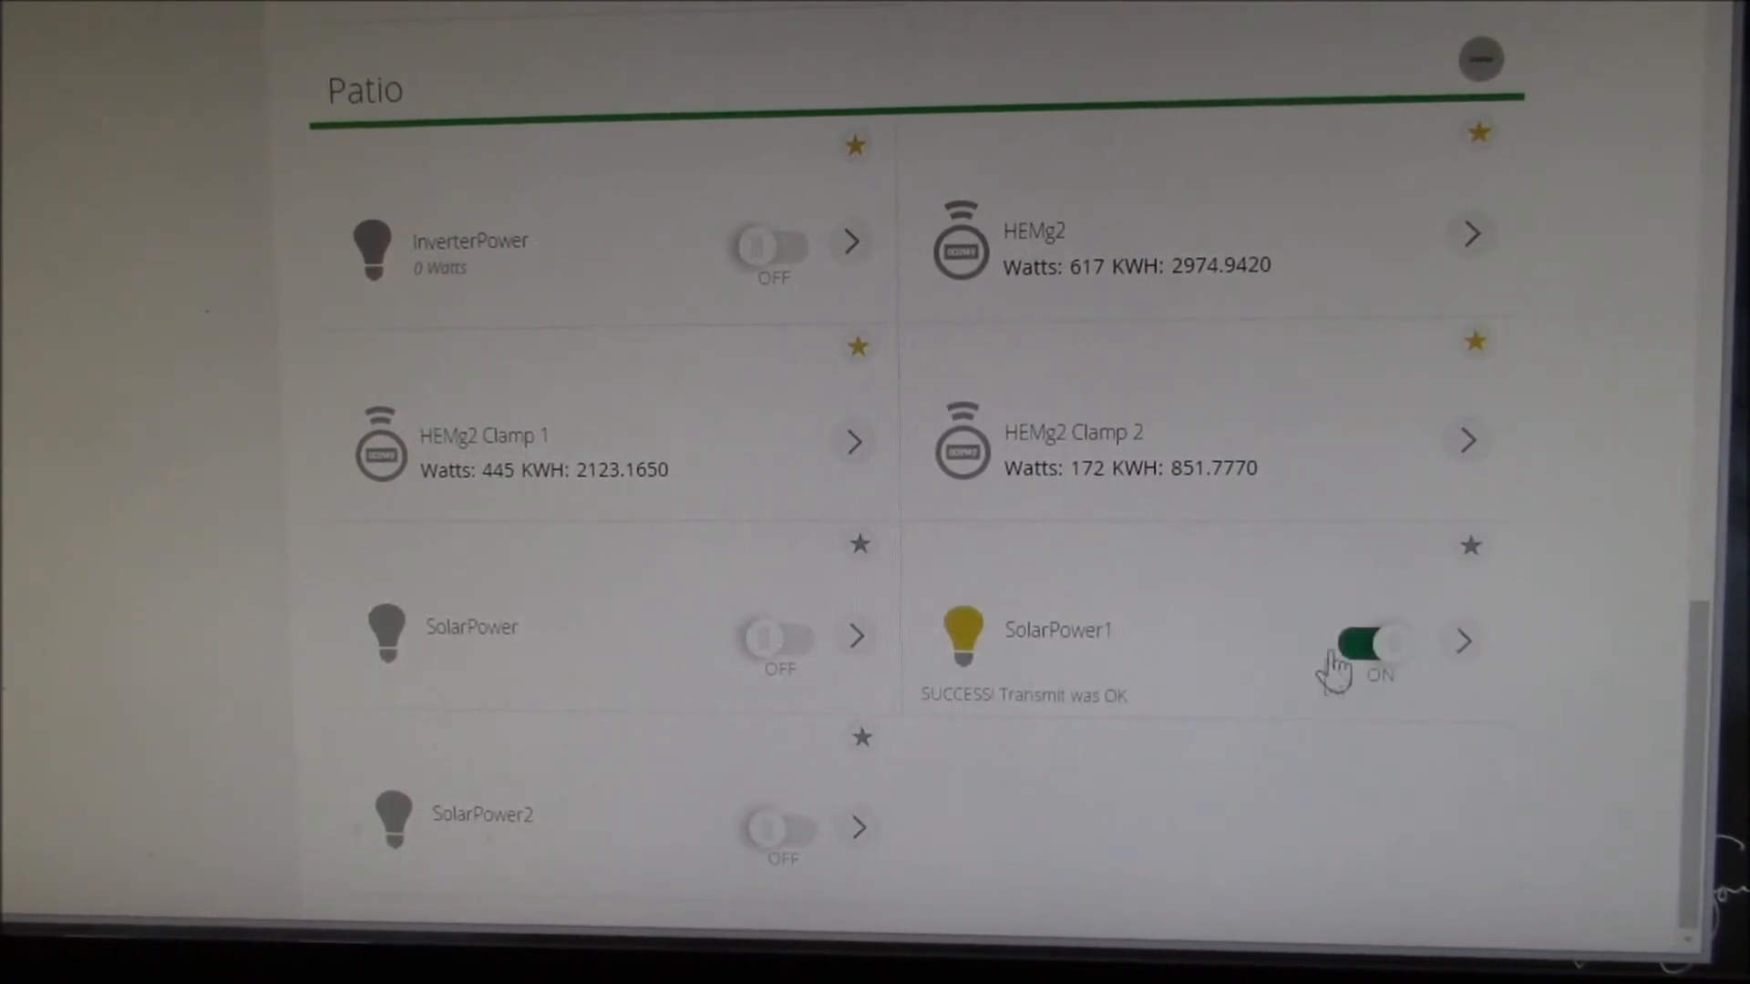
{"action": "left_click", "coordinate": [1368, 642]}
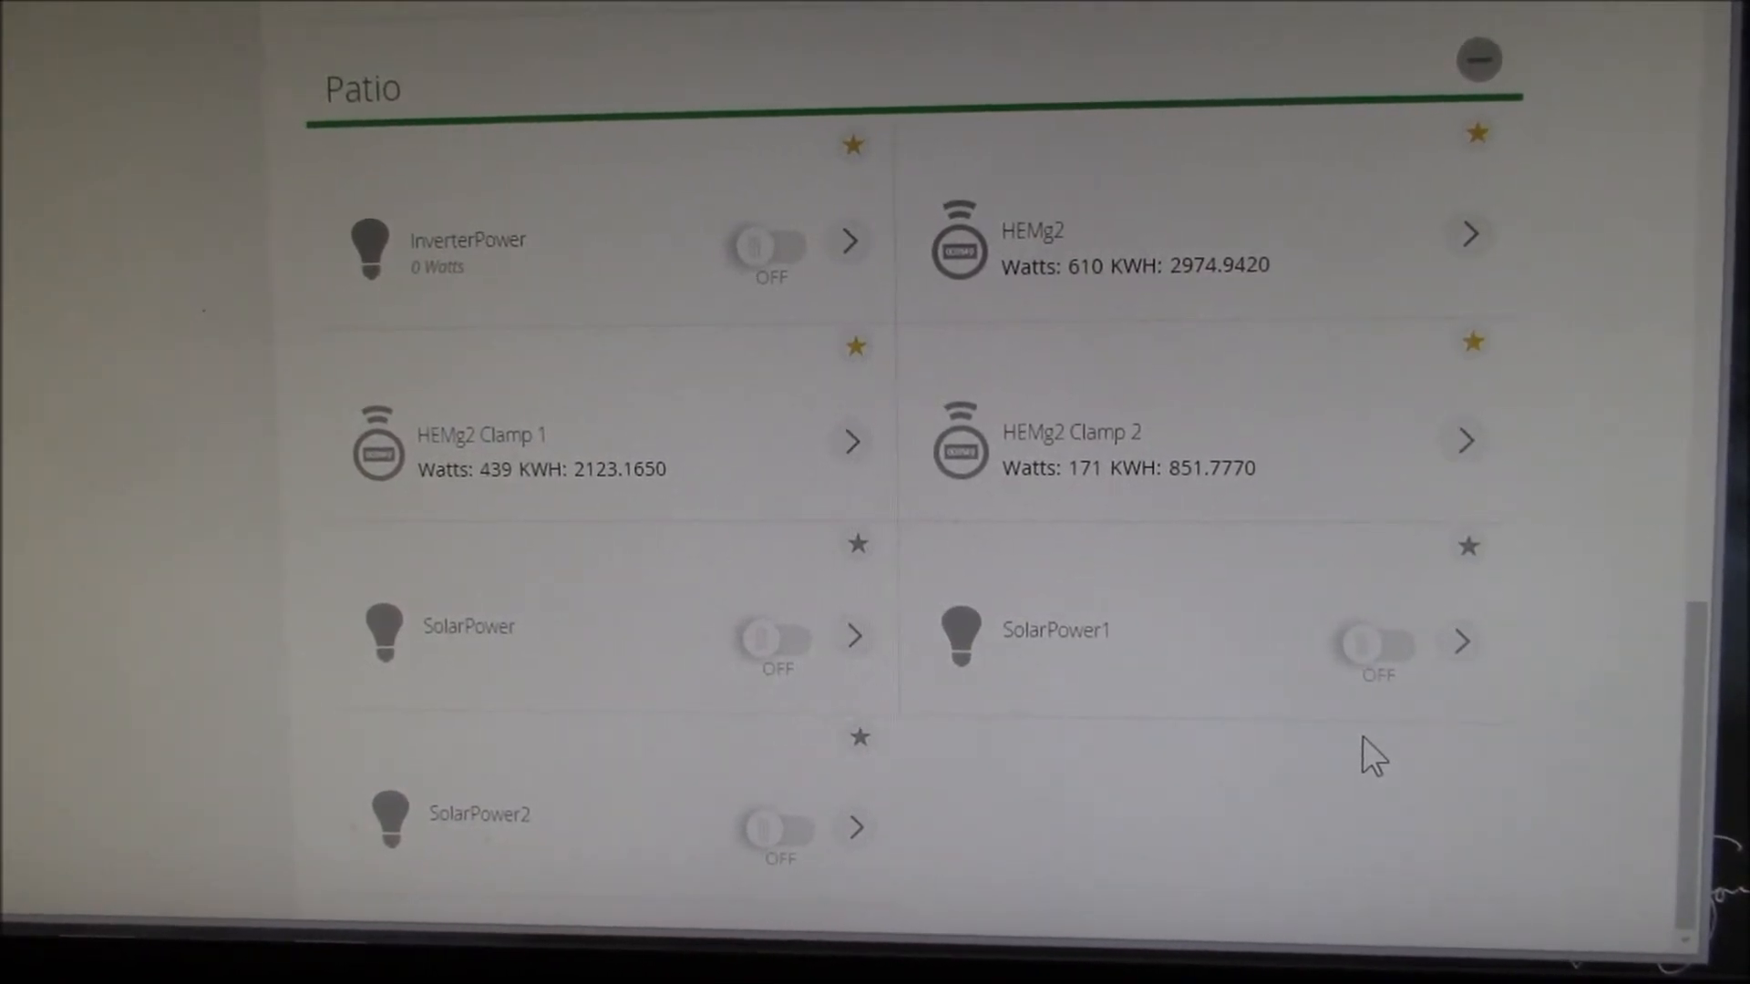
Go to Settings > Z-Wave Settings to show the Repair my network page
{"action": "scroll", "scroll_direction": "up", "scroll_amount": 3}
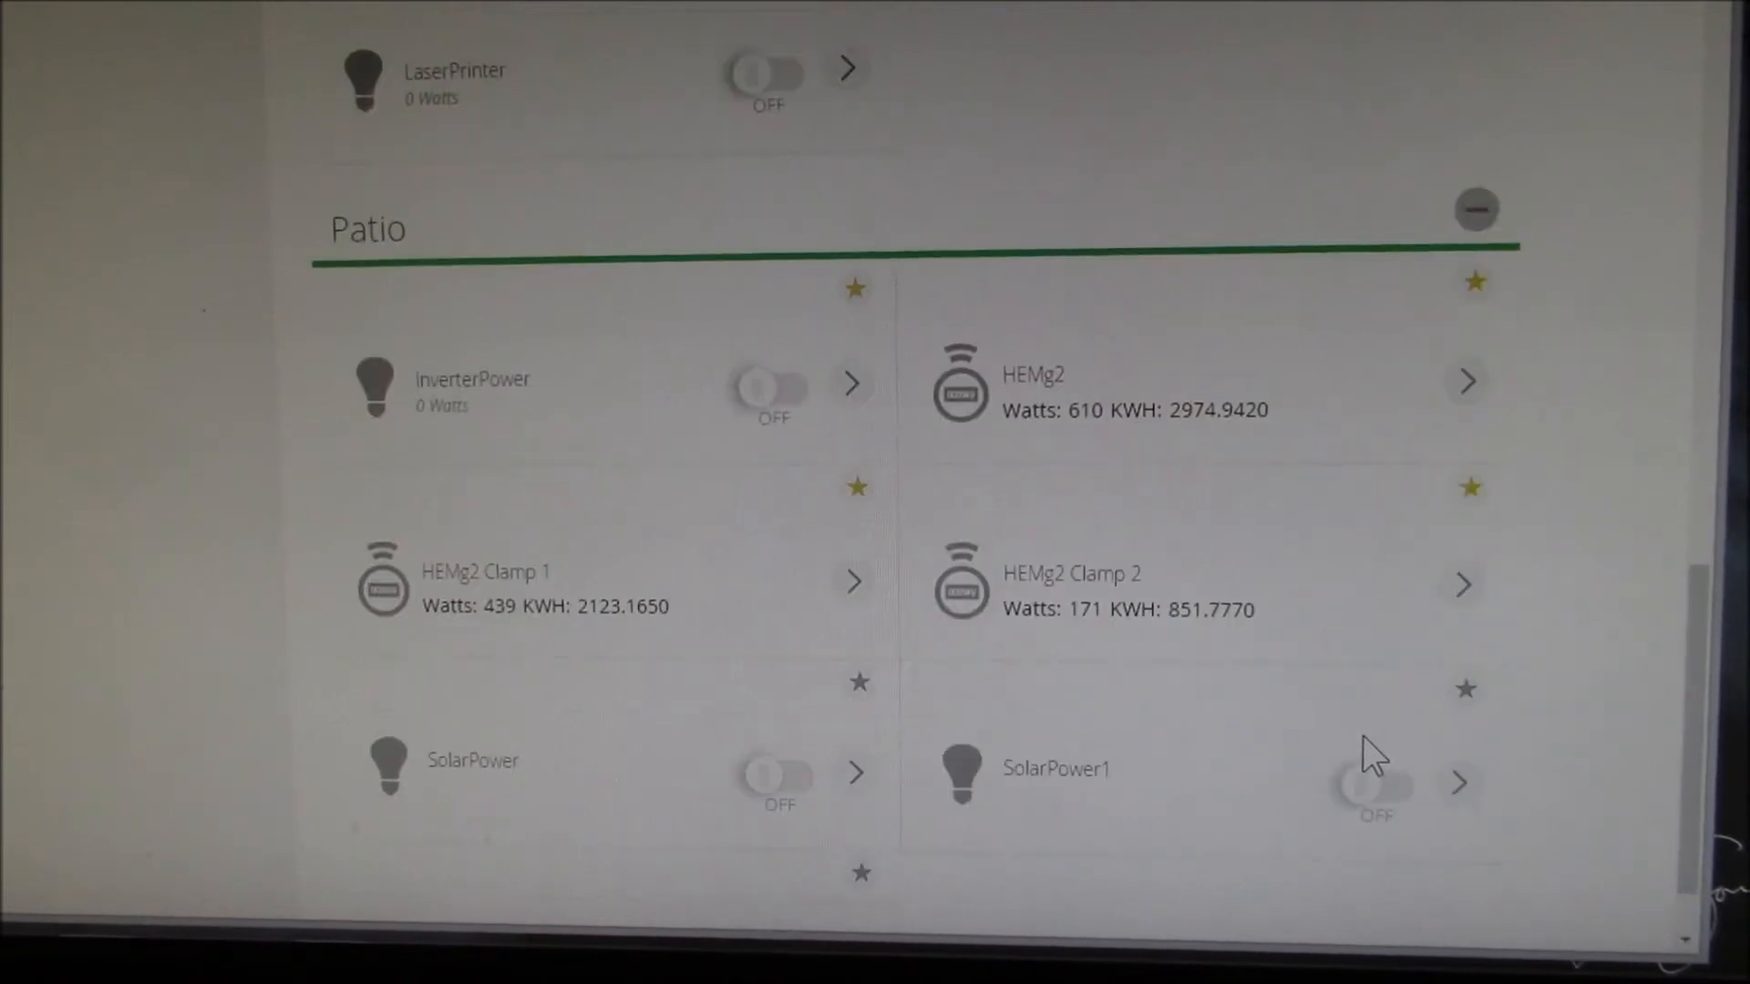
{"action": "scroll", "scroll_direction": "up", "scroll_amount": 3}
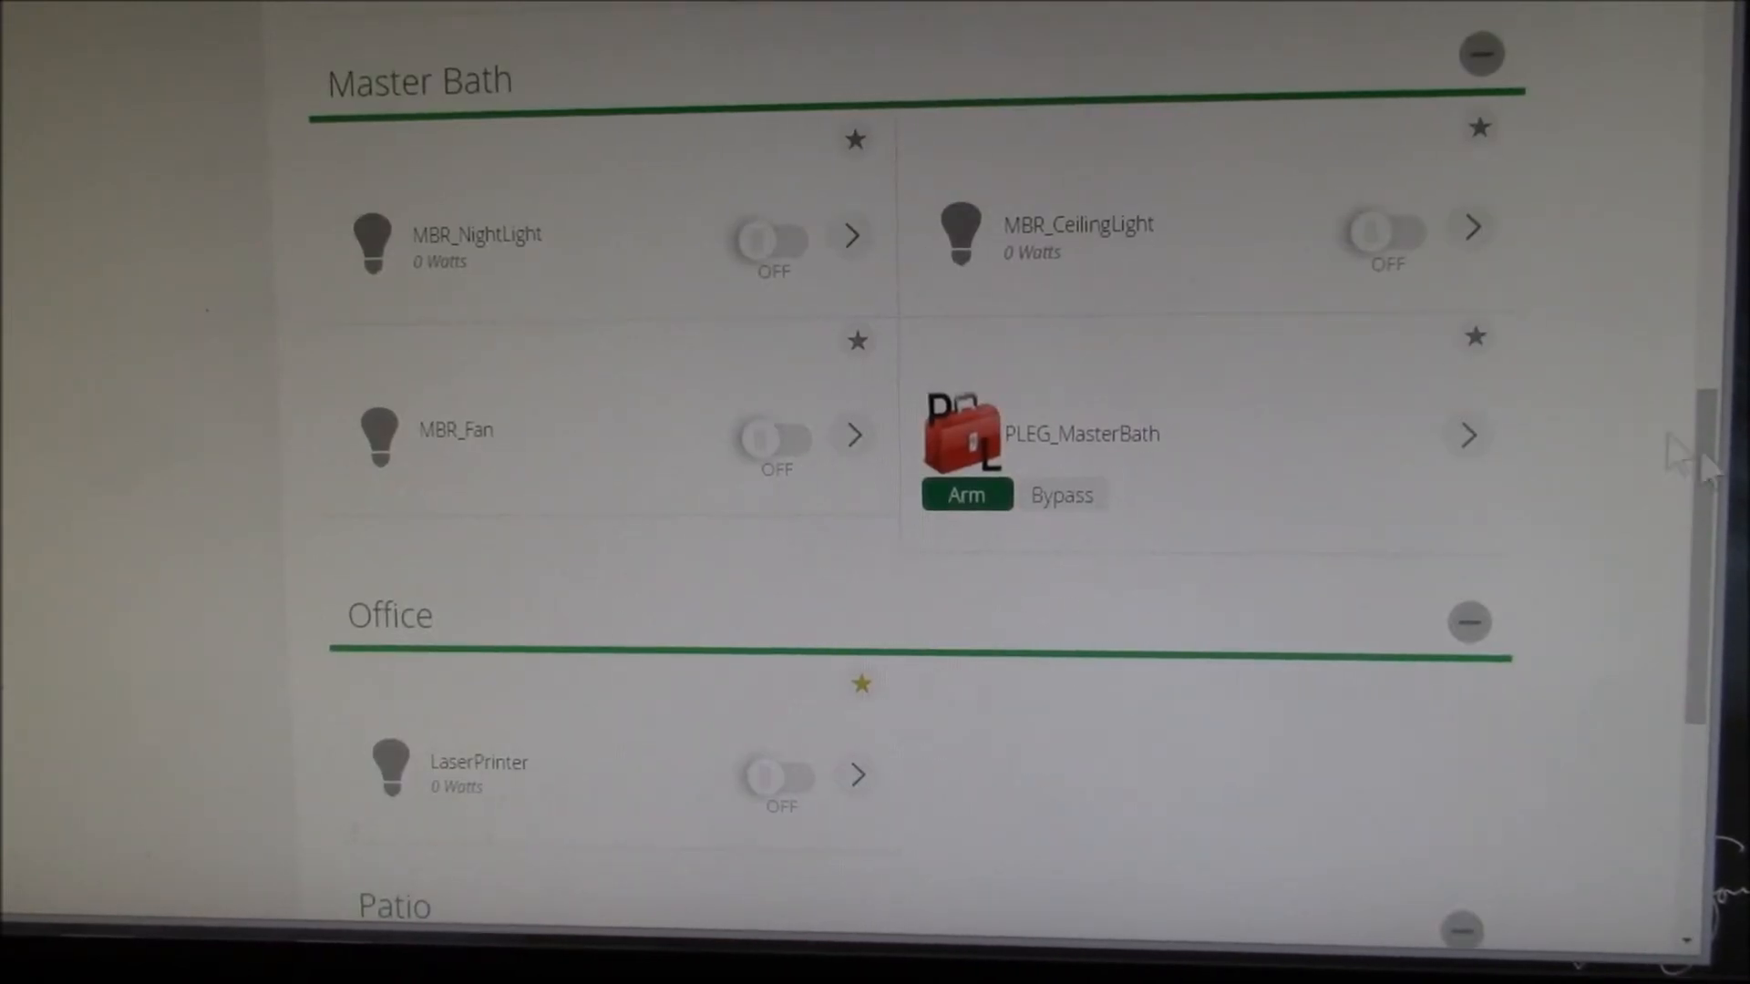
{"action": "scroll", "scroll_direction": "up", "scroll_amount": 3}
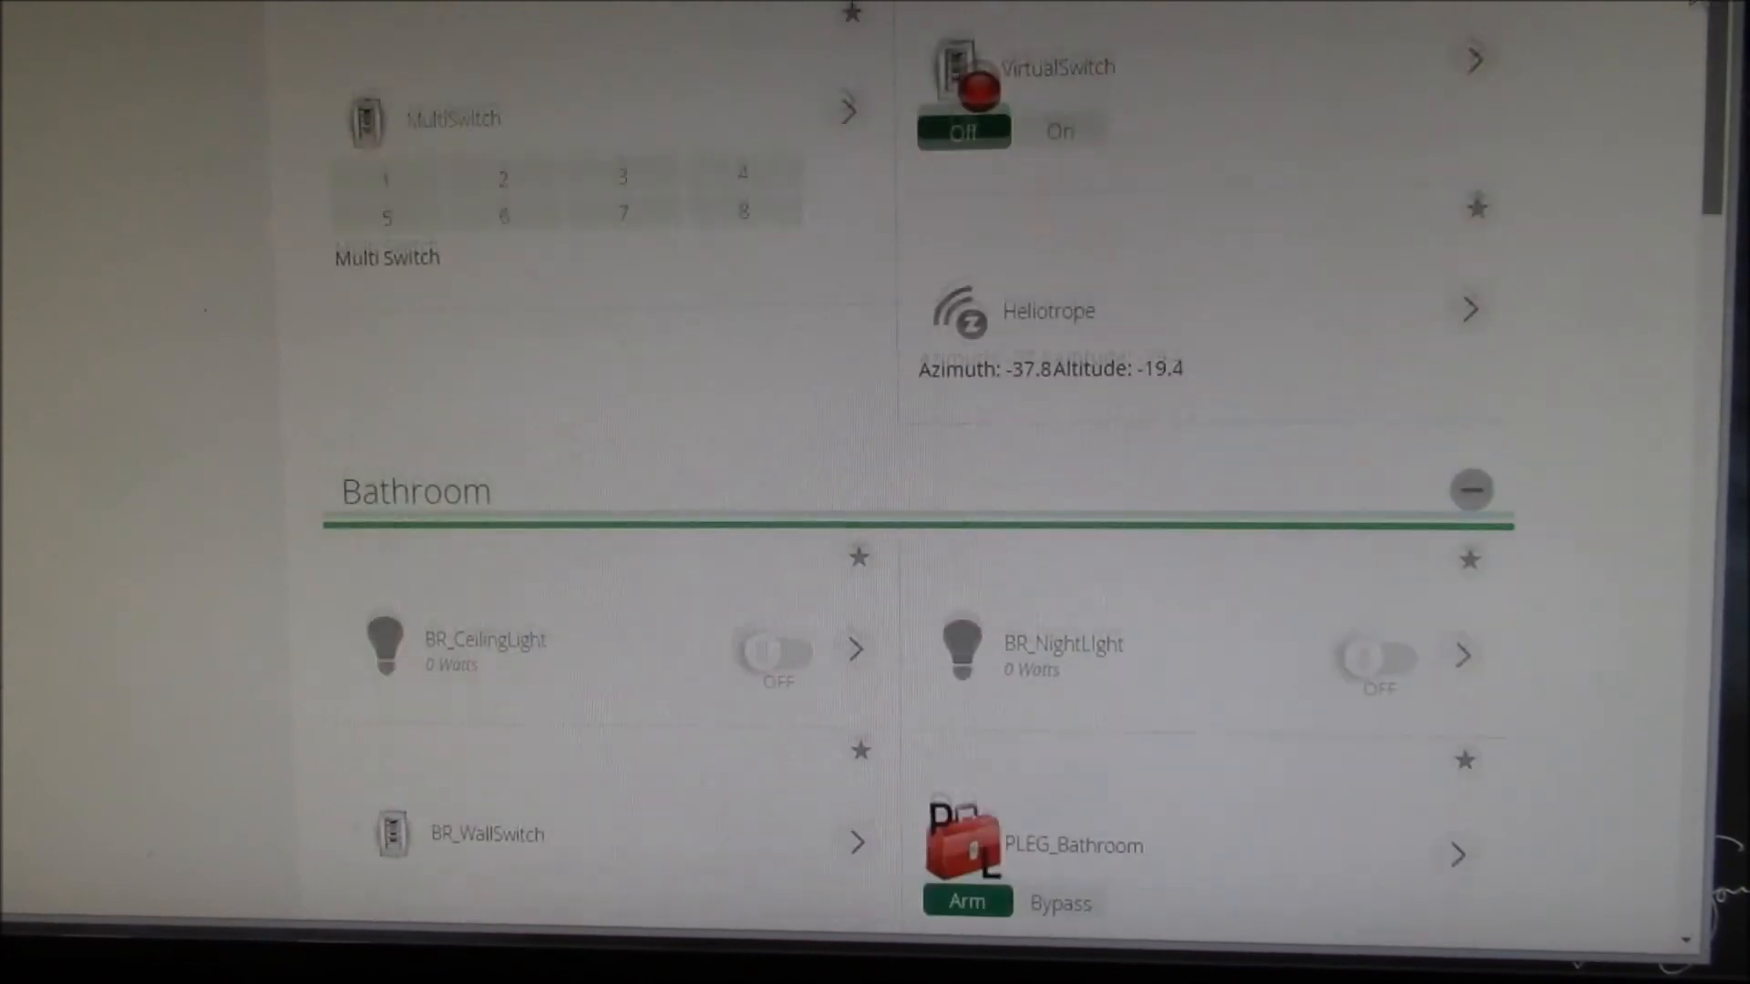
{"action": "scroll", "scroll_direction": "up", "scroll_amount": 3}
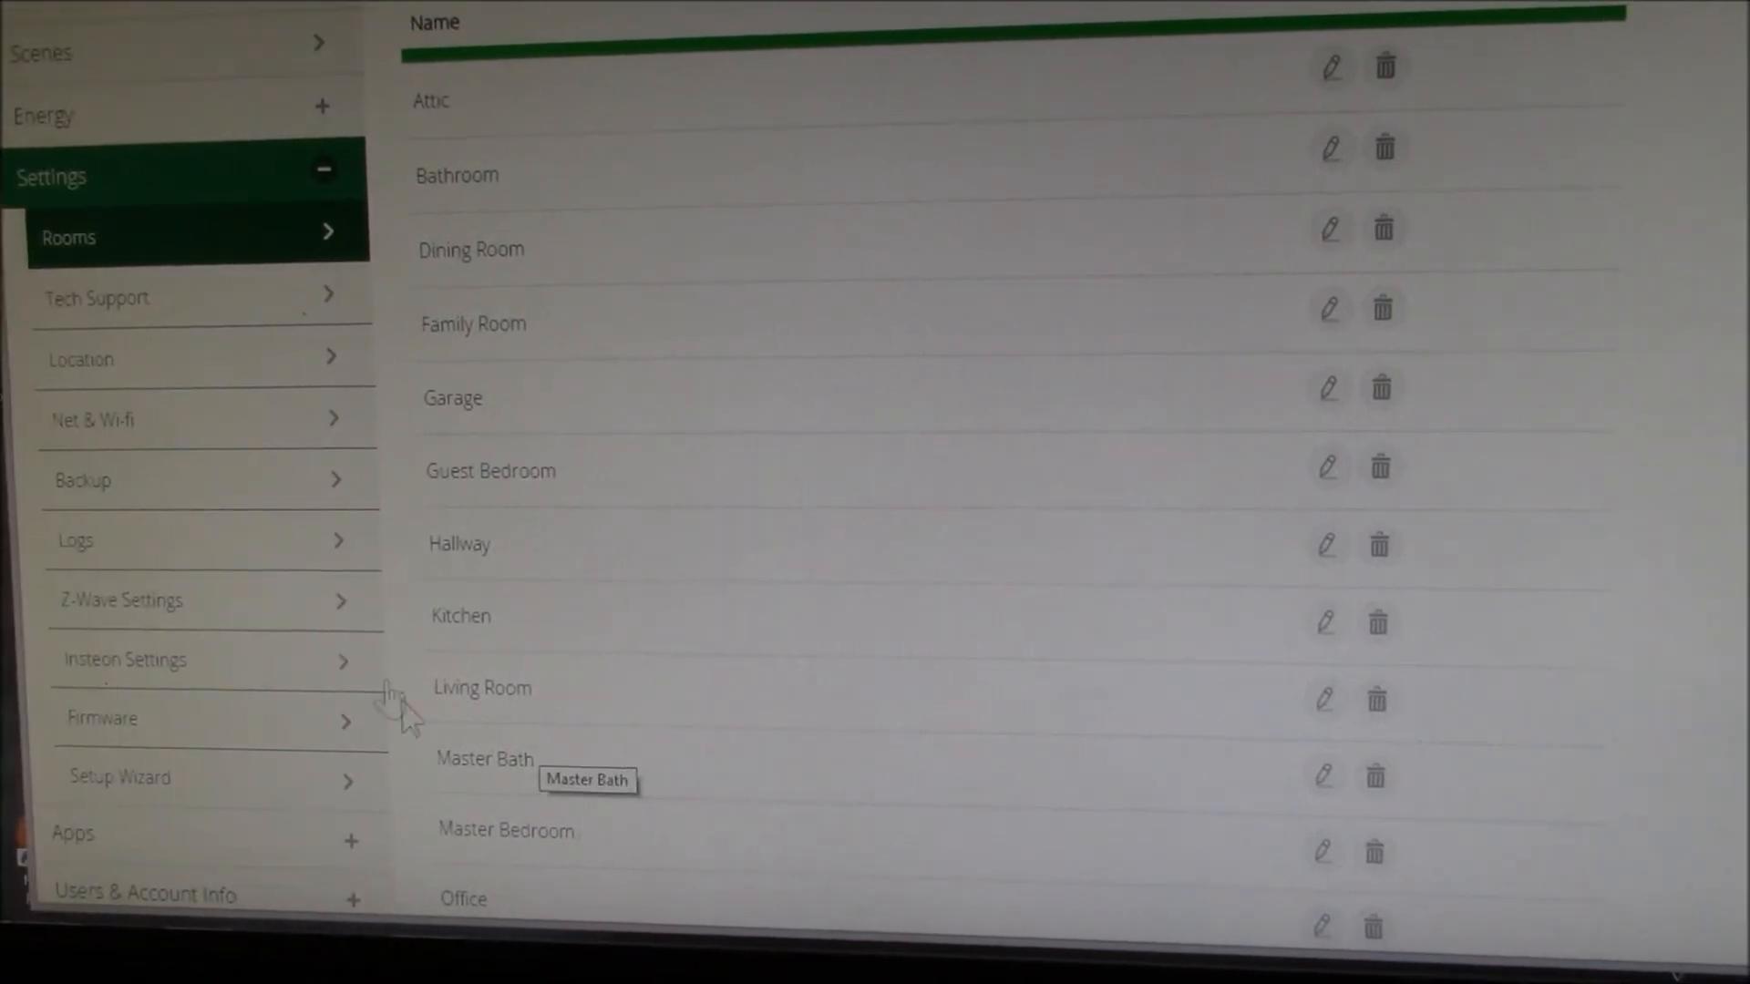
{"action": "left_click", "coordinate": [122, 599]}
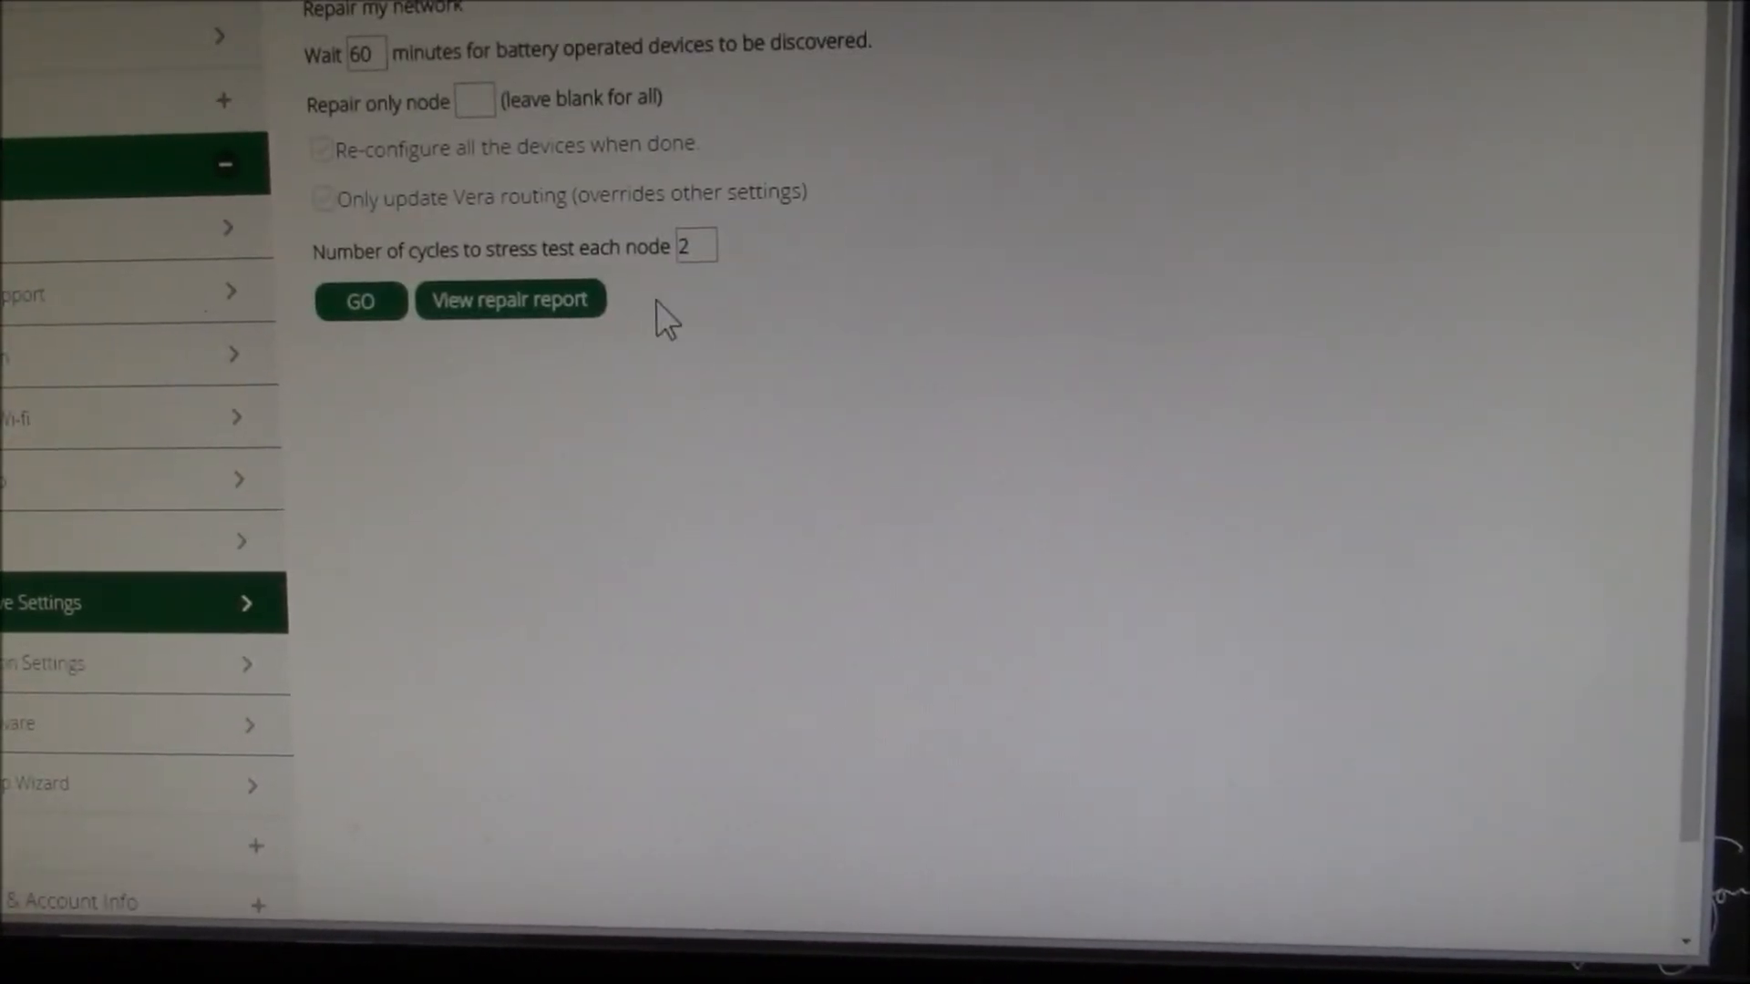
{"action": "mouse_move", "coordinate": [585, 78]}
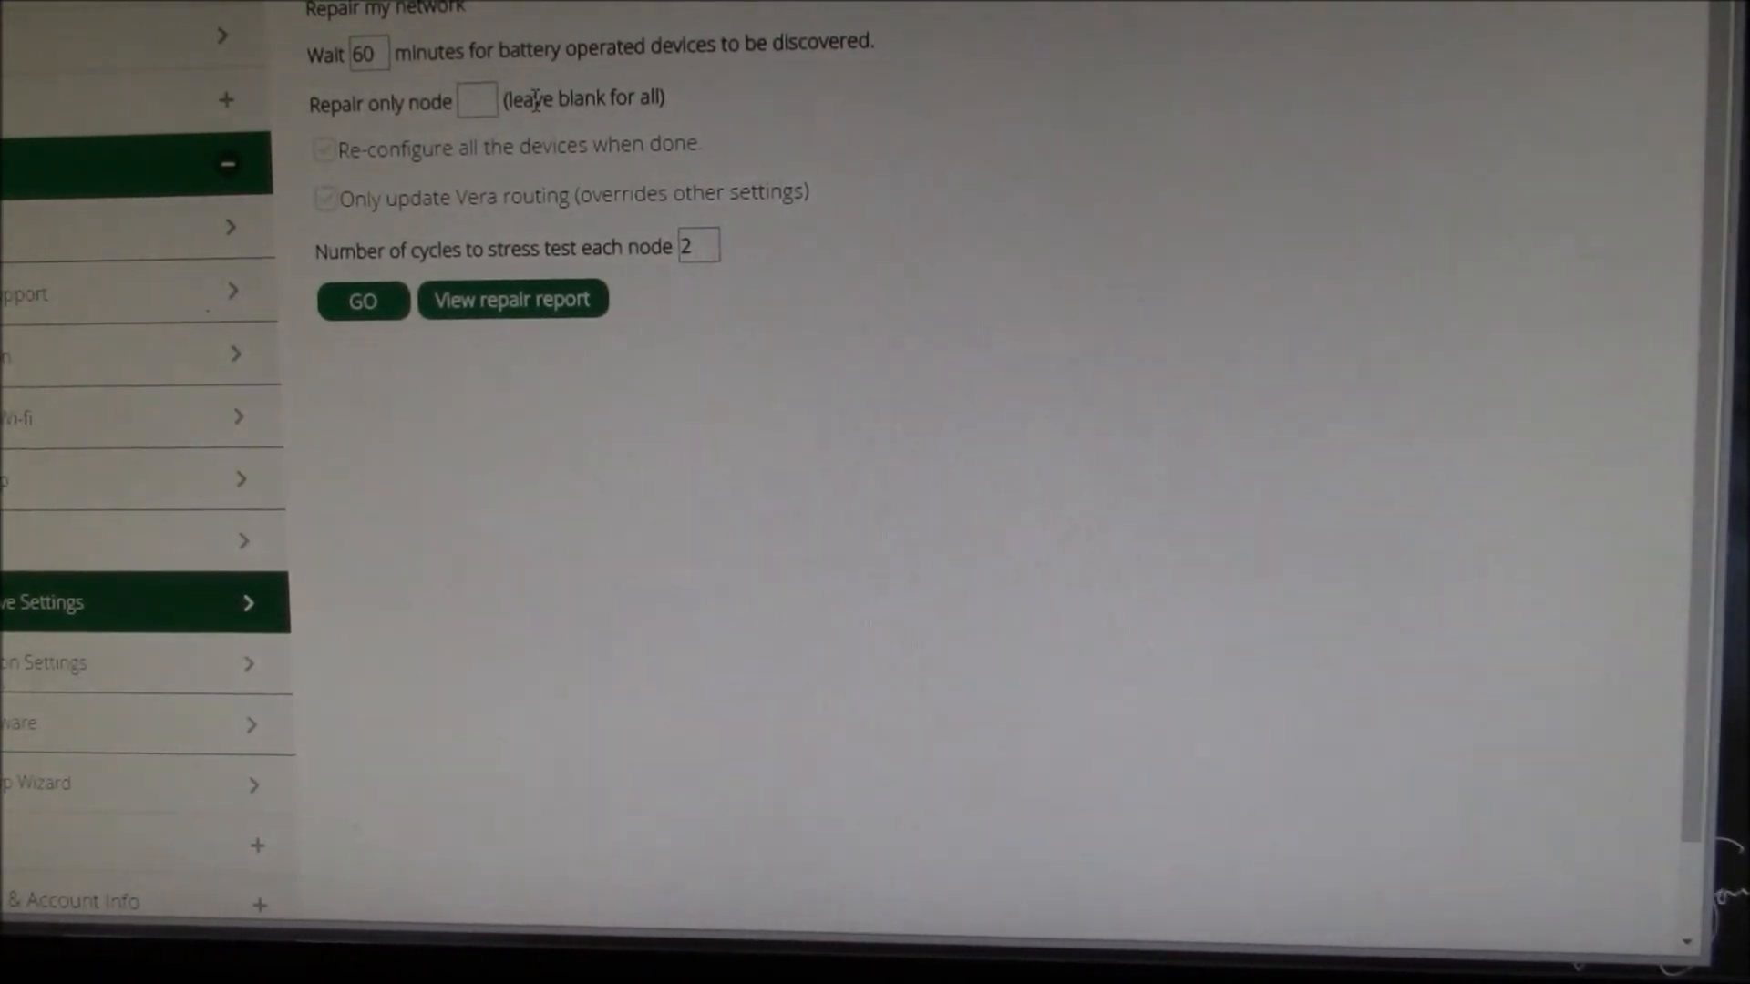
{"action": "mouse_move", "coordinate": [519, 330]}
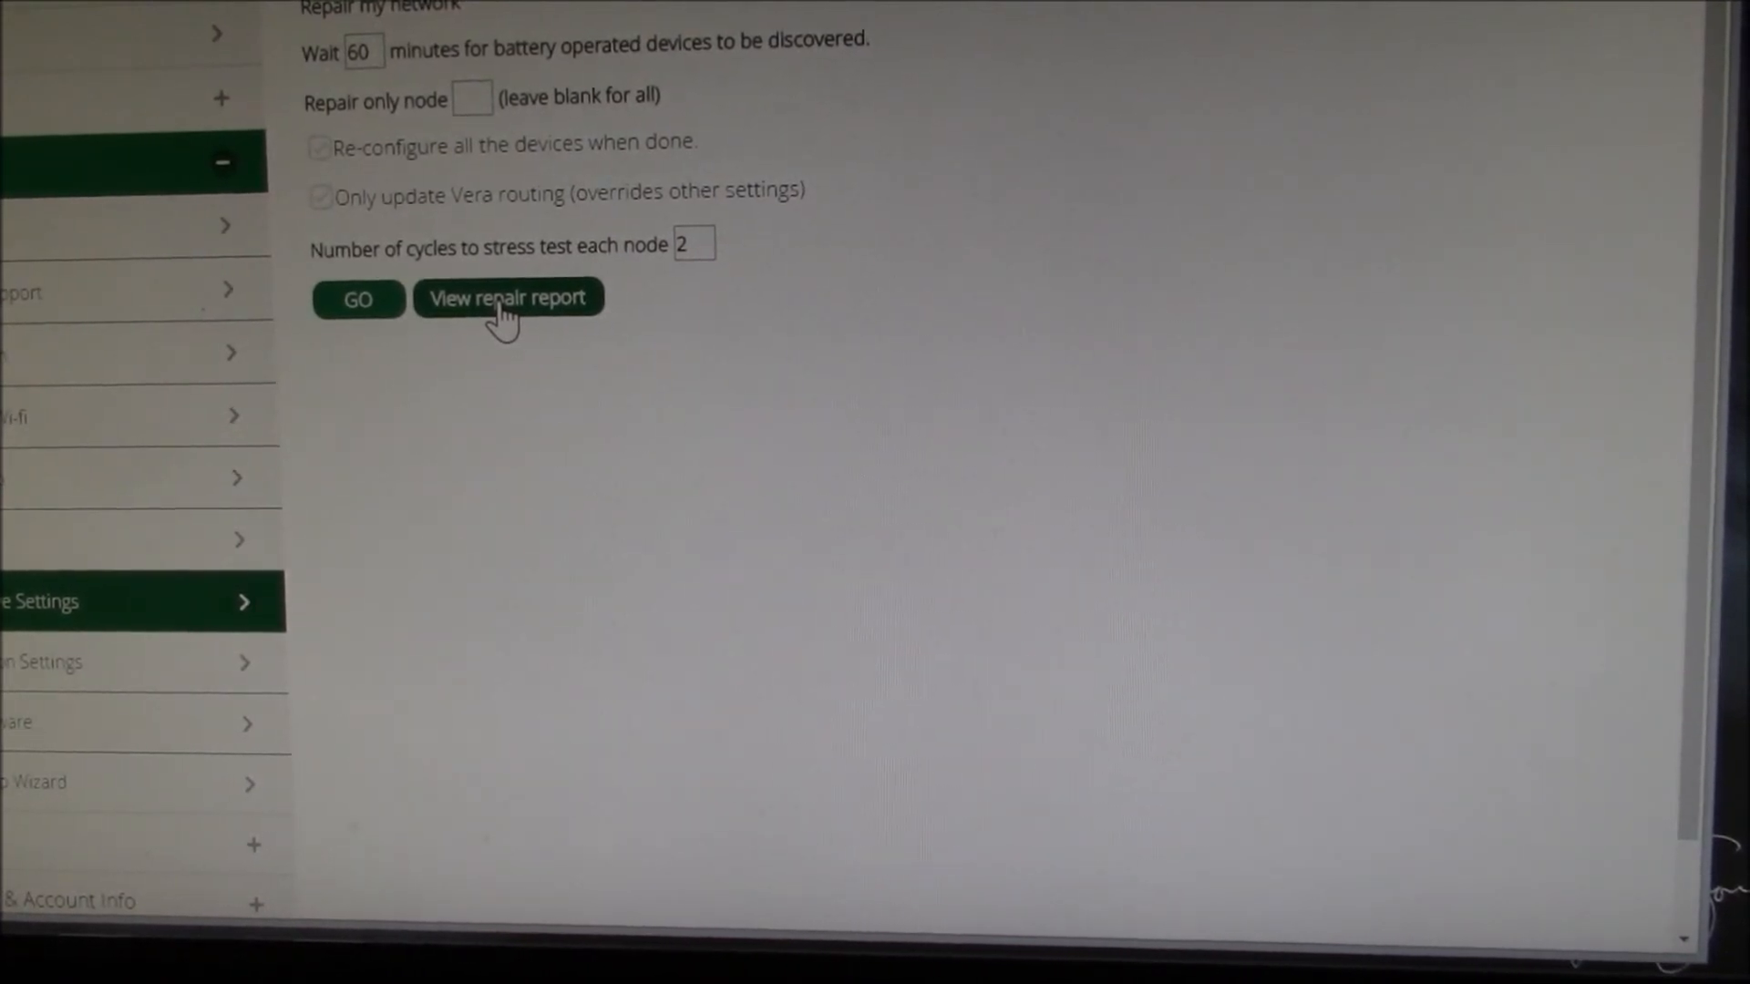
View the 4-JUN-2015 heal report down to SolarPower node 25 with five stars
{"action": "left_click", "coordinate": [509, 297]}
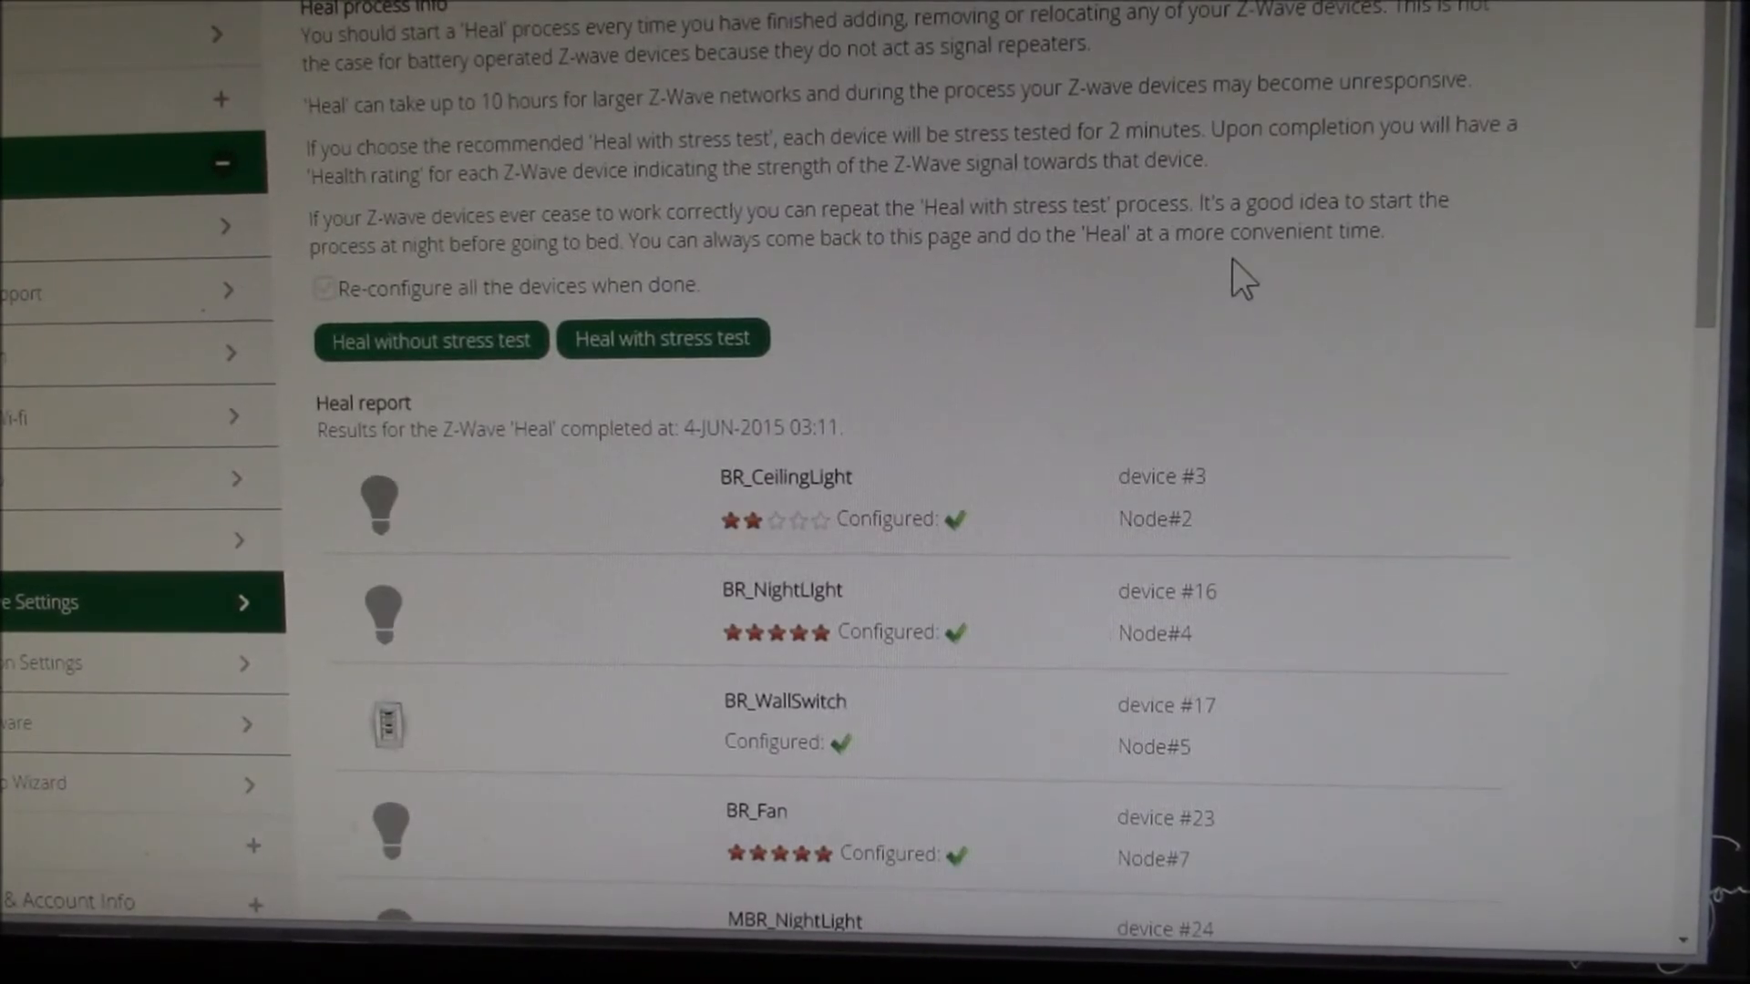
{"action": "scroll", "scroll_direction": "down", "scroll_amount": 3}
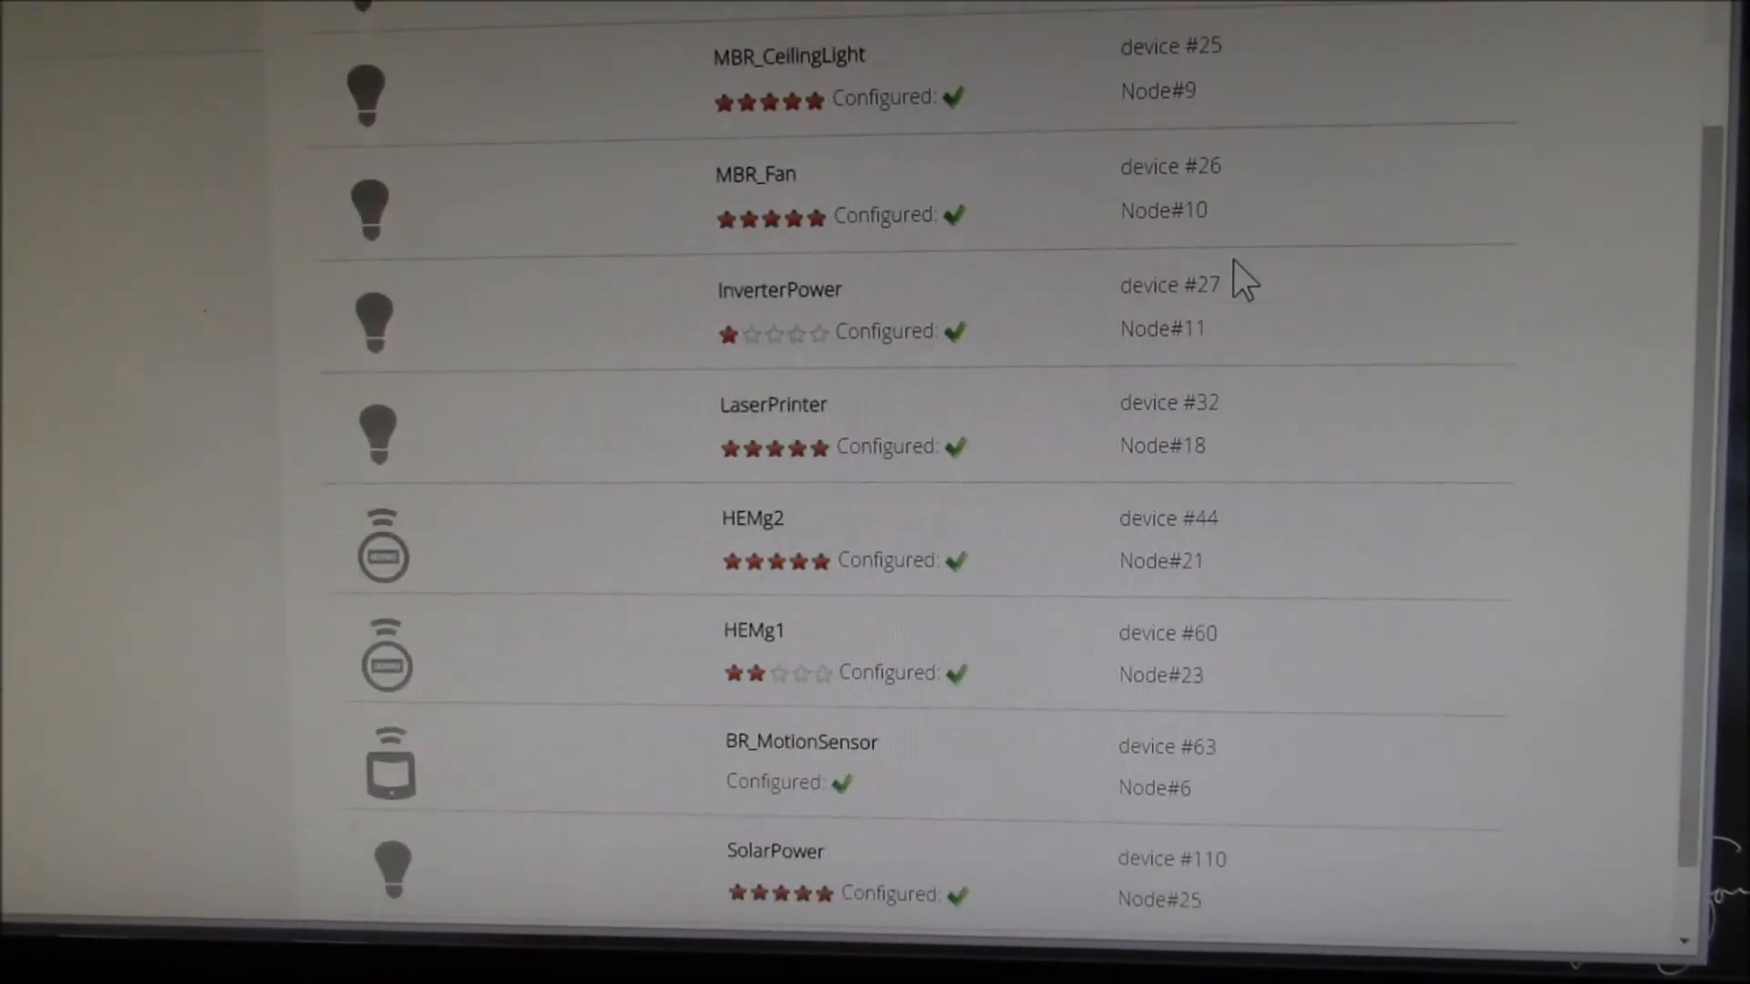
{"action": "scroll", "scroll_direction": "down", "scroll_amount": 3}
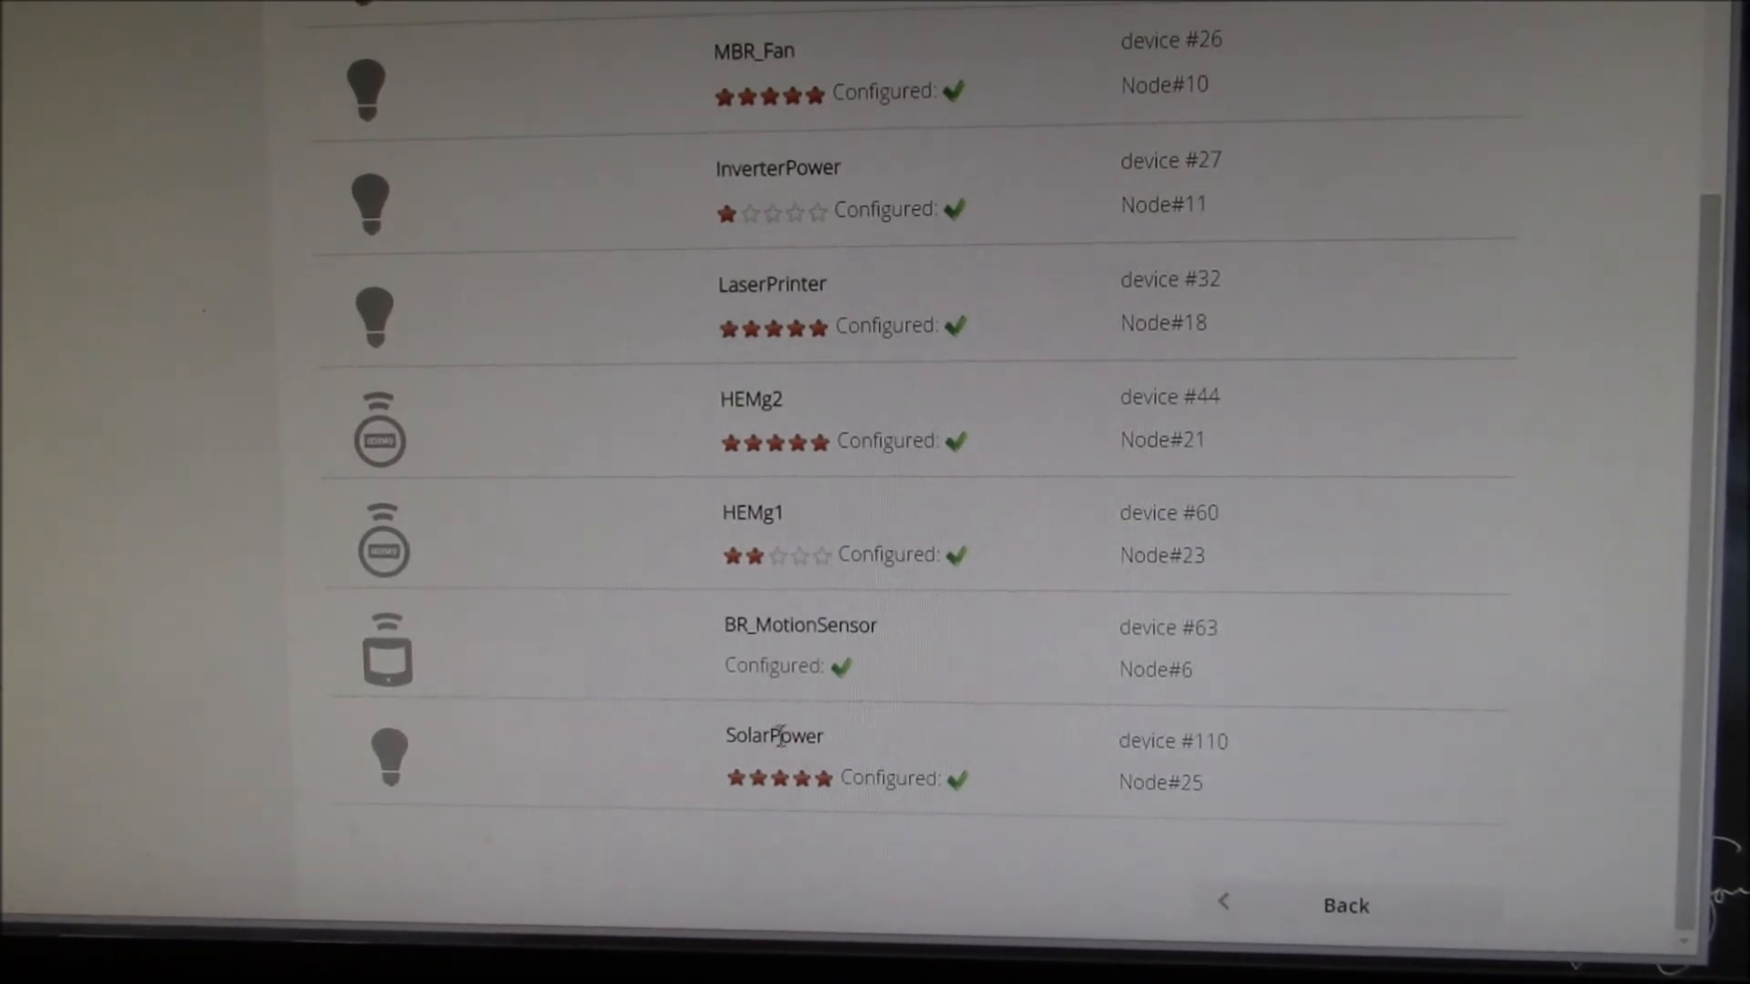
{"action": "mouse_move", "coordinate": [736, 798]}
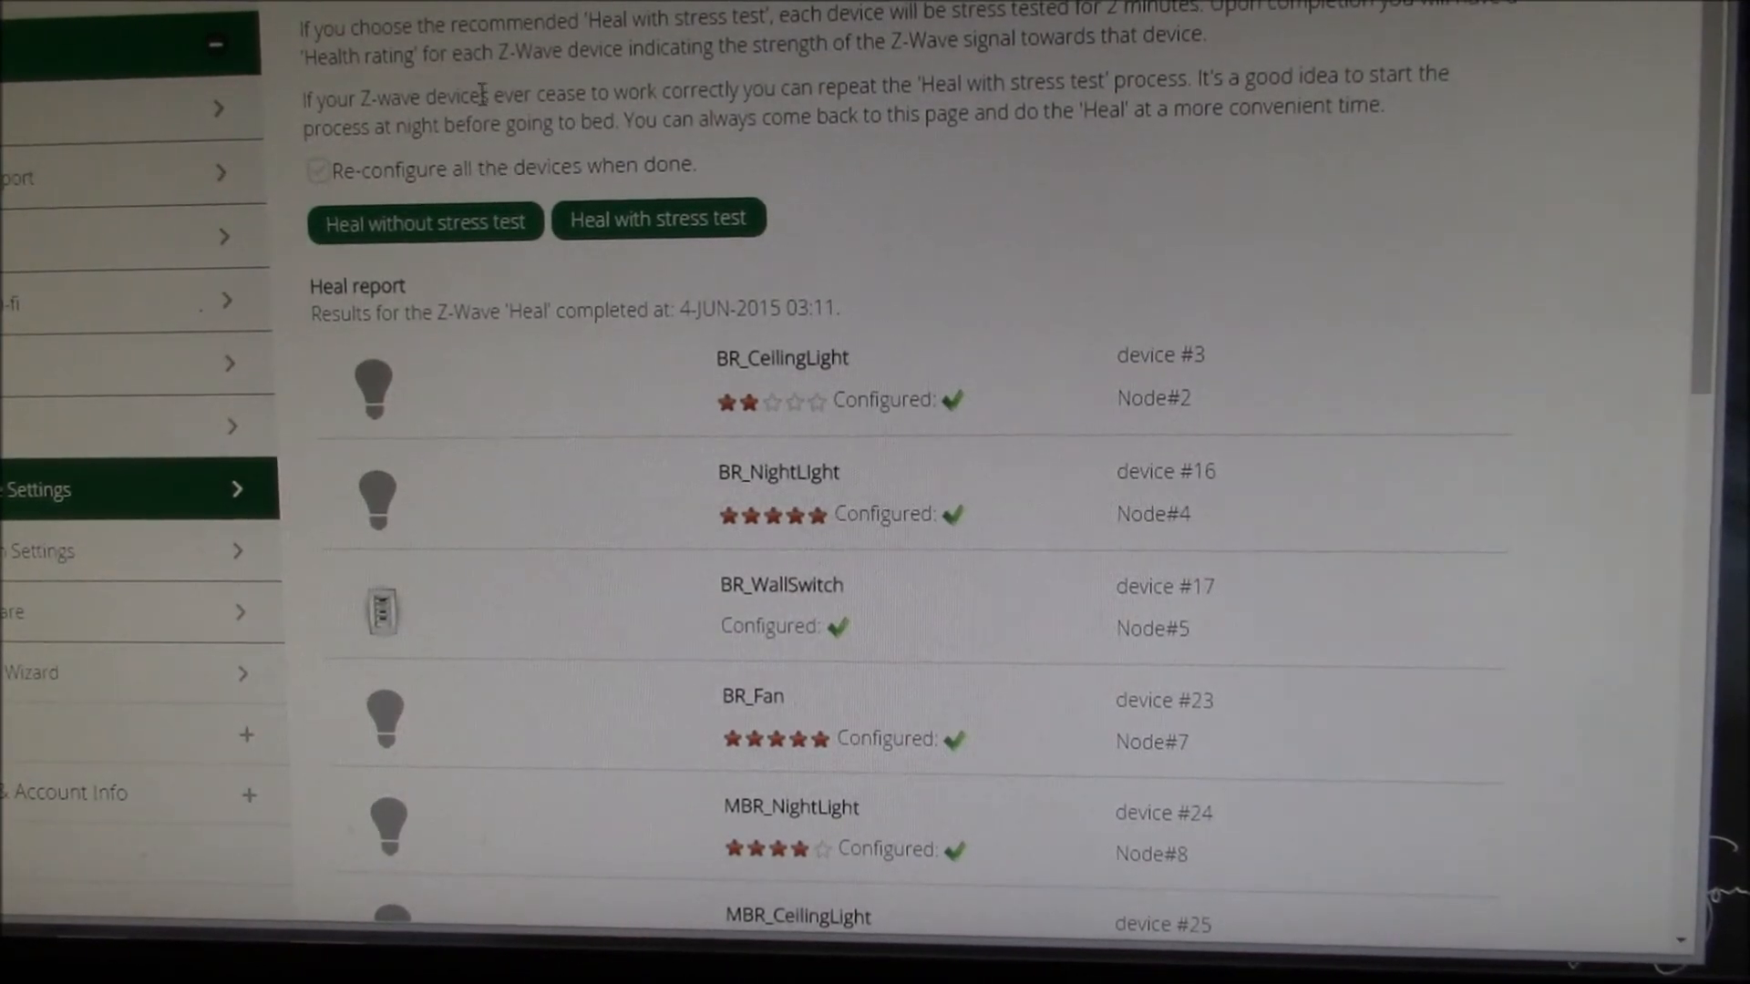
{"action": "mouse_move", "coordinate": [259, 178]}
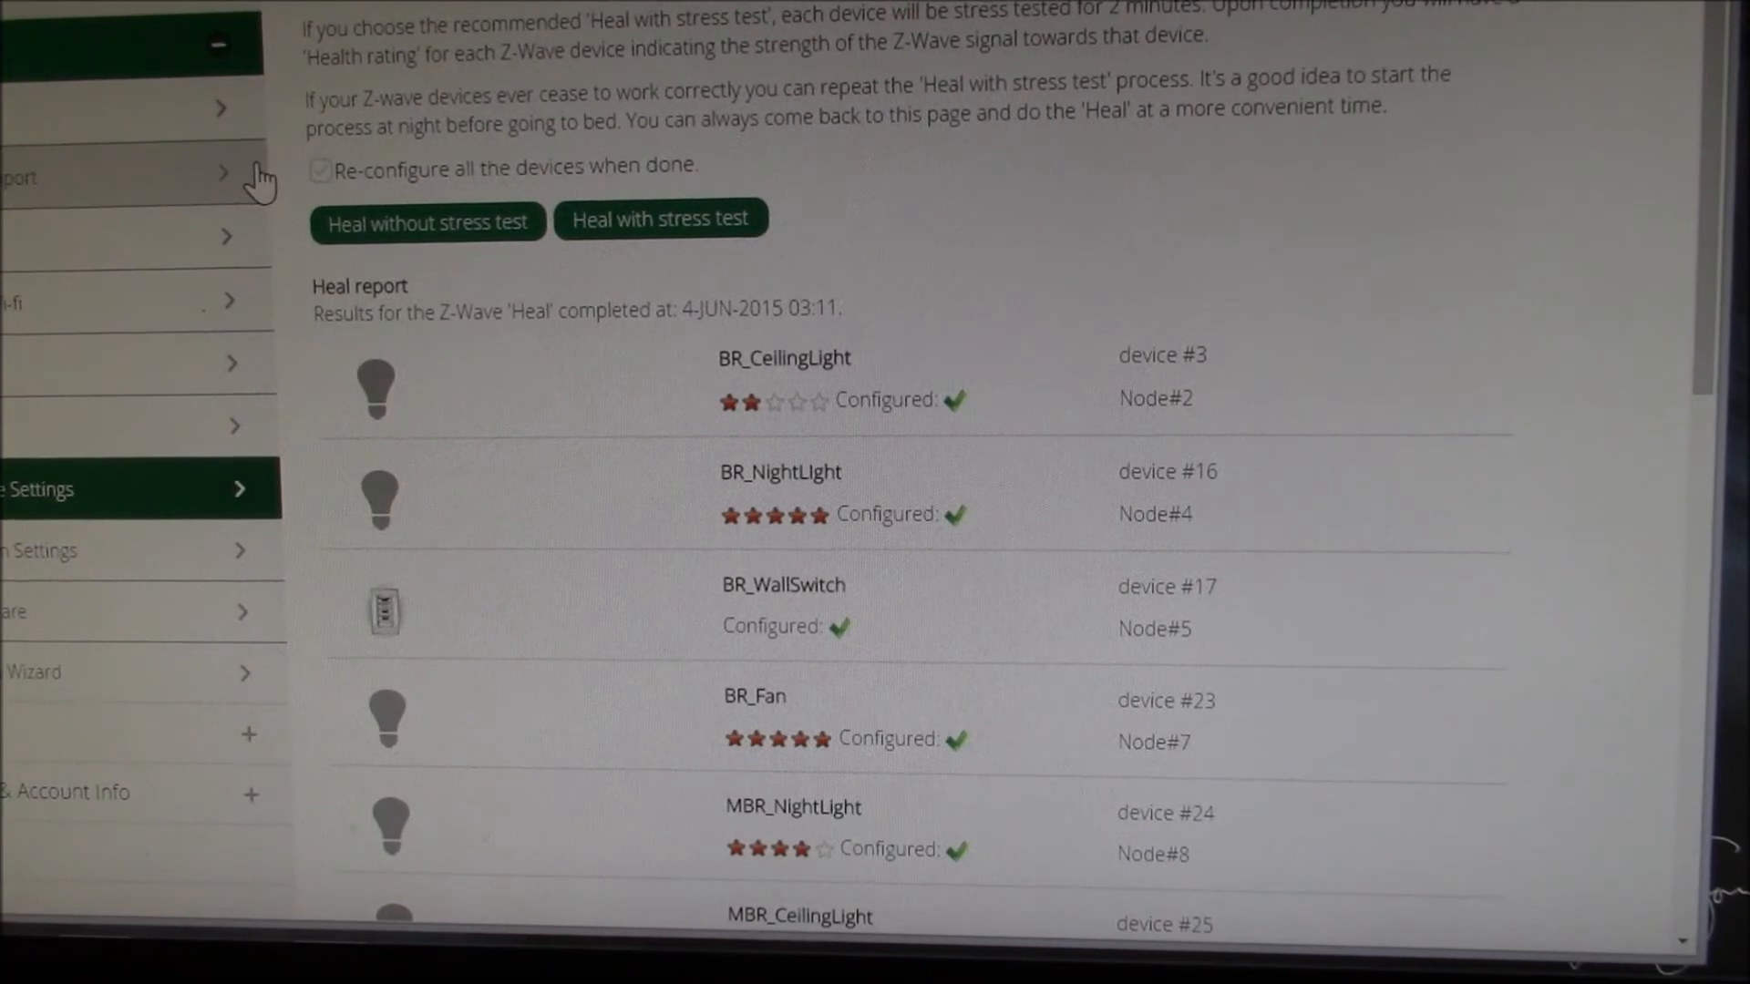
{"action": "mouse_move", "coordinate": [200, 357]}
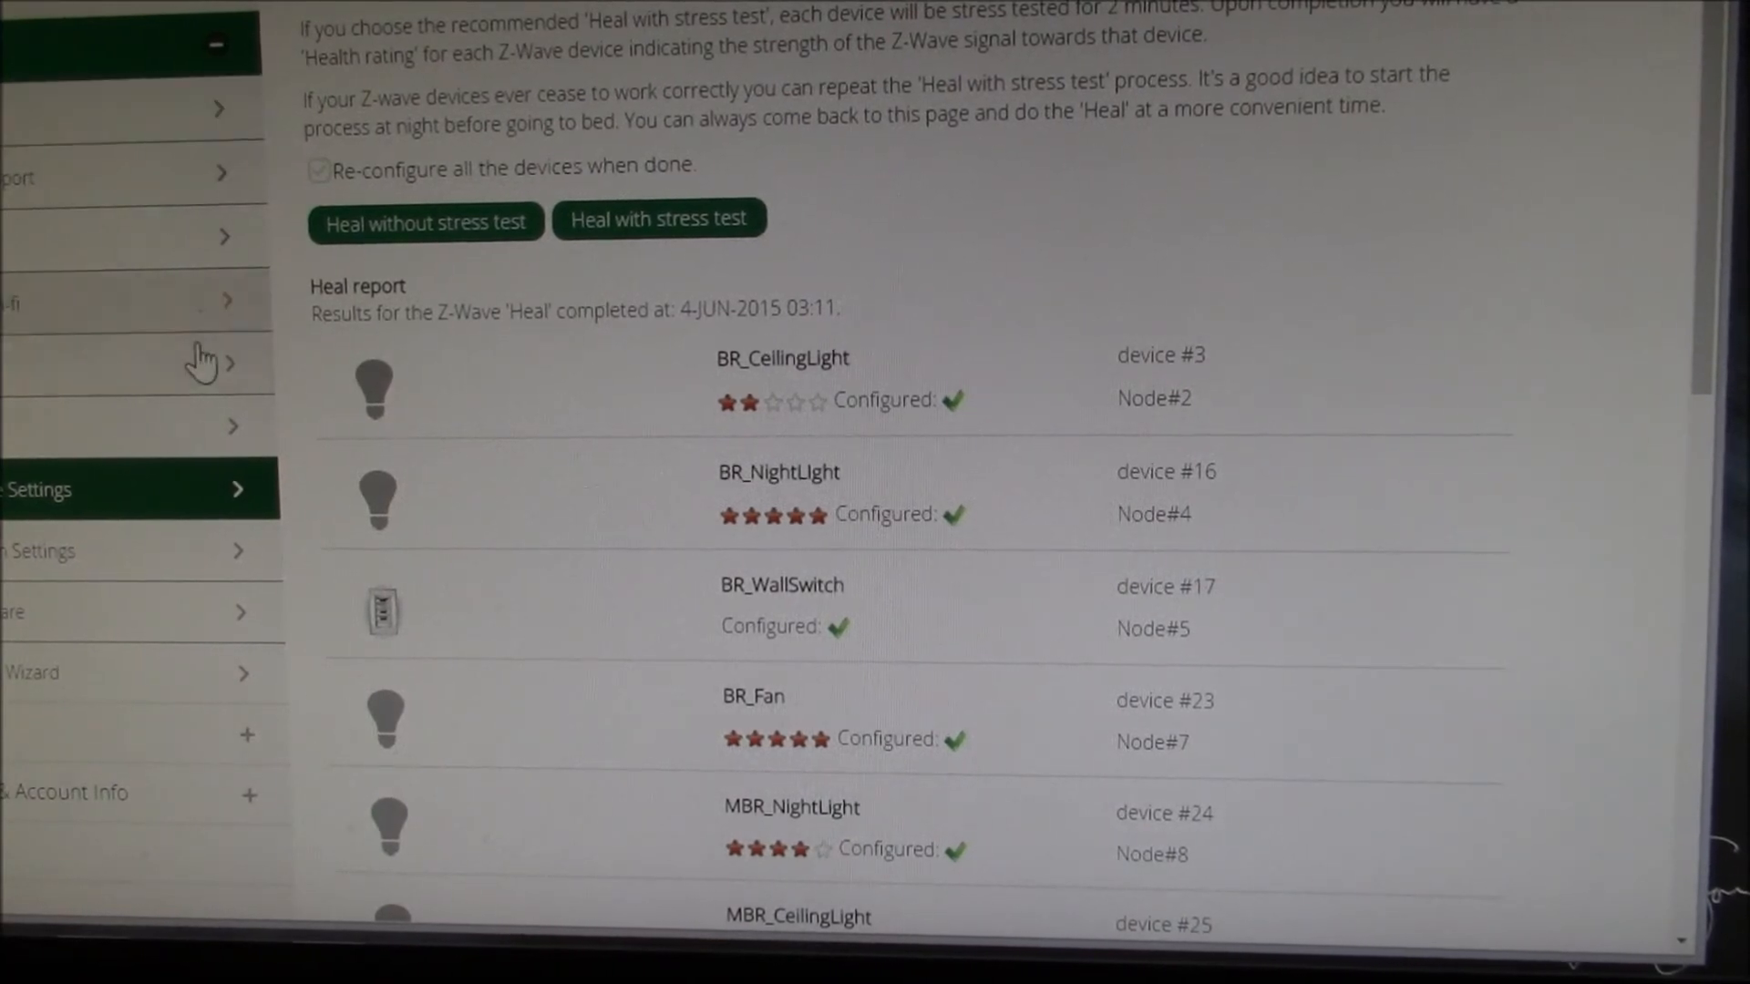
{"action": "mouse_move", "coordinate": [242, 736]}
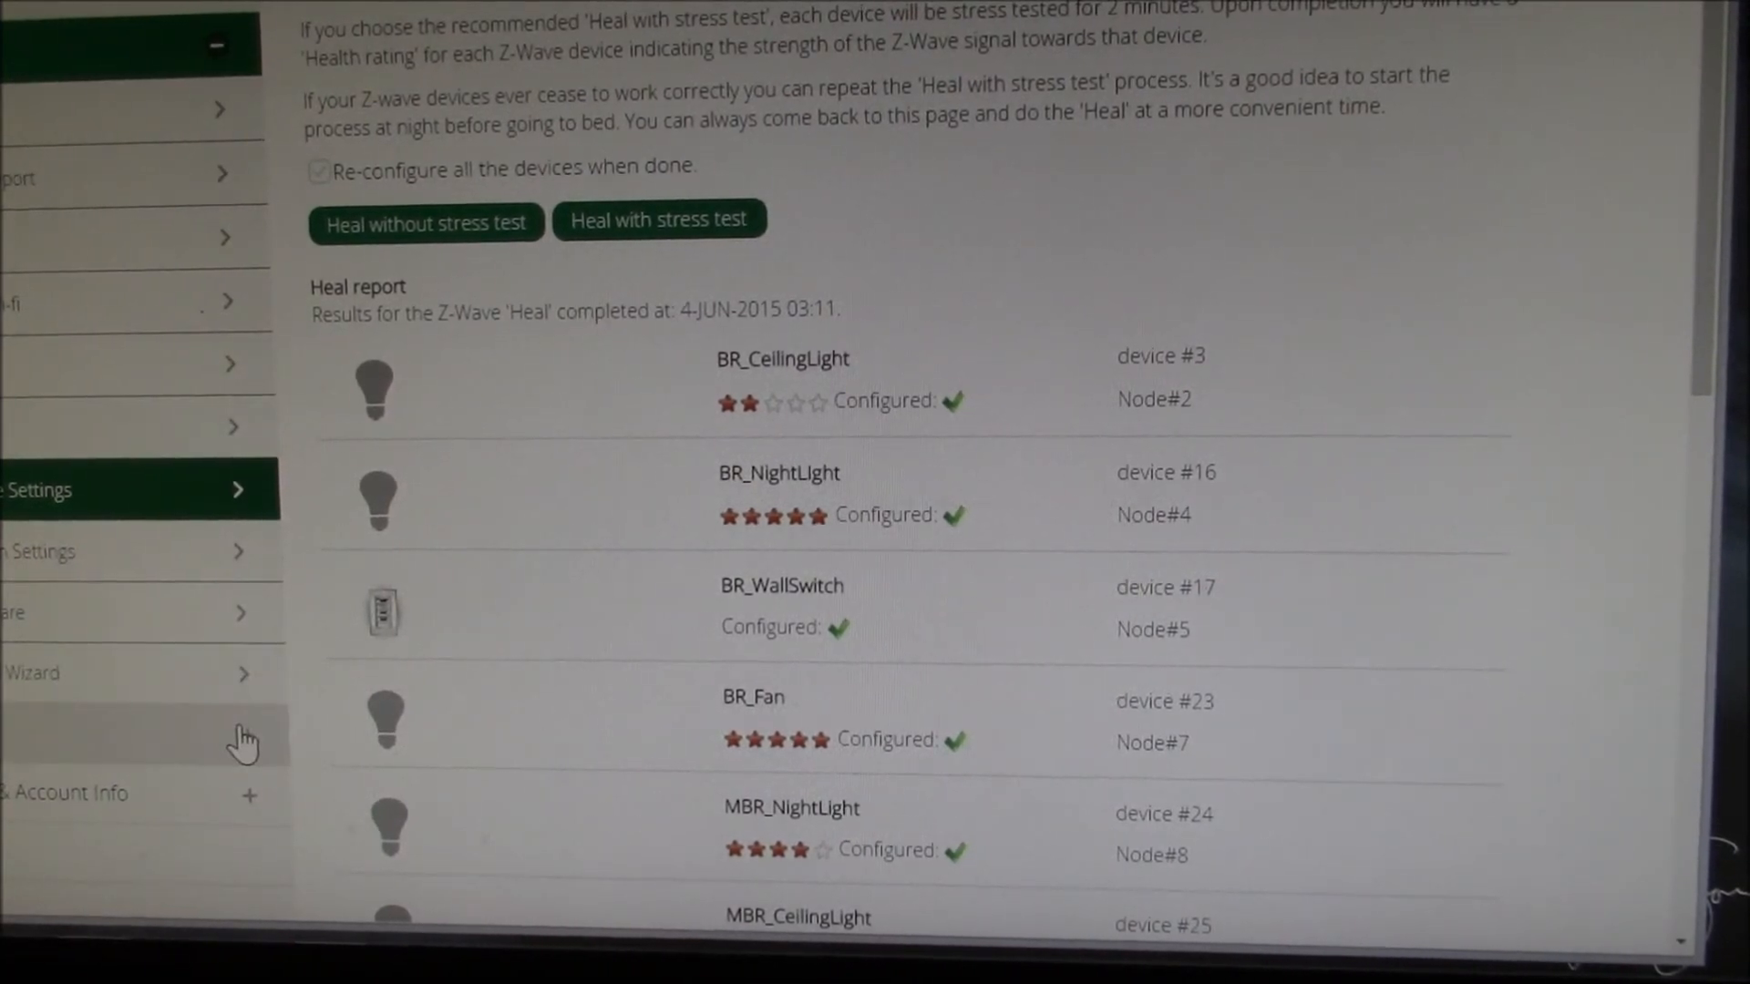
{"action": "scroll", "scroll_direction": "down", "scroll_amount": 3}
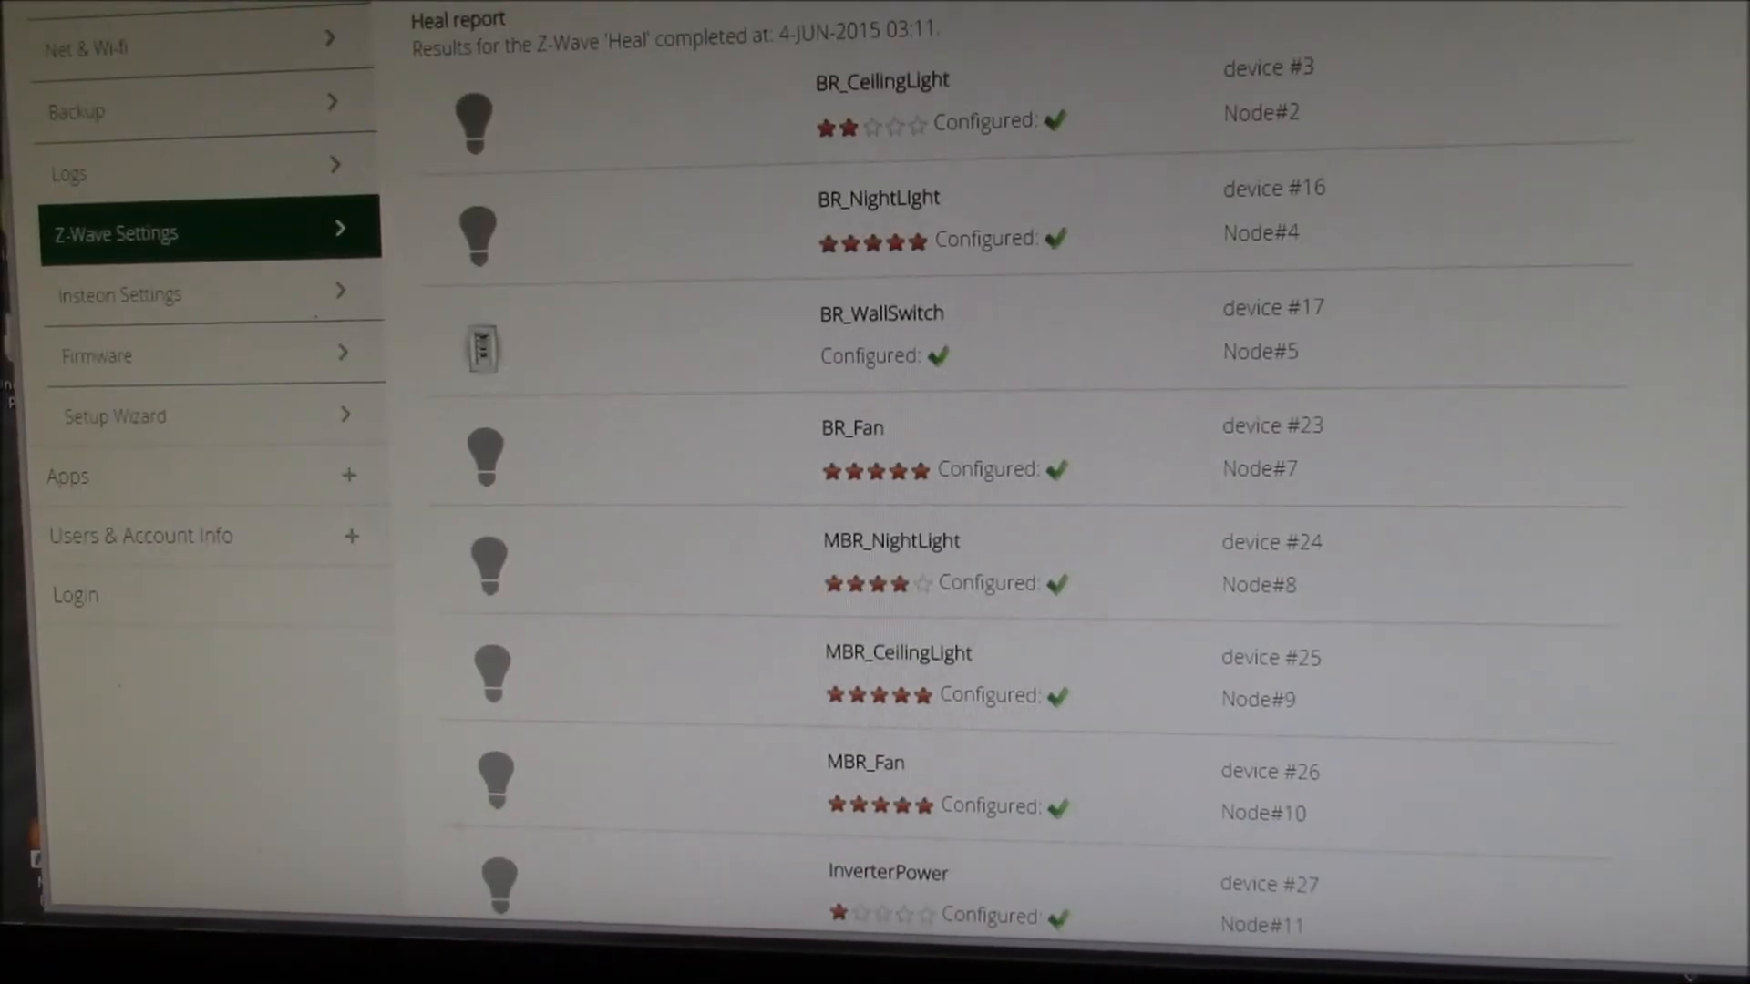
{"action": "scroll", "scroll_direction": "up", "scroll_amount": 3}
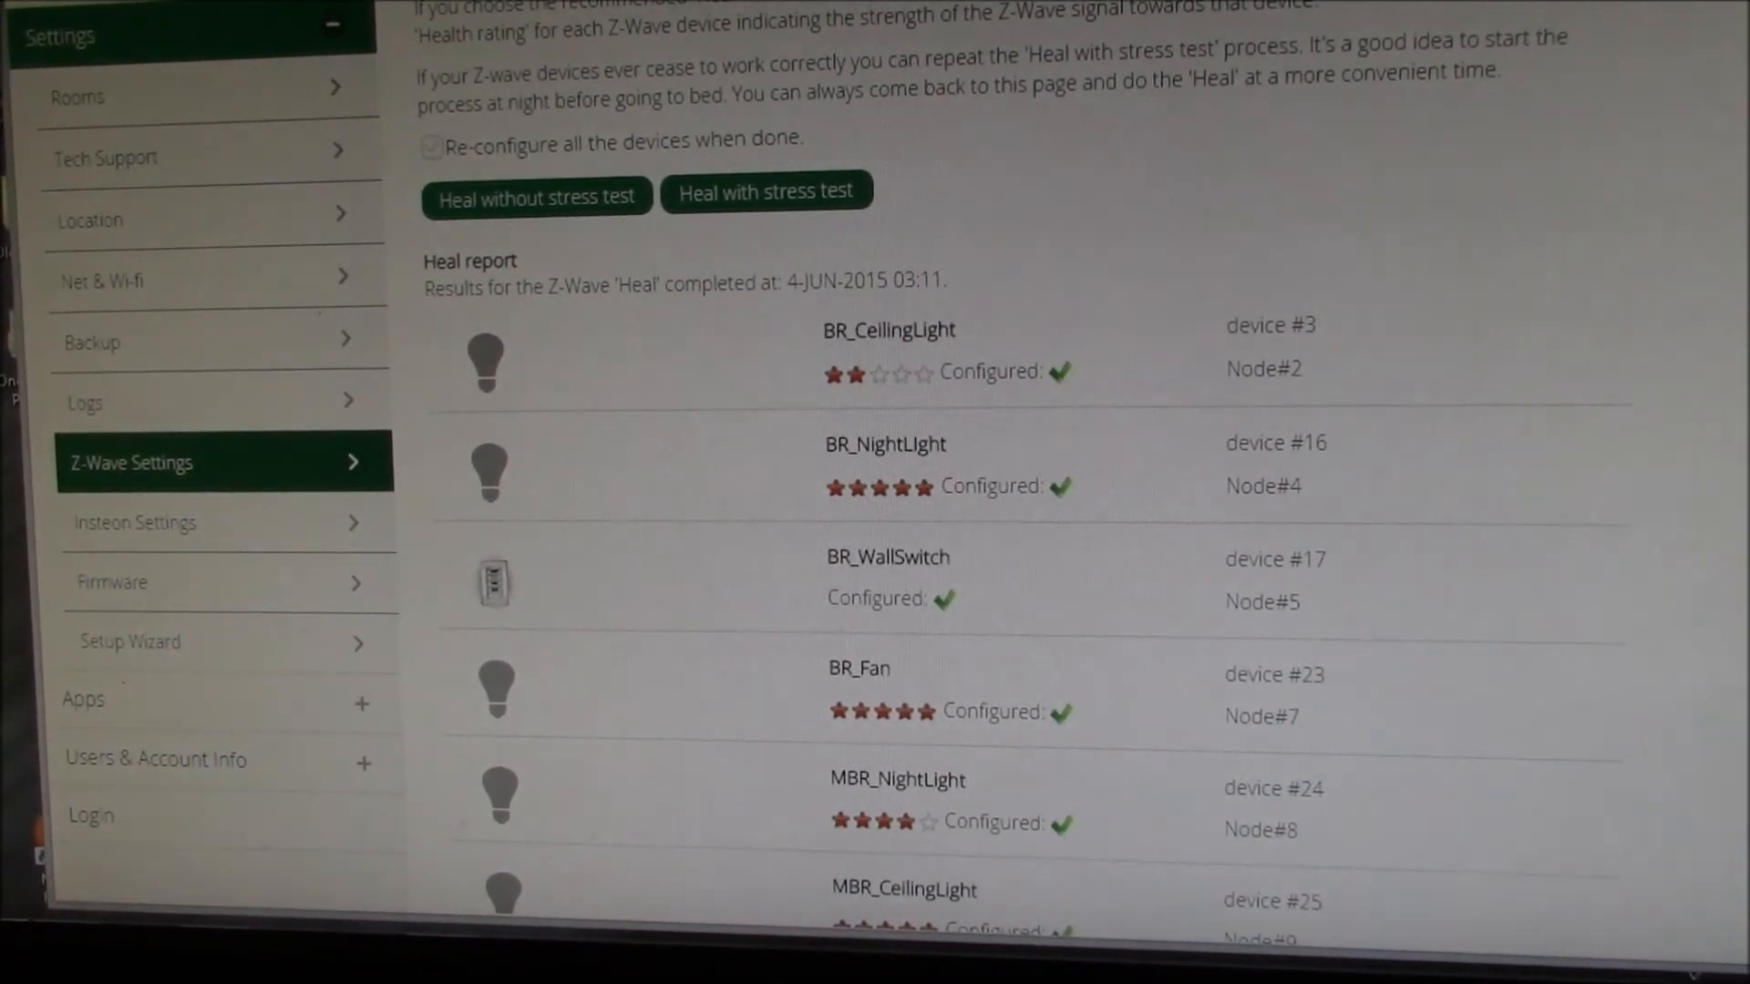
{"action": "mouse_move", "coordinate": [630, 151]}
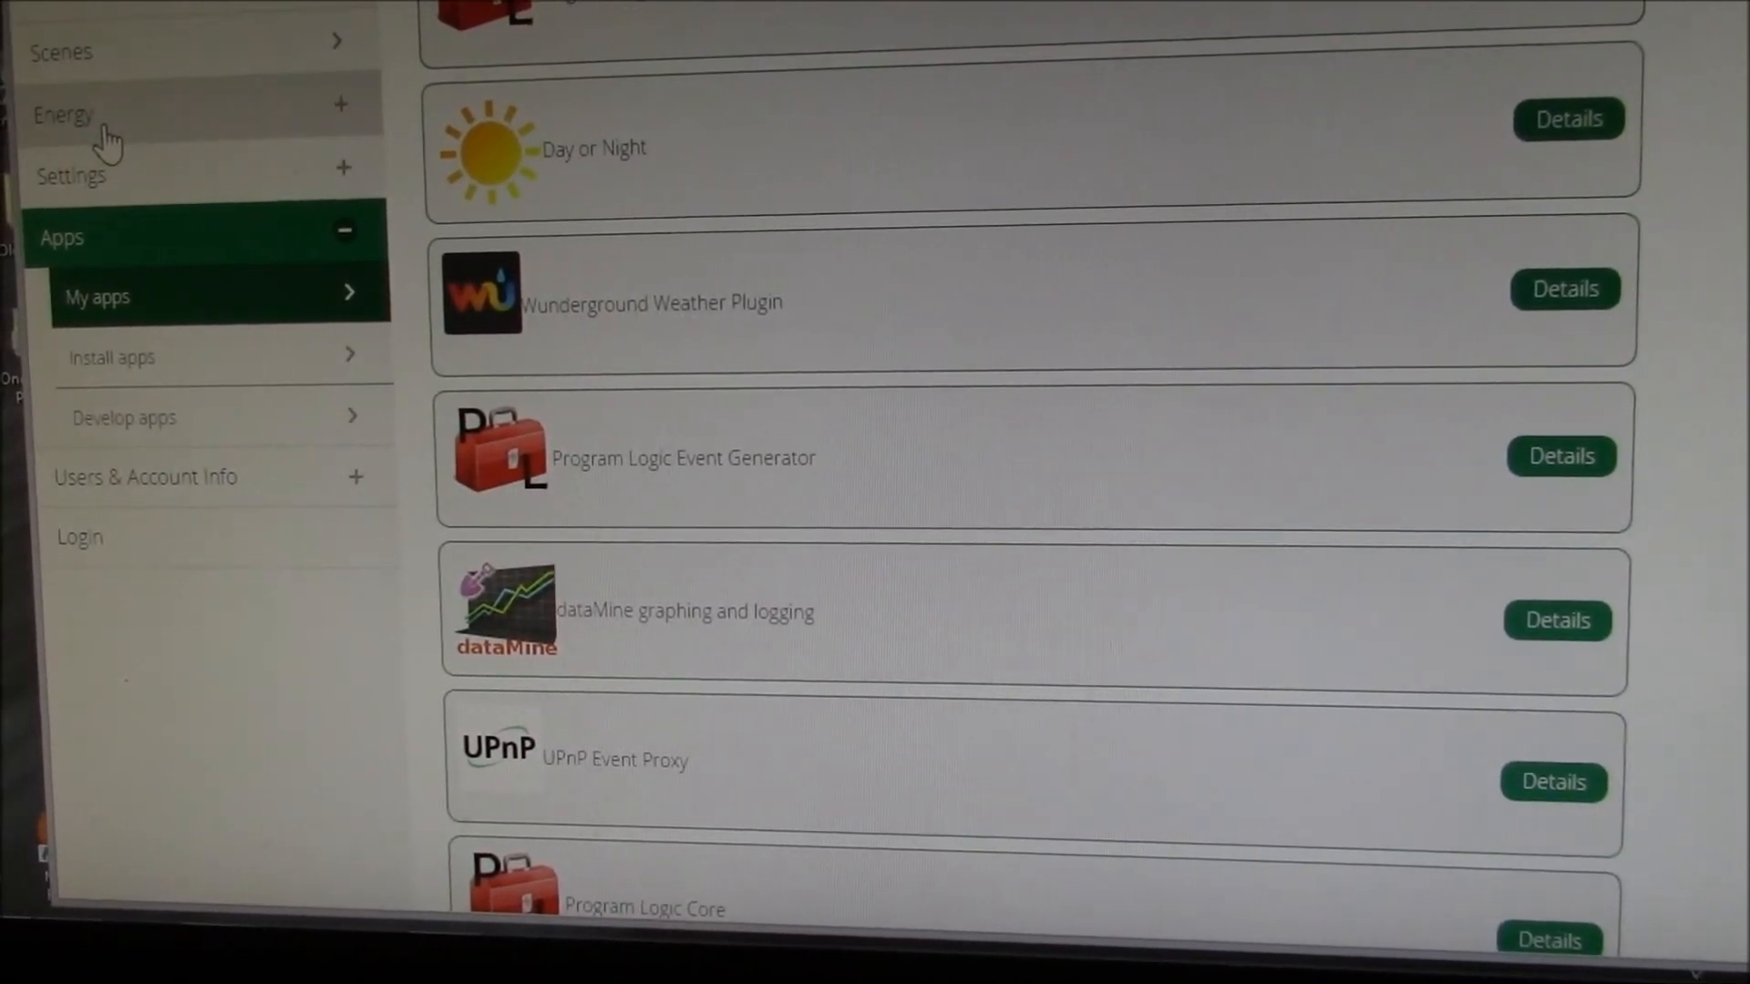
{"action": "mouse_move", "coordinate": [715, 146]}
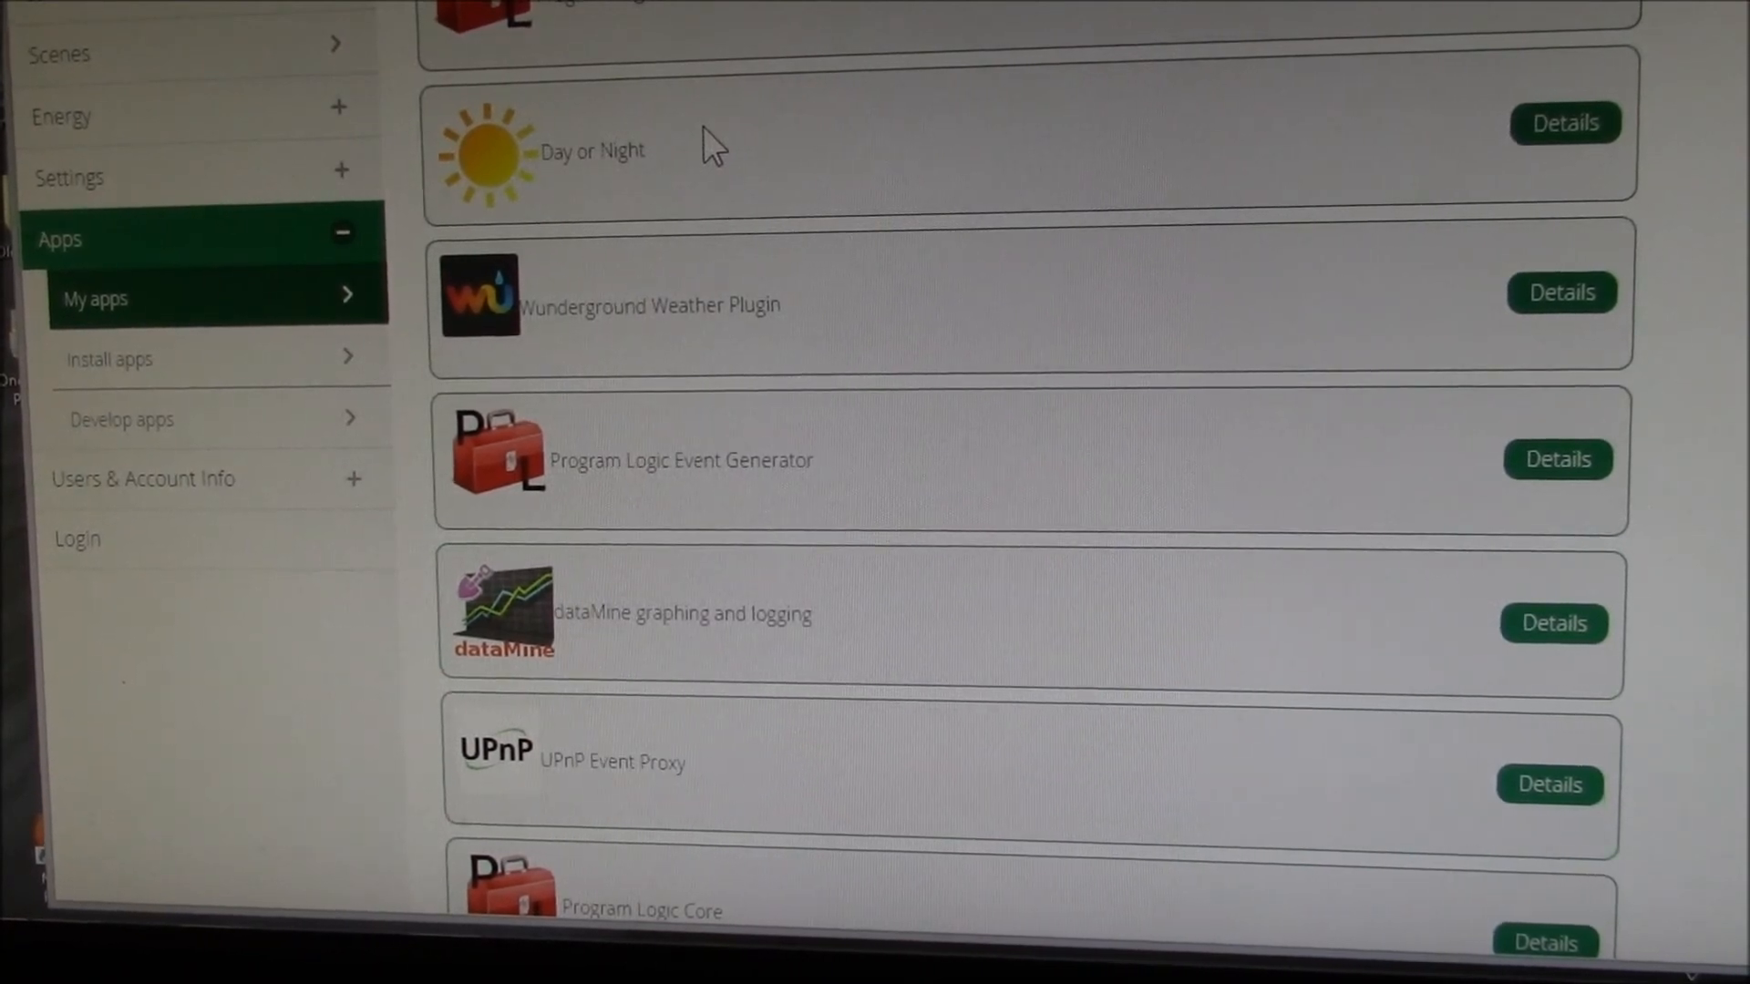
Return via Settings > Z-Wave Settings to the Repair my network page
{"action": "left_click", "coordinate": [69, 177]}
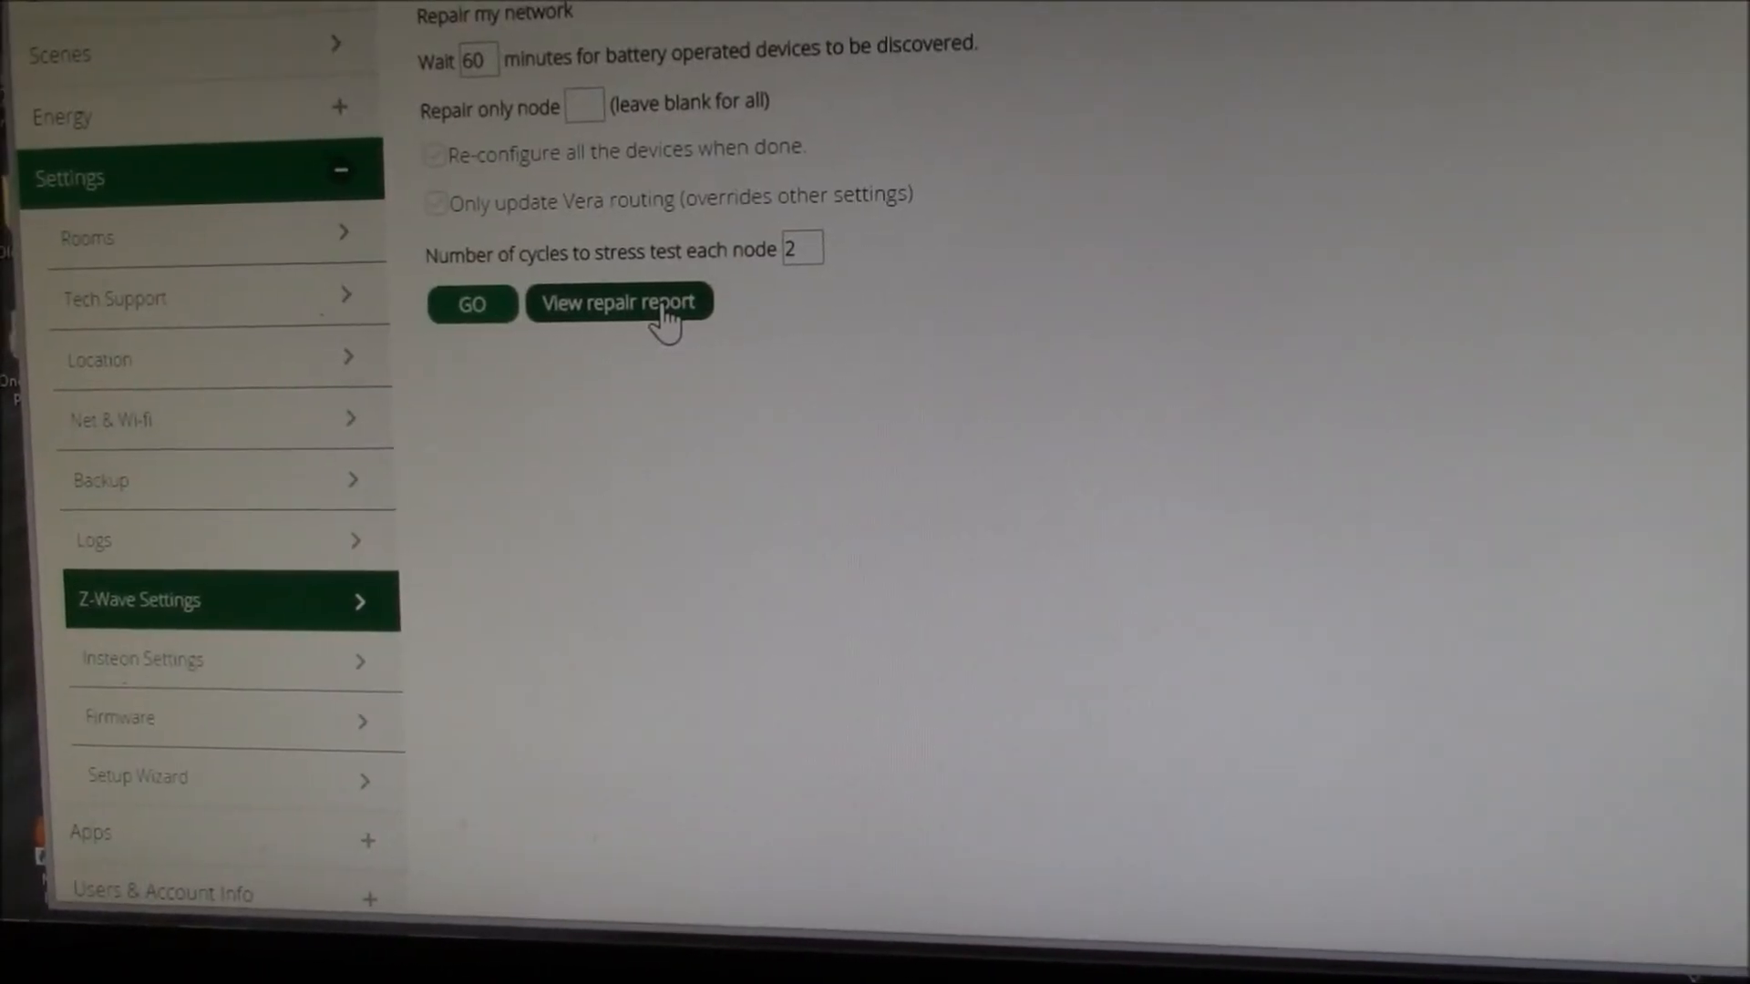